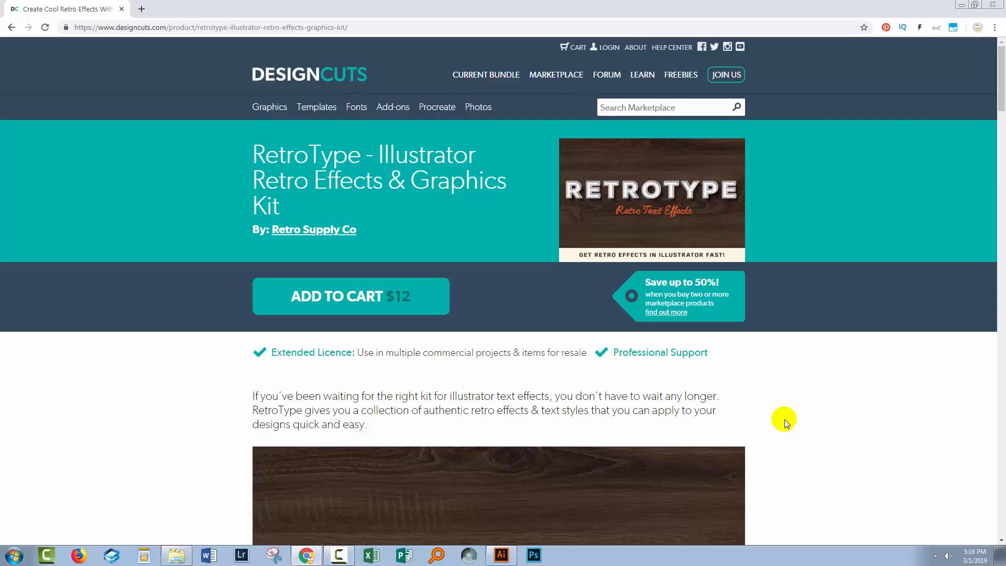
mouse_move(782, 420)
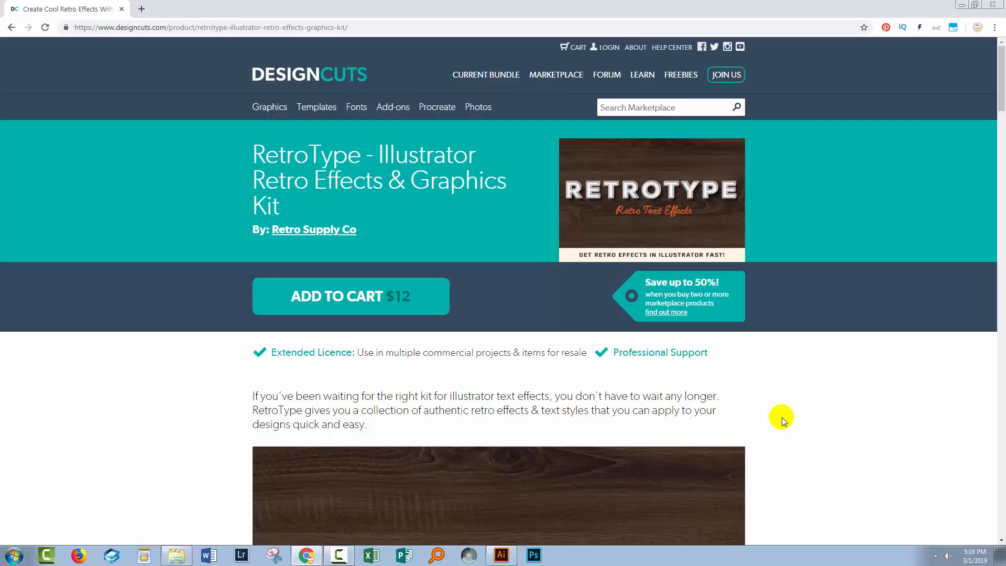
mouse_move(789, 413)
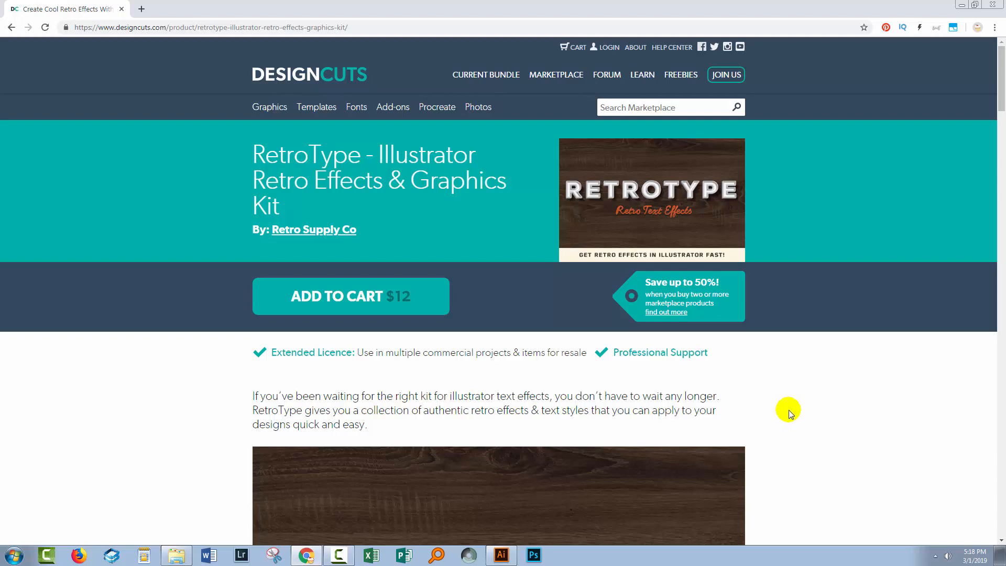
mouse_move(782, 415)
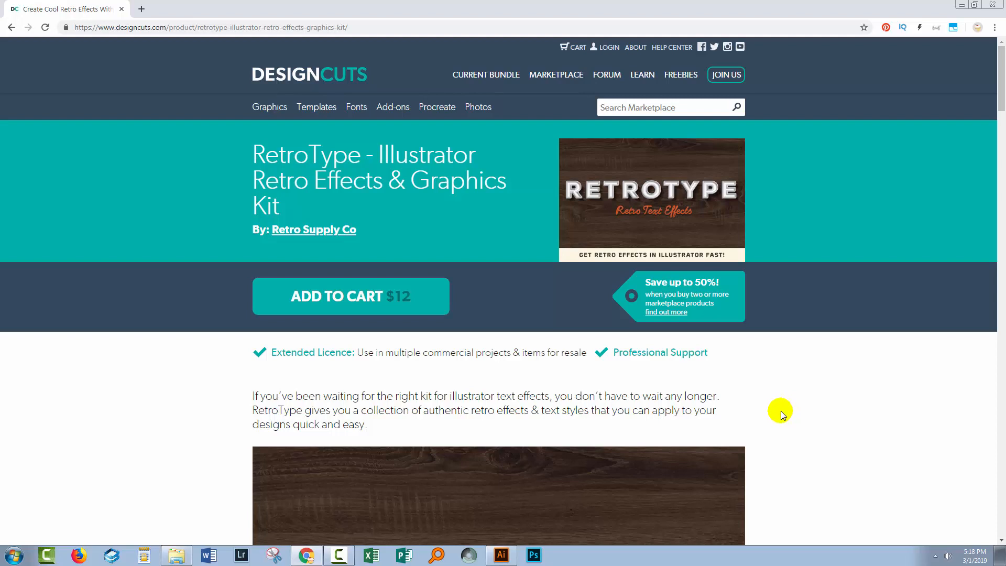
mouse_move(582, 351)
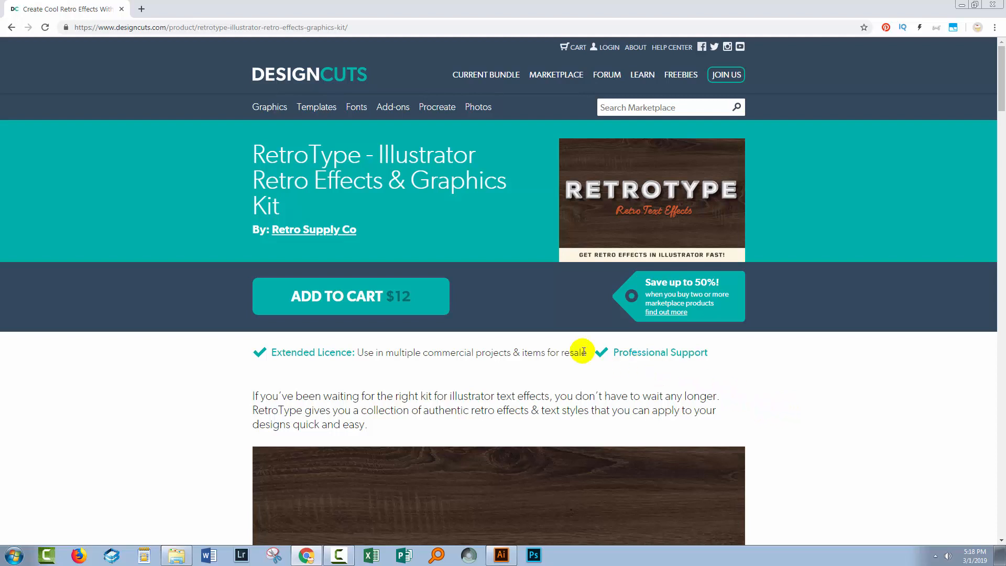
mouse_move(276, 240)
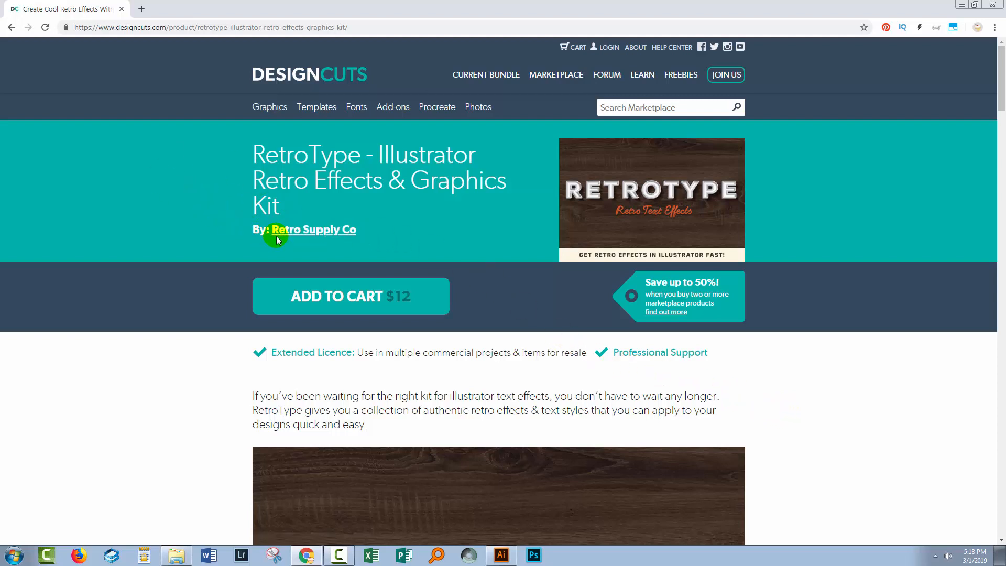
mouse_move(241, 164)
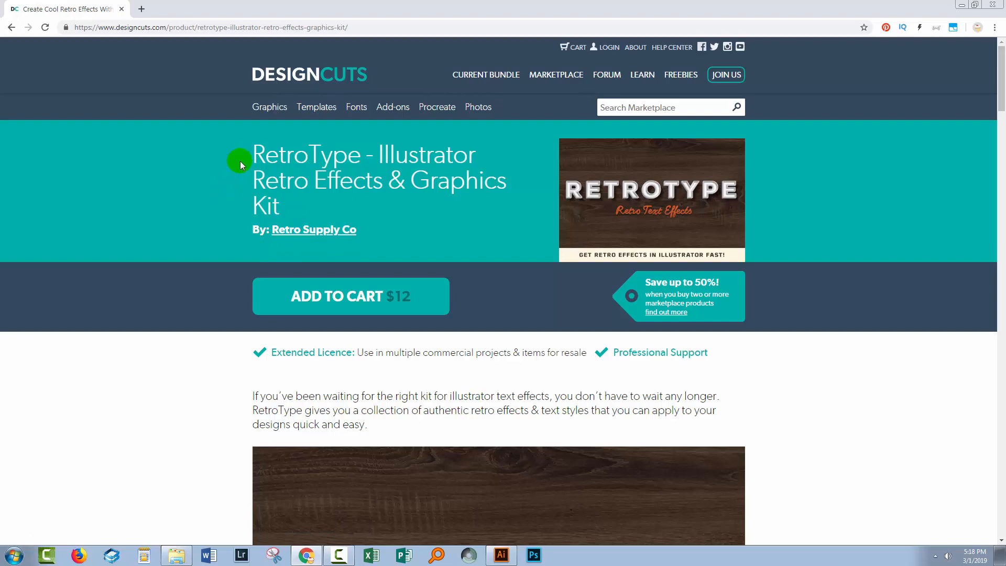
mouse_move(1000, 85)
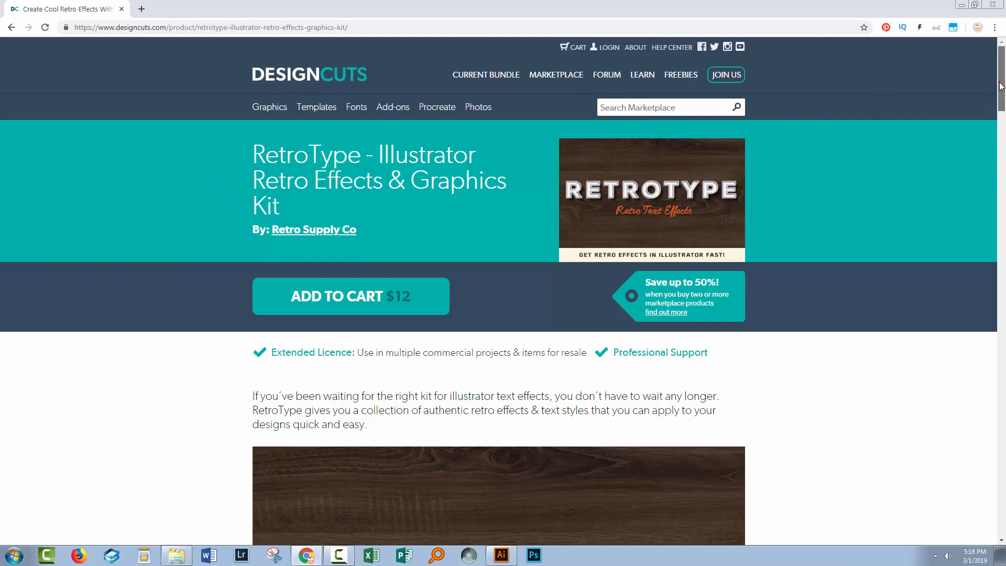
Step: Extract the RetroType kit zip into its own folder in Downloads
scroll(down, 3)
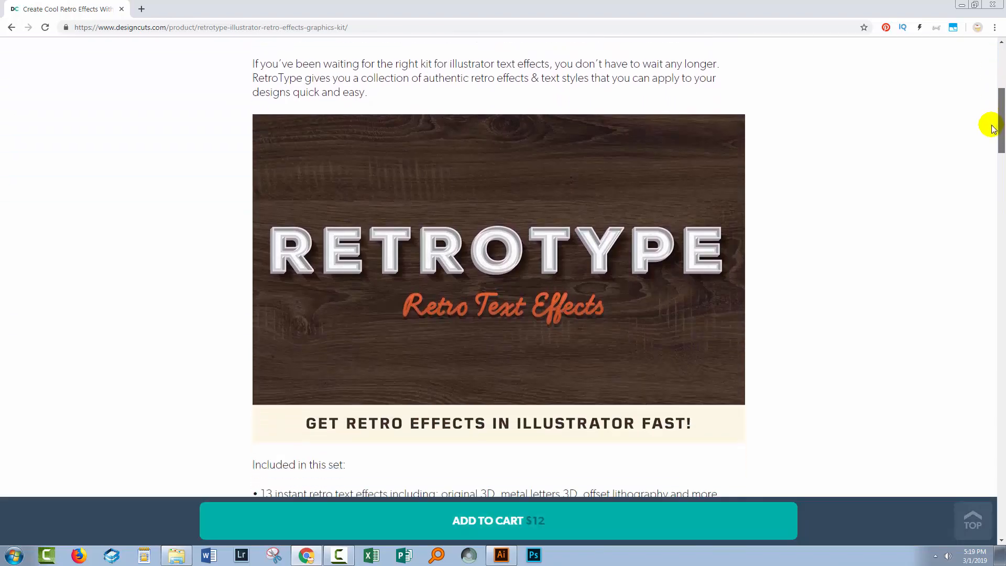
scroll(down, 3)
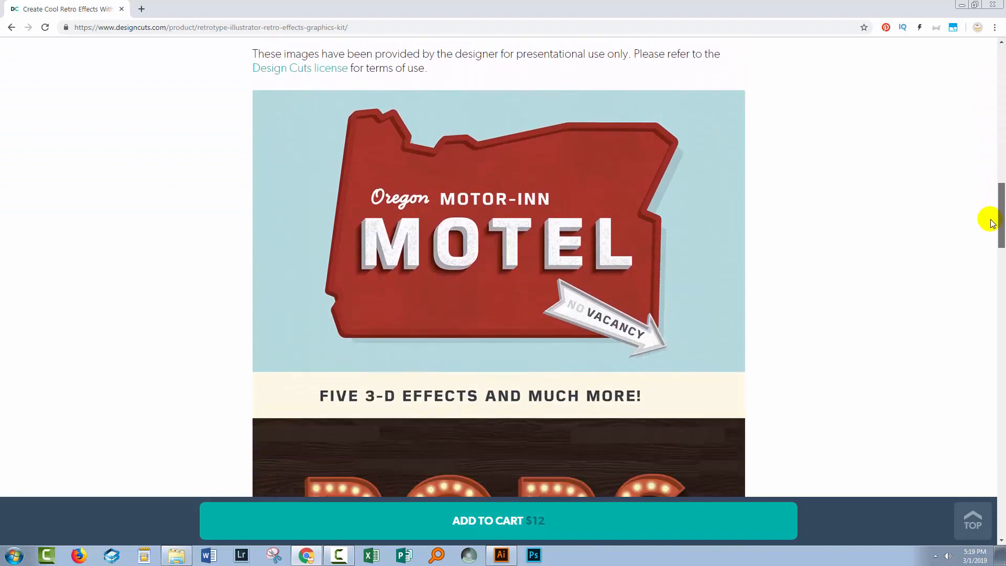
scroll(down, 3)
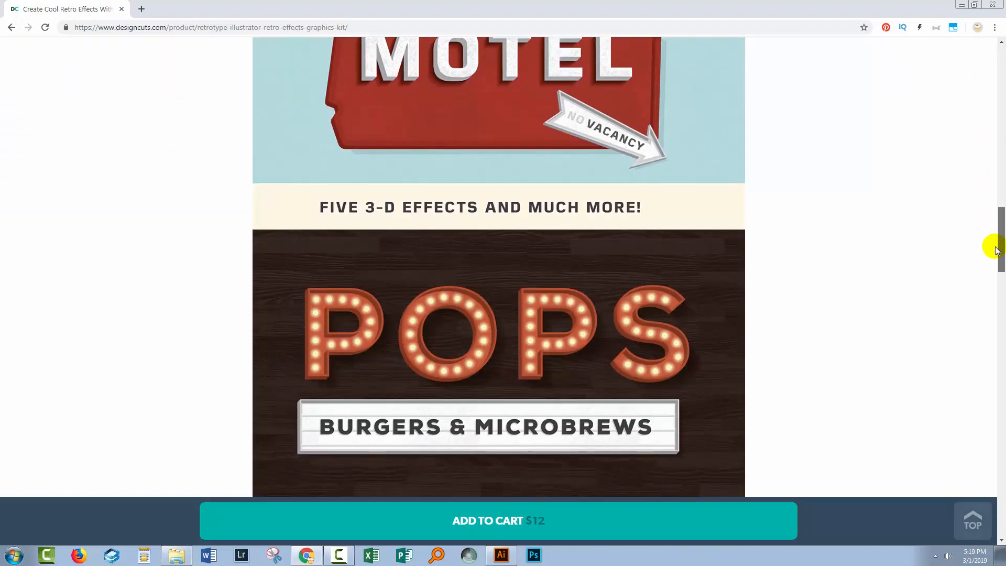
scroll(down, 3)
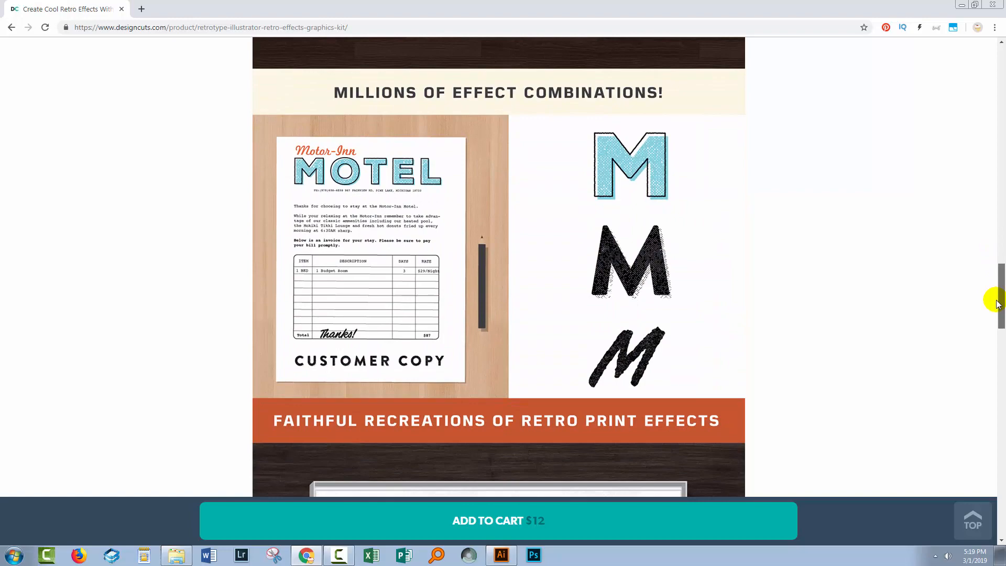
scroll(up, 3)
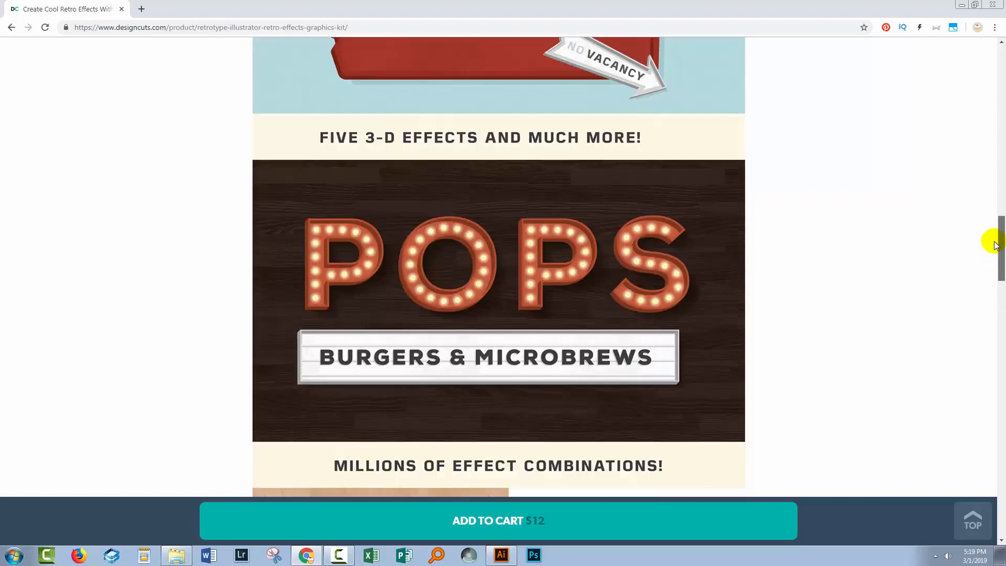
scroll(up, 3)
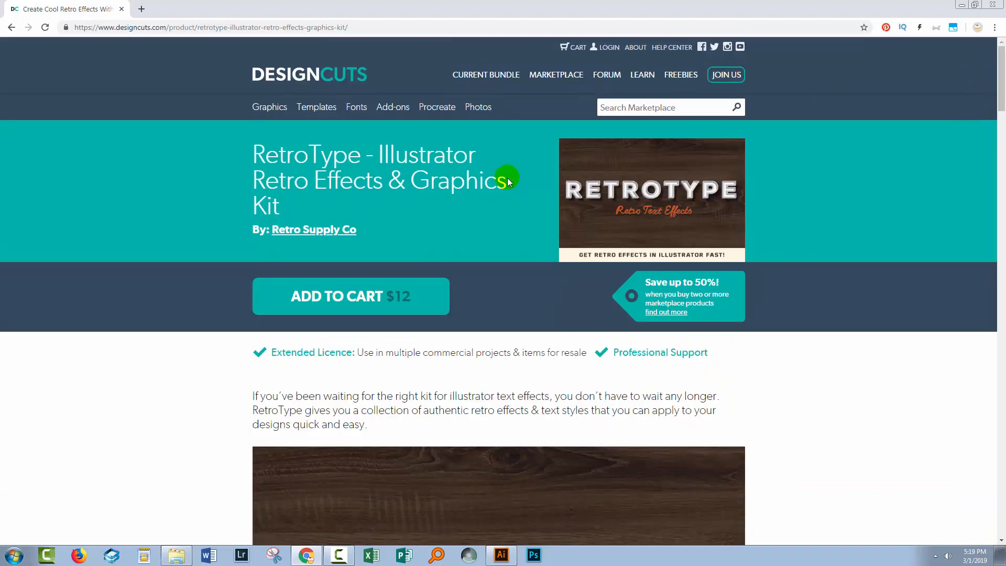
mouse_move(414, 352)
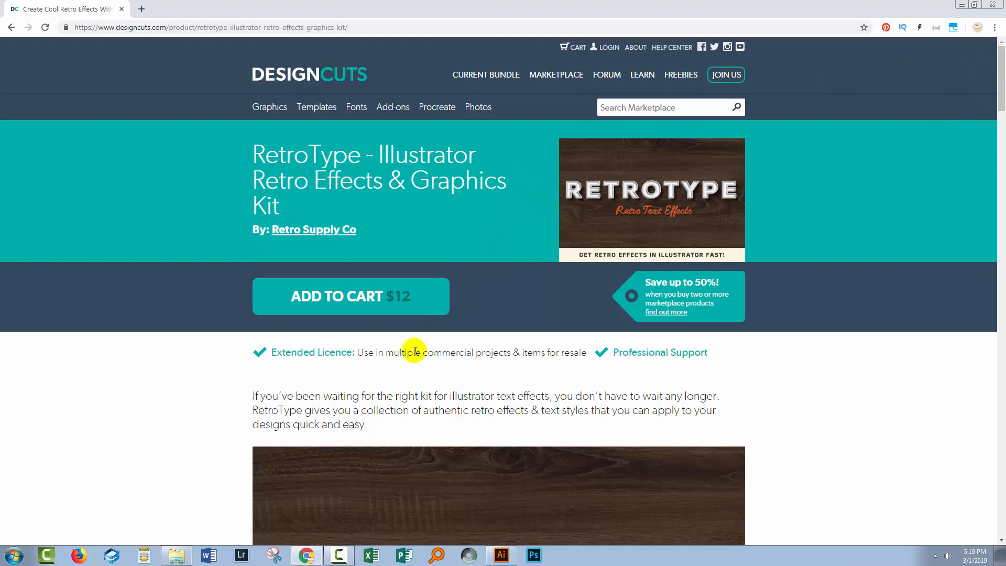
mouse_move(205, 480)
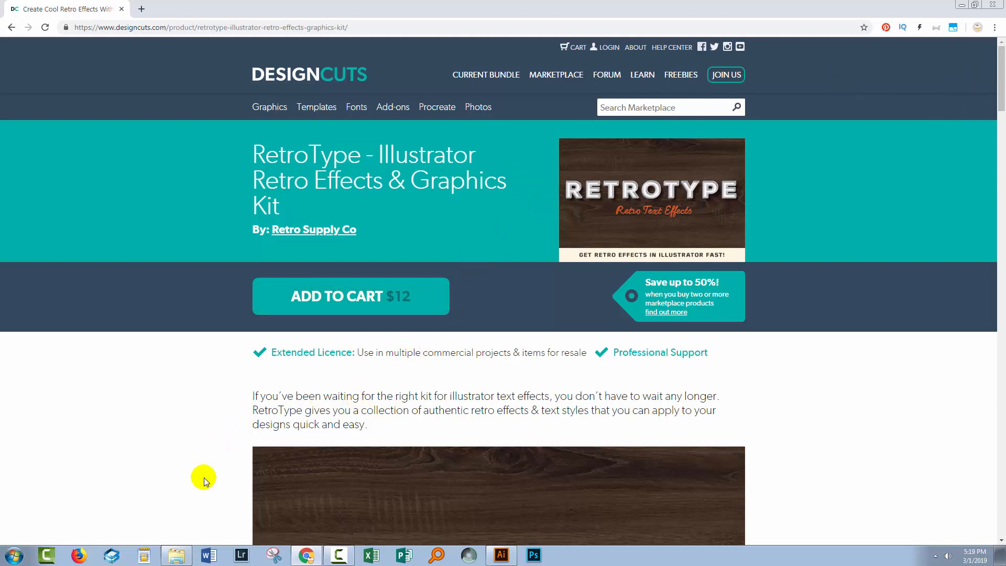
mouse_move(199, 513)
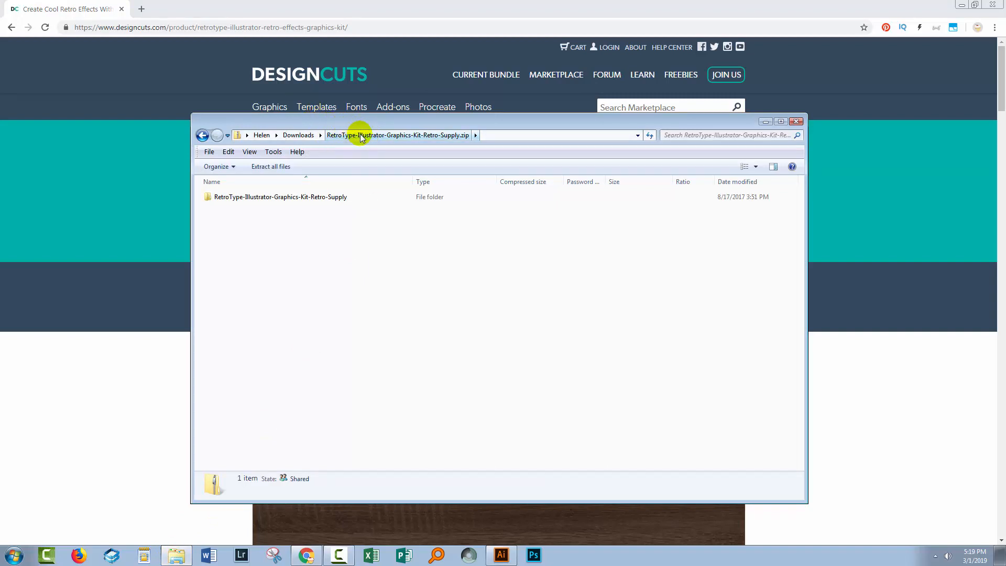
mouse_move(441, 143)
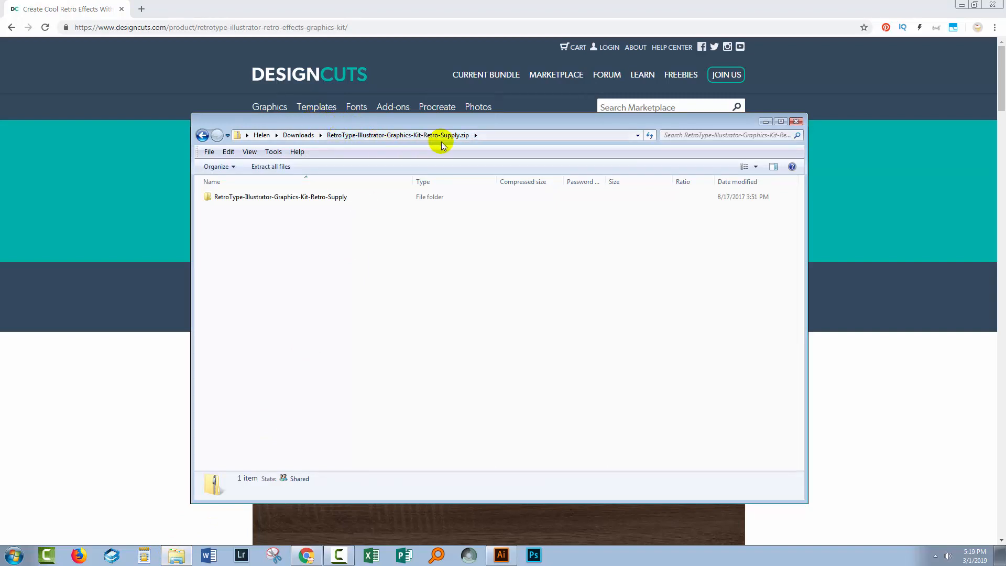
click(280, 196)
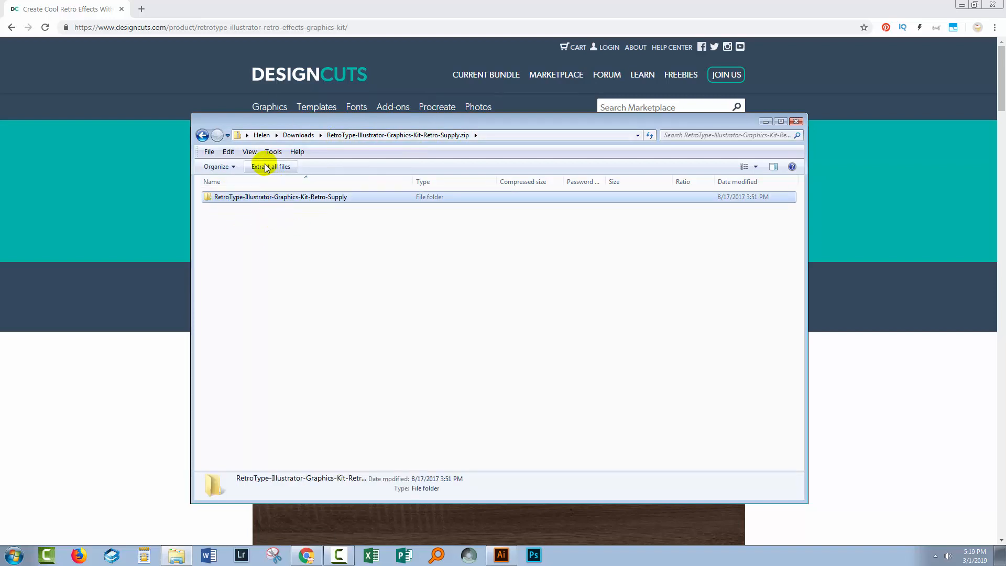
click(270, 166)
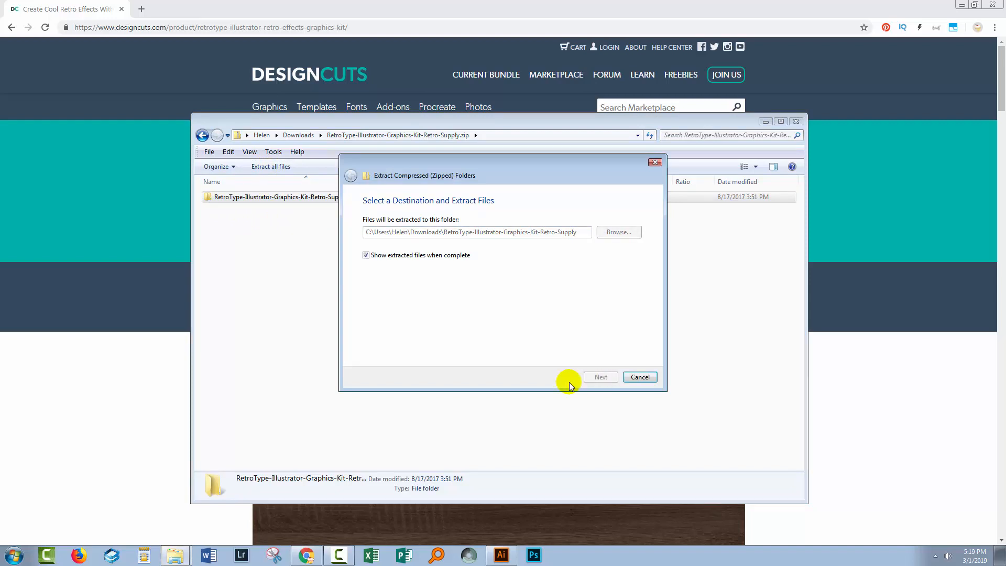
click(600, 377)
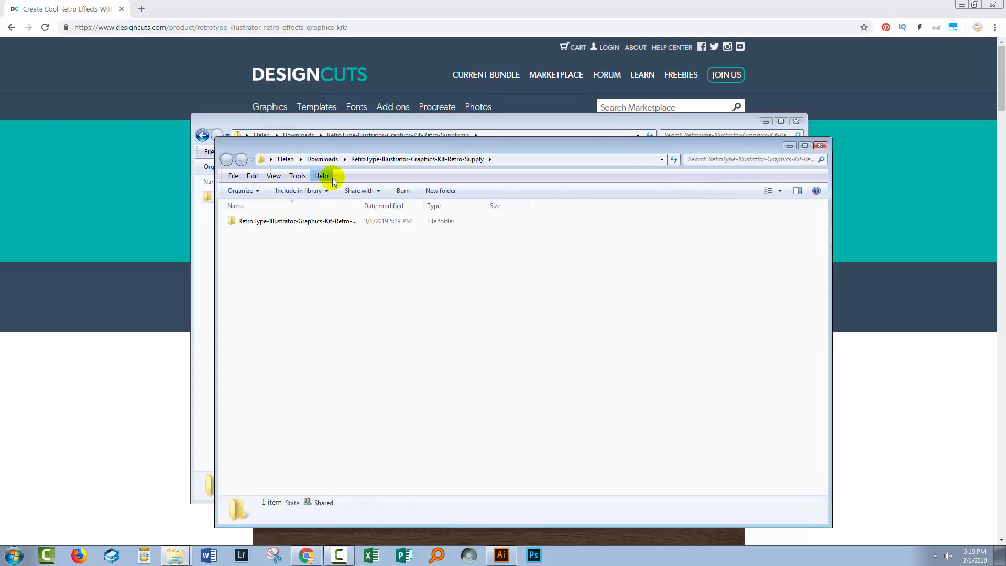
mouse_move(697, 432)
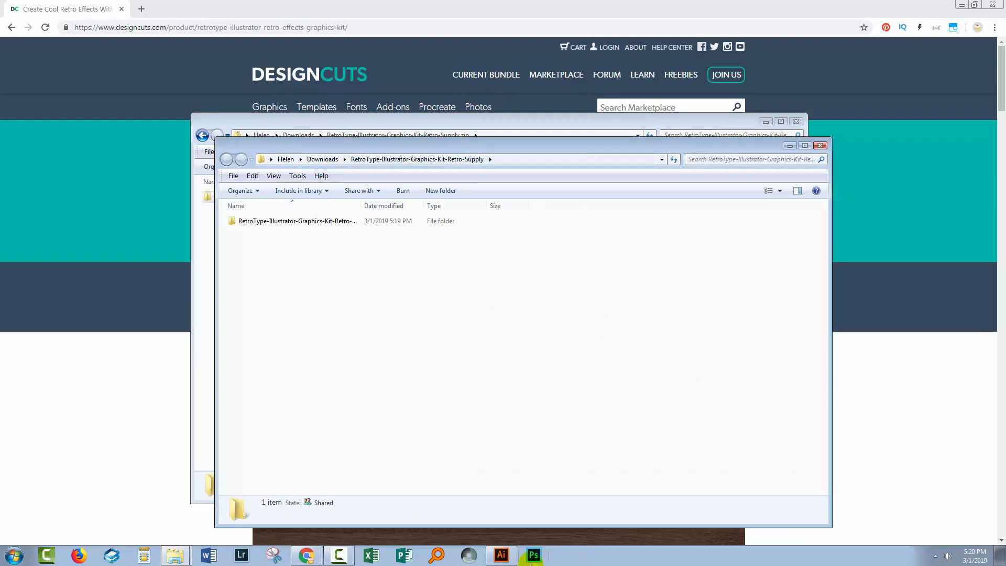
Step: Switch to Illustrator and create a new 1920 x 1080 Web-preset document
click(501, 555)
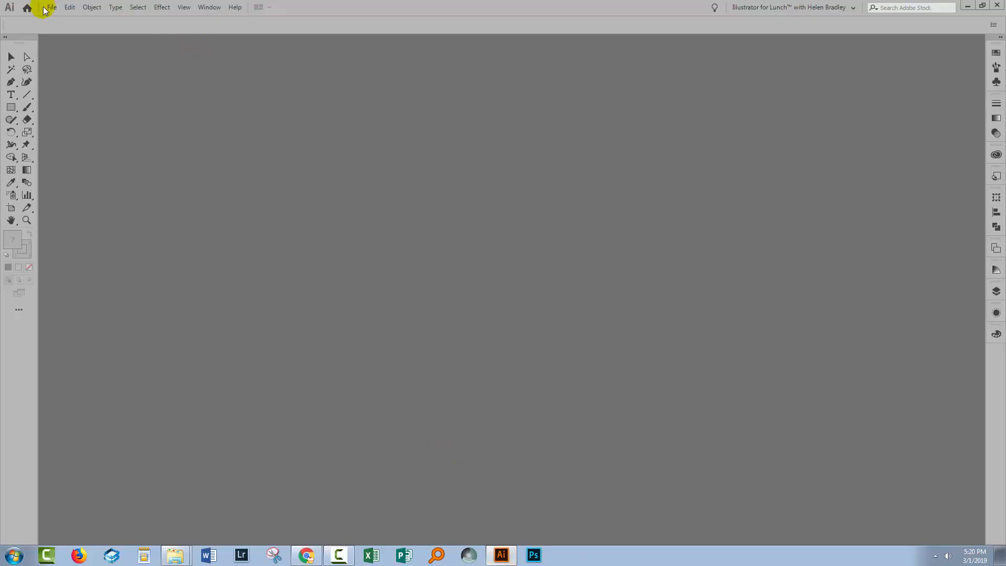
click(50, 8)
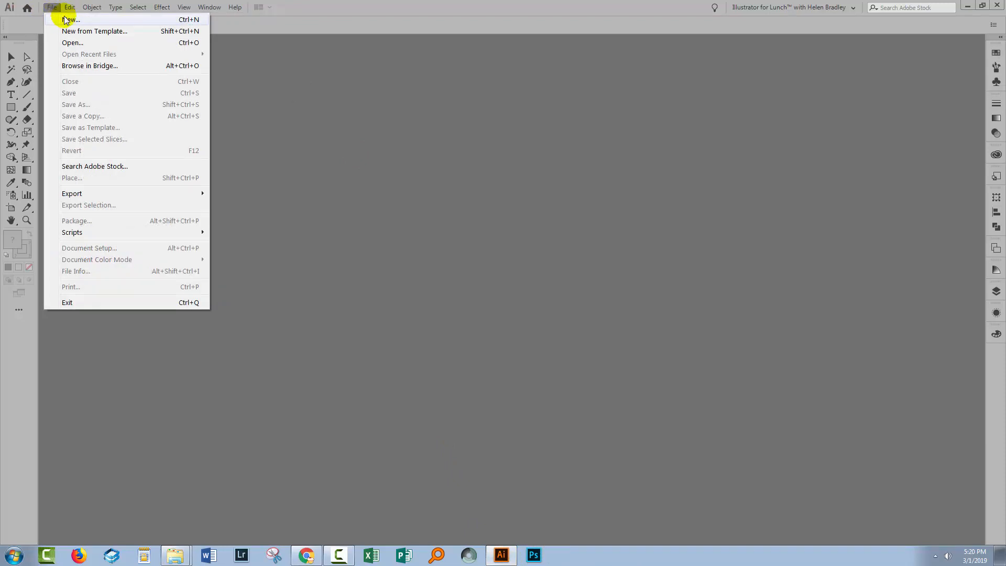
click(70, 18)
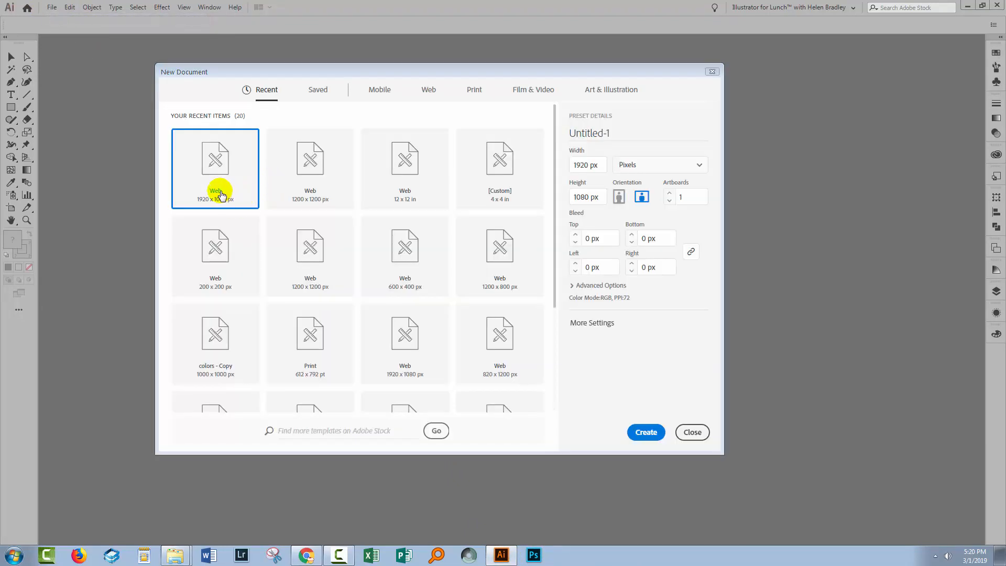
click(645, 431)
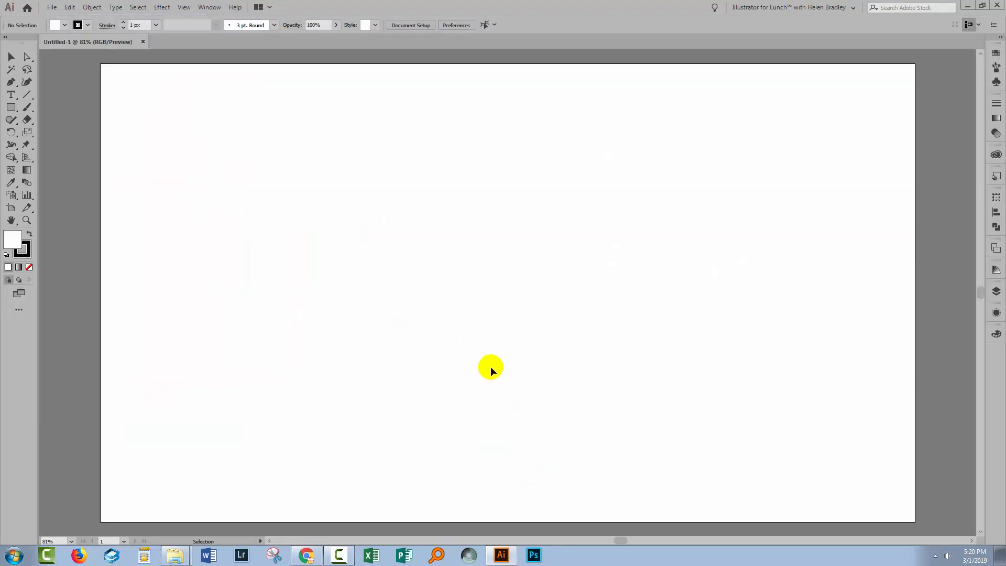
mouse_move(552, 308)
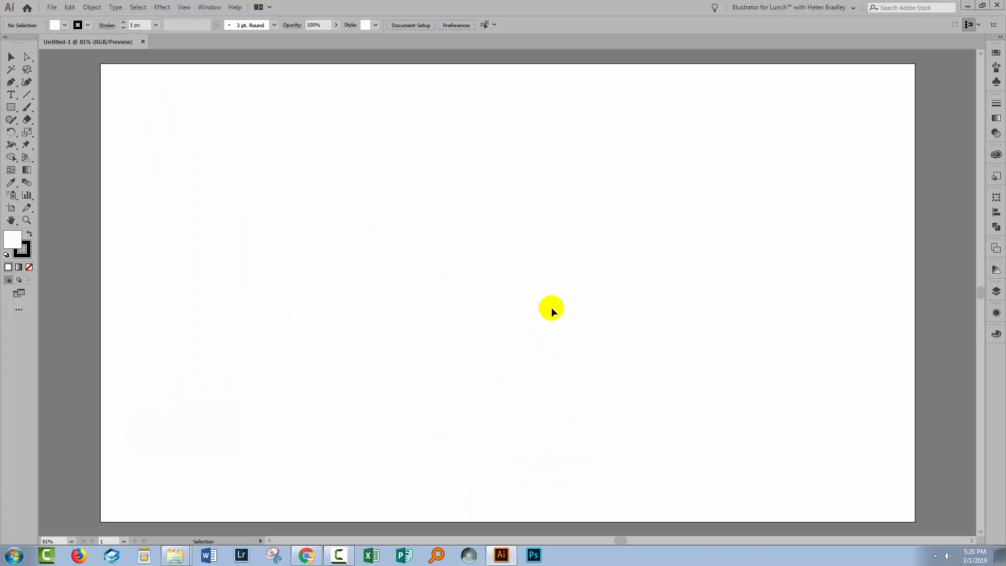
mouse_move(564, 315)
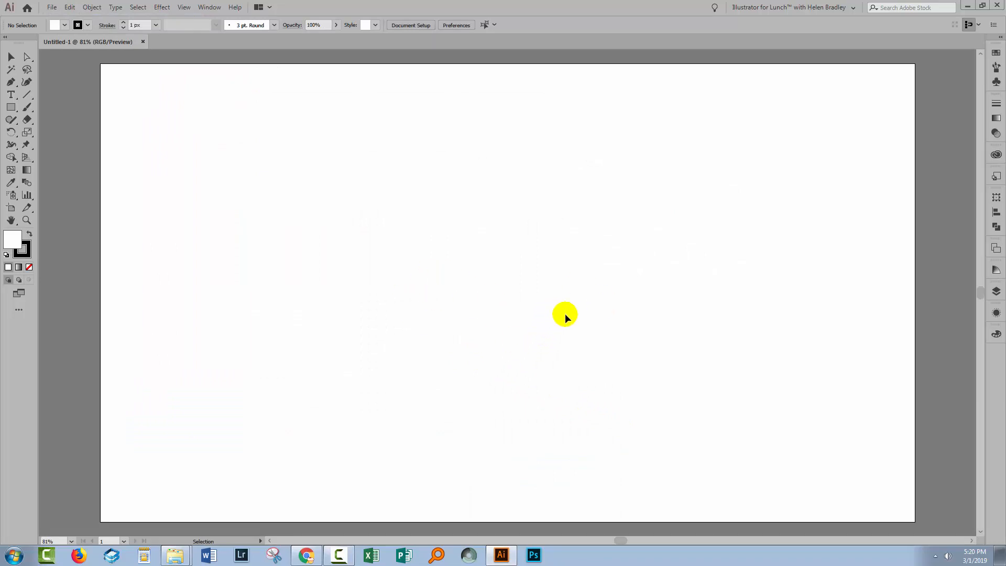
mouse_move(996, 176)
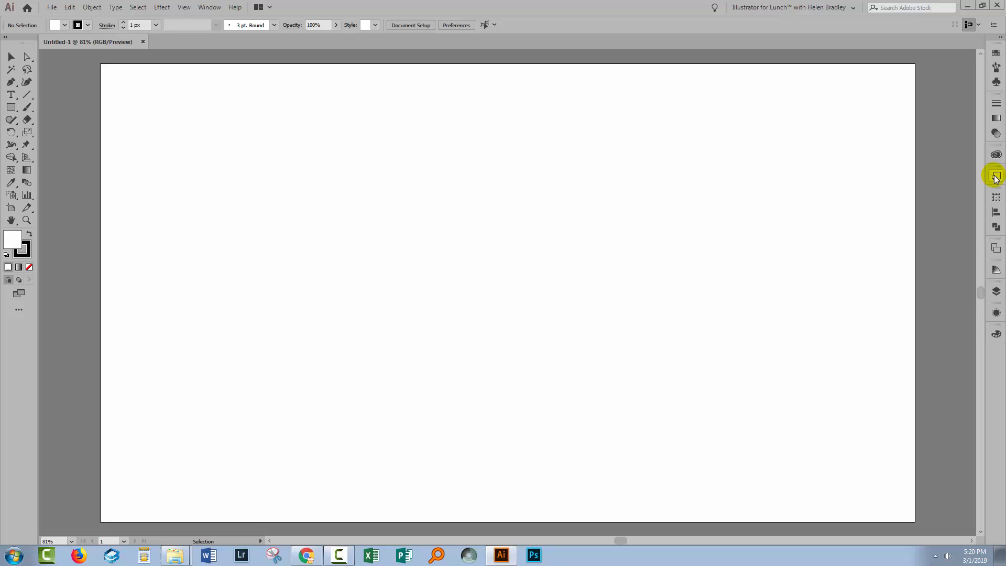
Step: Delete all preset swatches from the Graphic Styles panel, keeping only Default
click(996, 176)
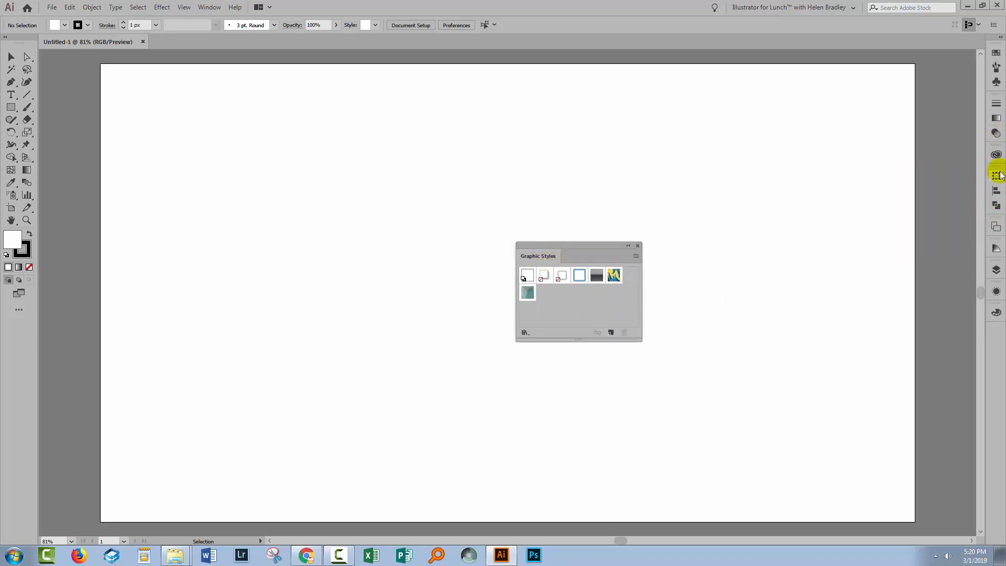
click(210, 7)
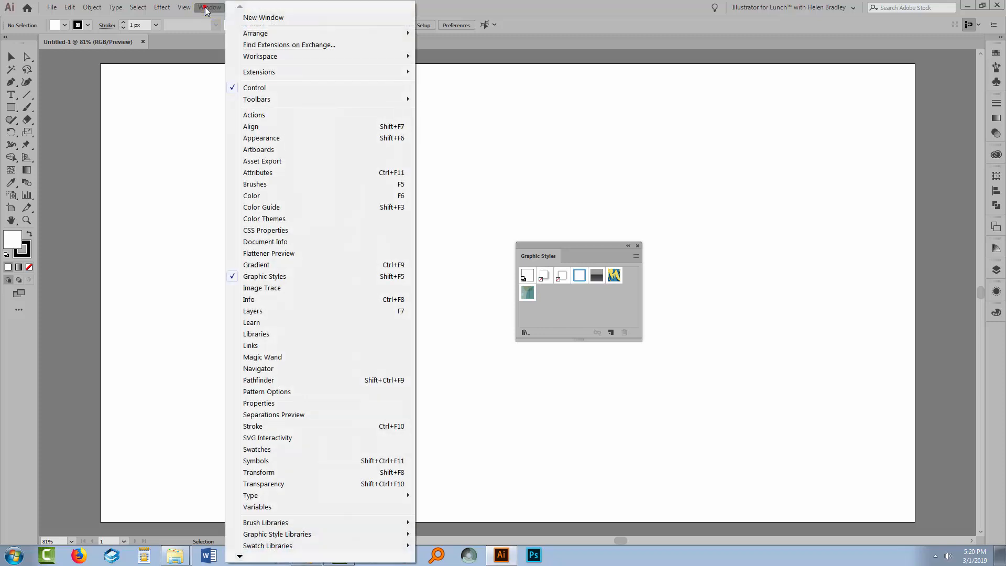
mouse_move(542, 54)
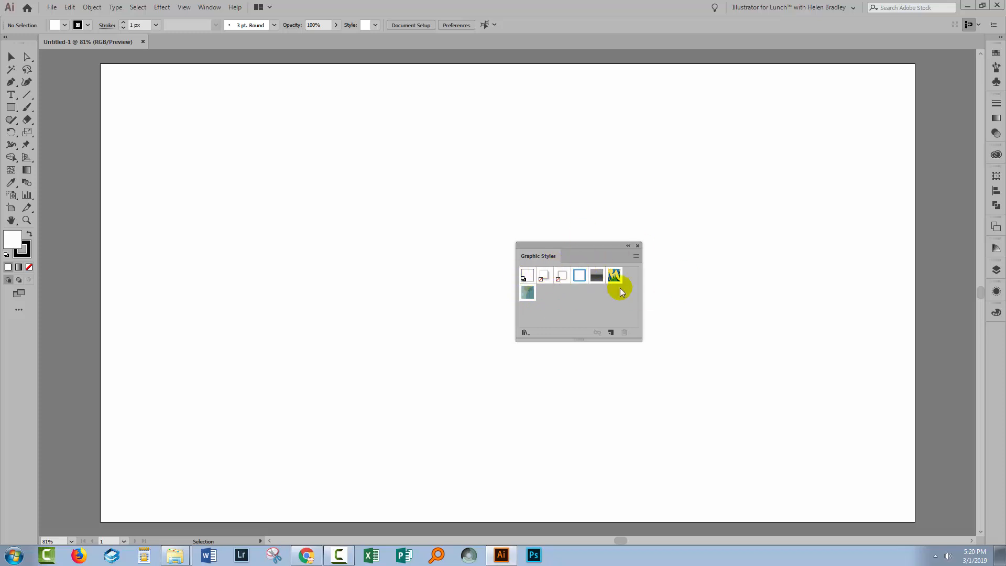
mouse_move(526, 292)
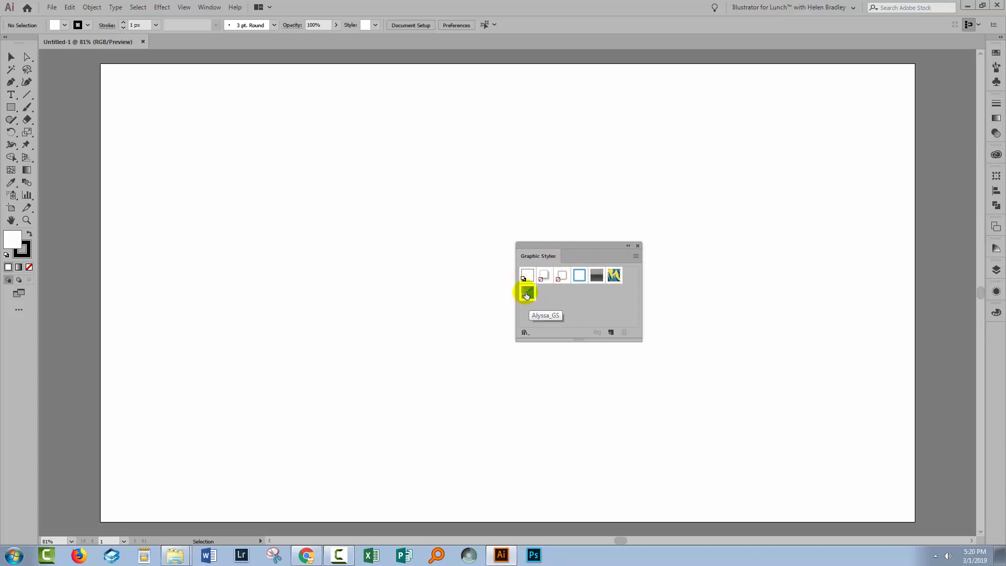
click(527, 274)
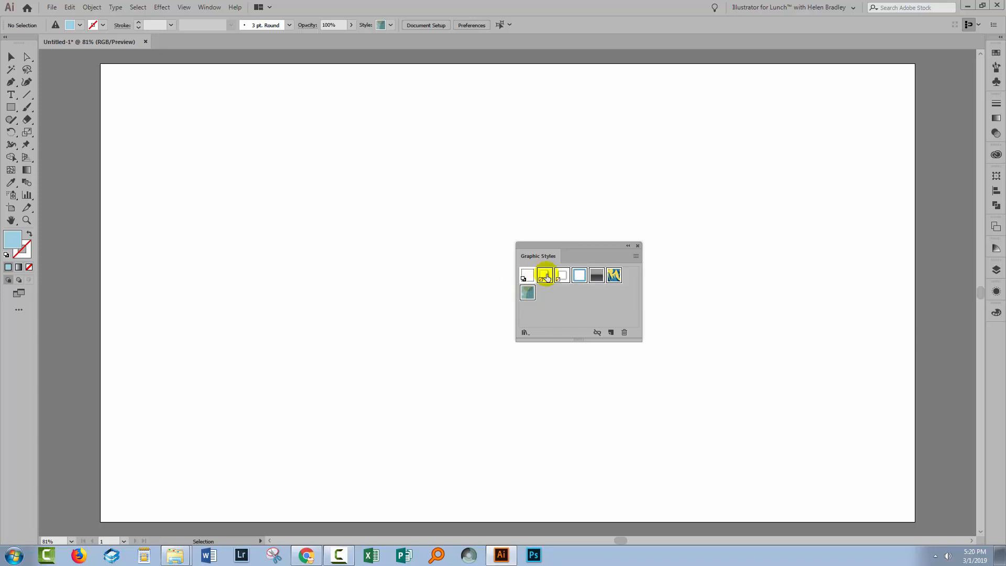
mouse_move(526, 276)
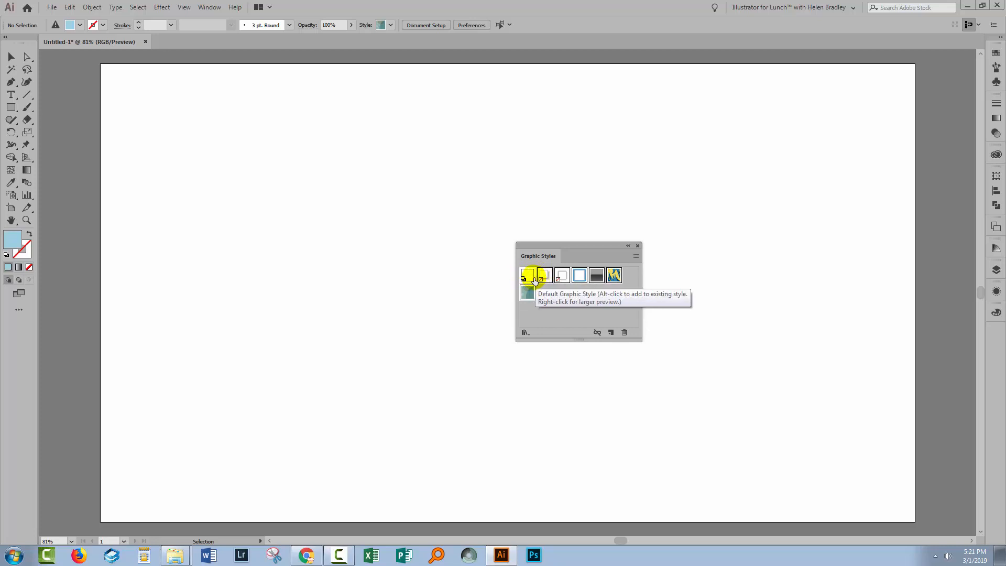
mouse_move(622, 332)
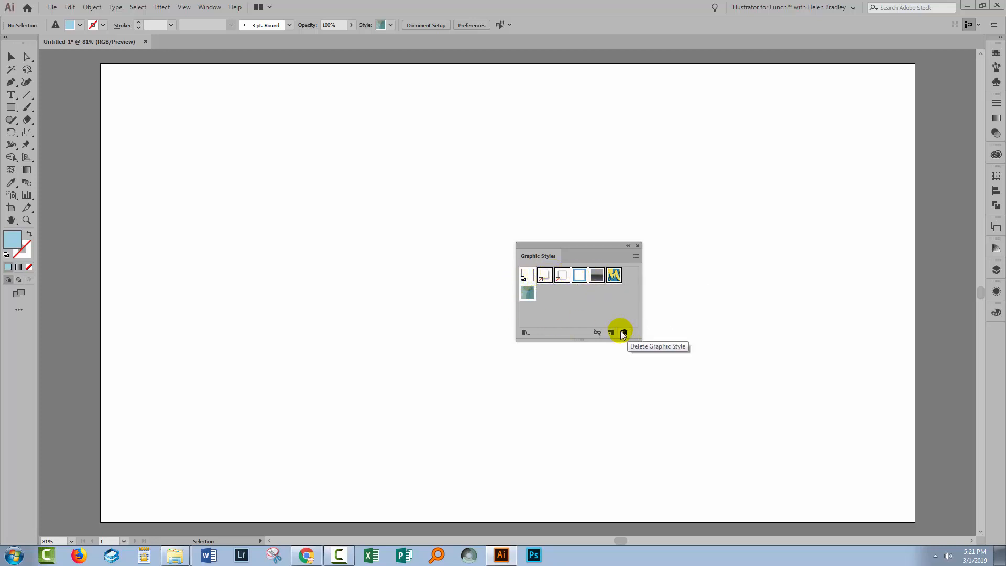
click(622, 332)
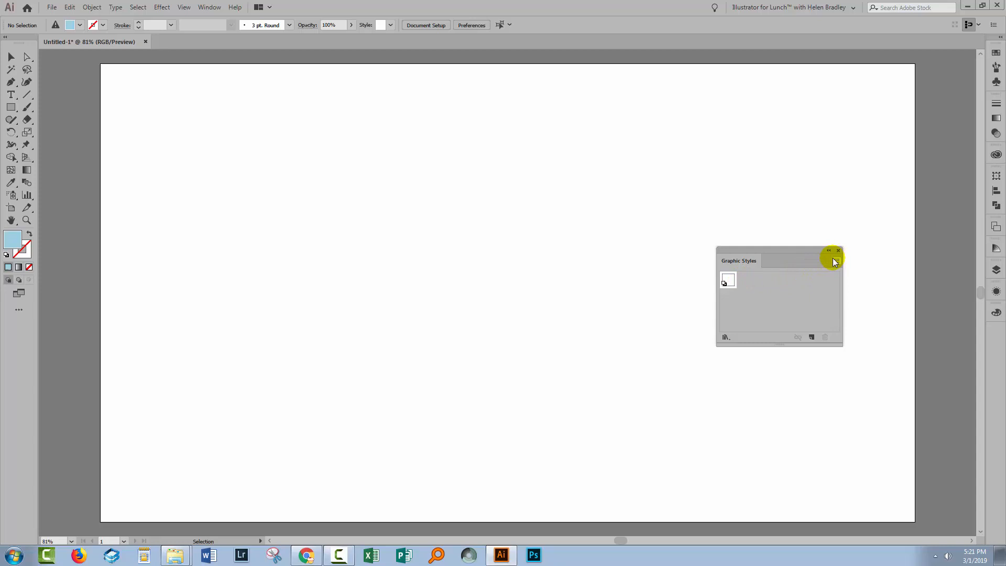
Step: Start Open Graphic Style Library > Other Library and browse into the Downloads RetroType kit folder
click(837, 262)
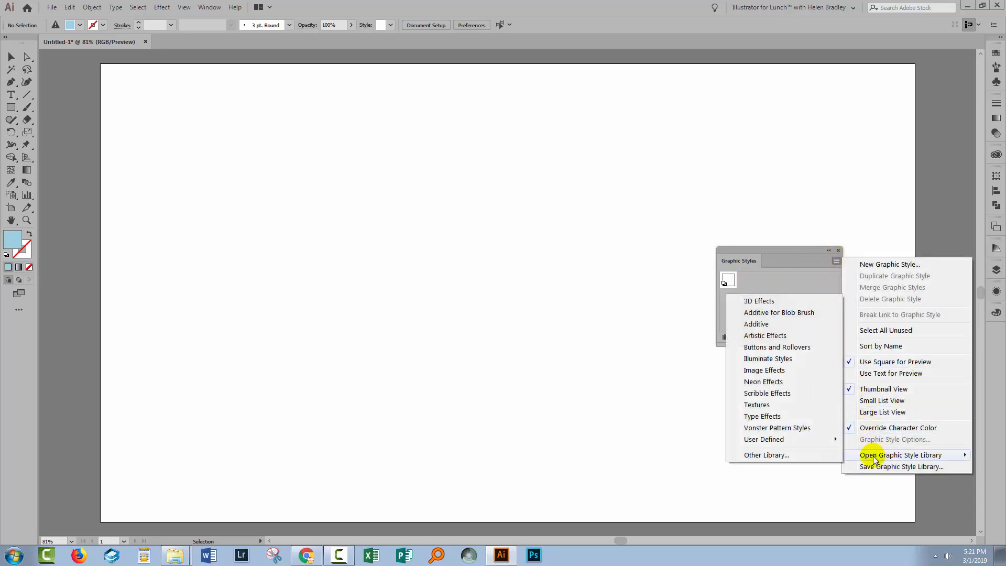
mouse_move(765, 455)
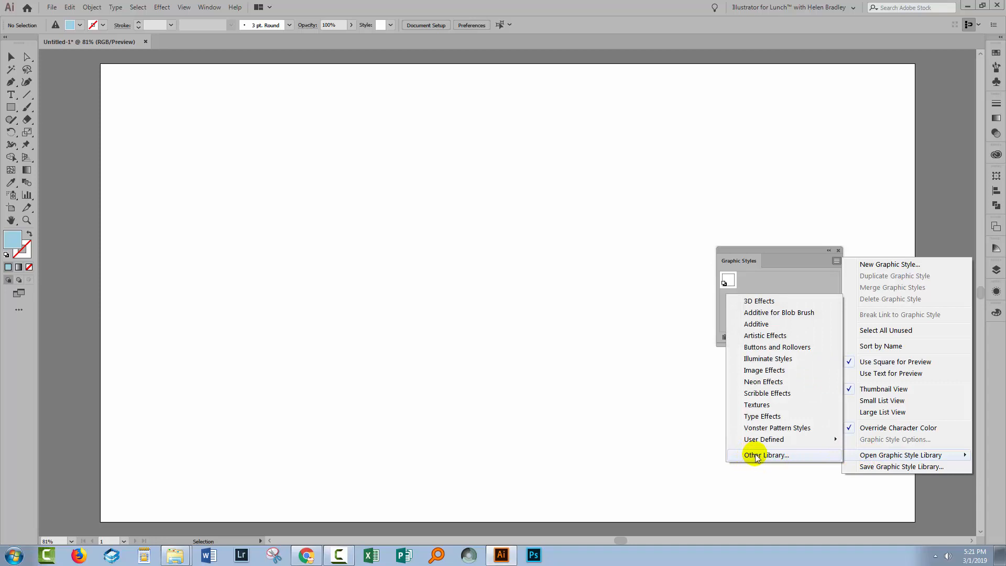
click(765, 455)
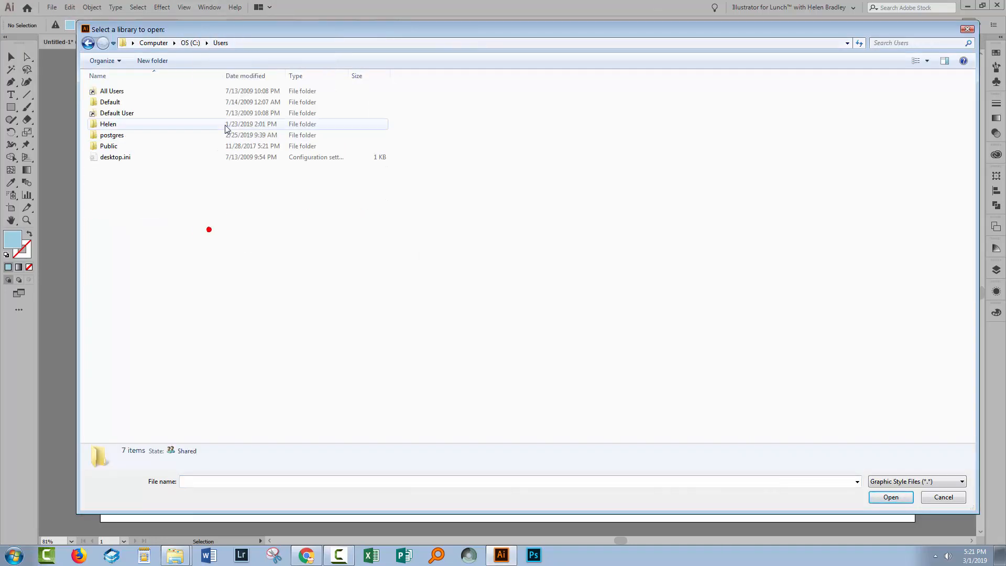
double_click(108, 124)
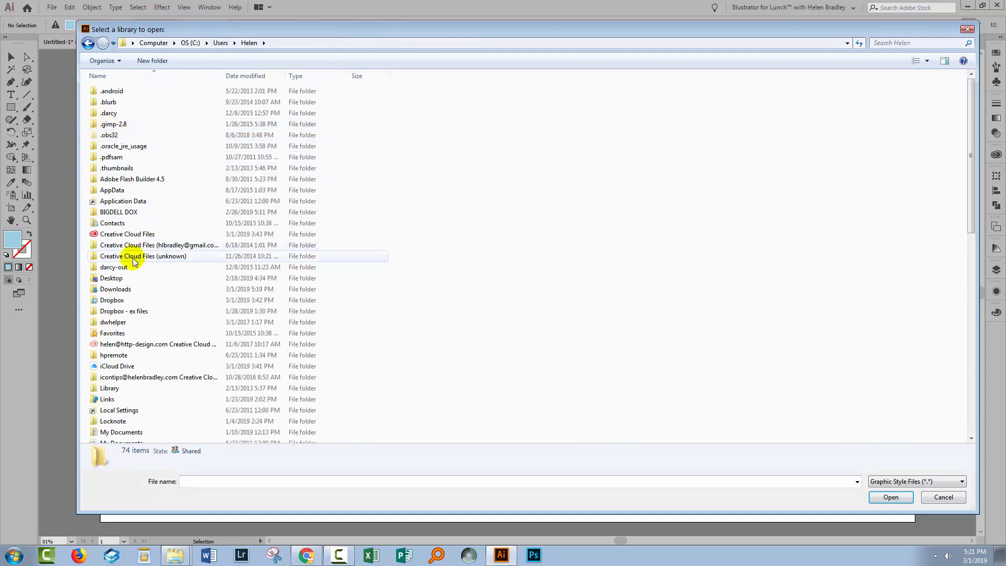
double_click(115, 289)
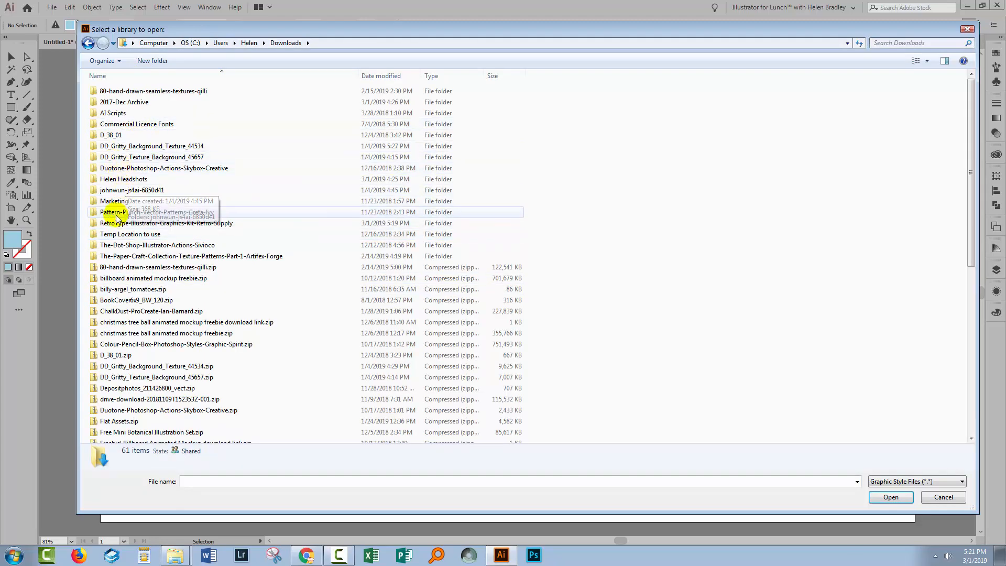
double_click(165, 222)
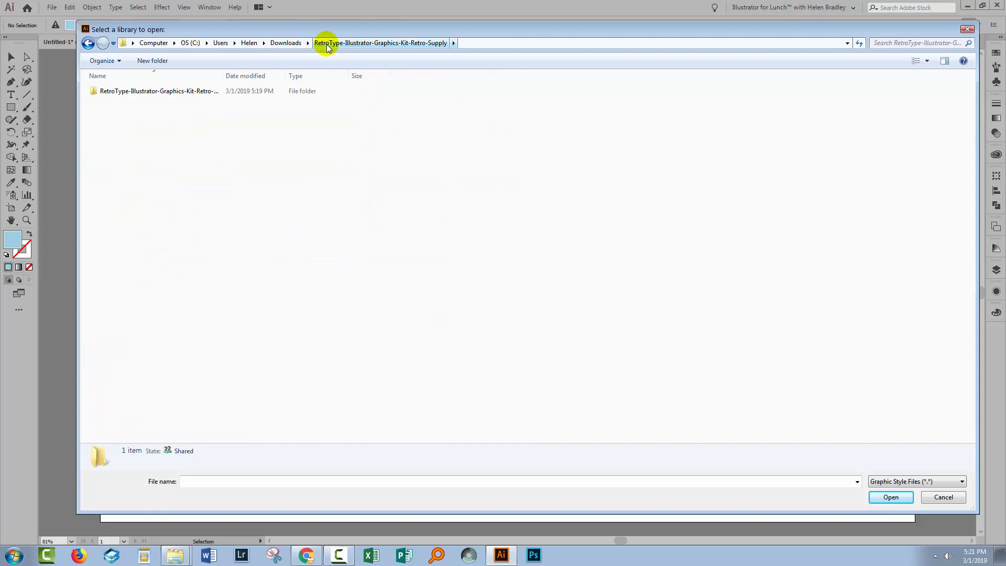
mouse_move(332, 43)
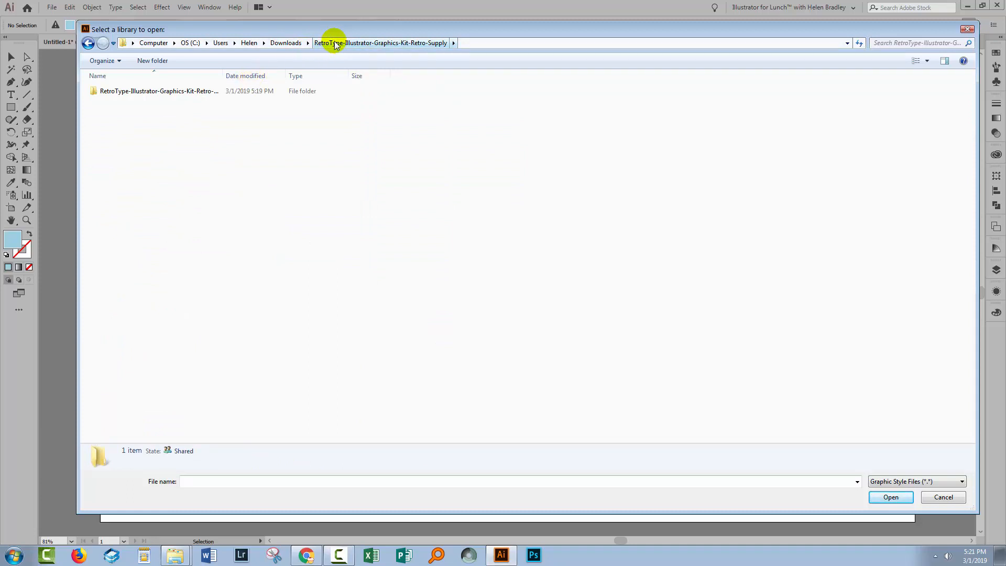
Step: Reach the kit's Illustrator Packs folder and choose retro-3d.ai to open
double_click(159, 90)
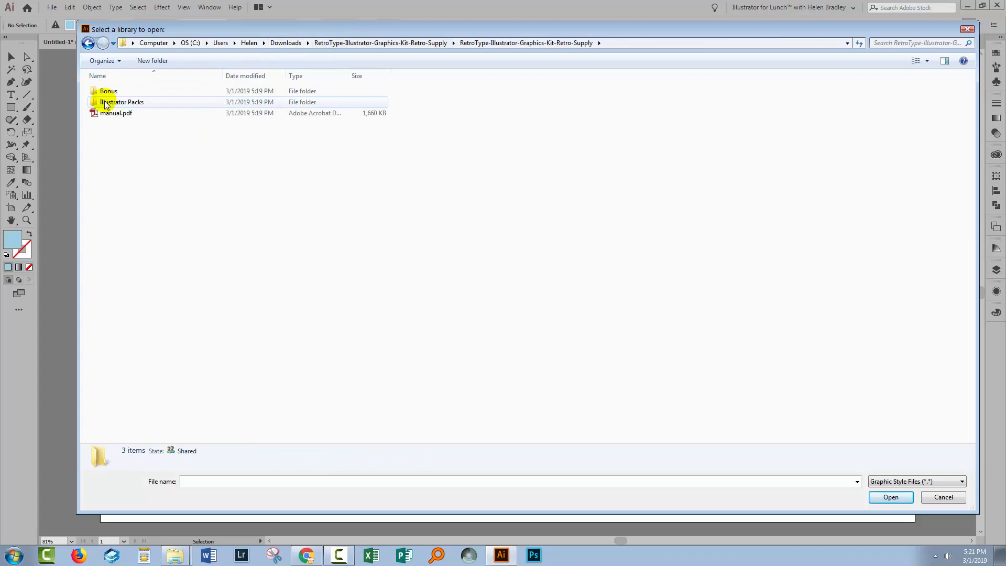
double_click(122, 101)
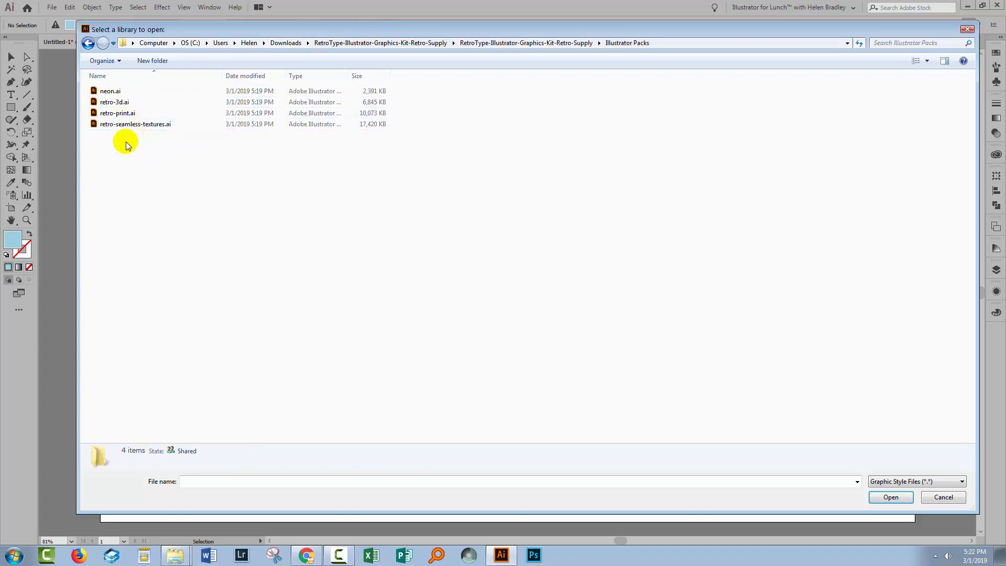
click(114, 101)
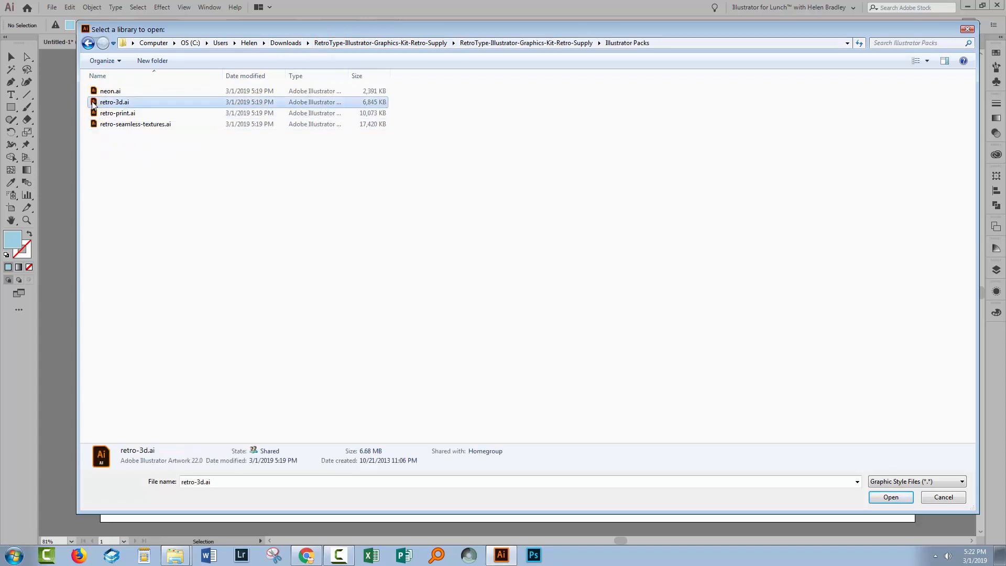
mouse_move(151, 115)
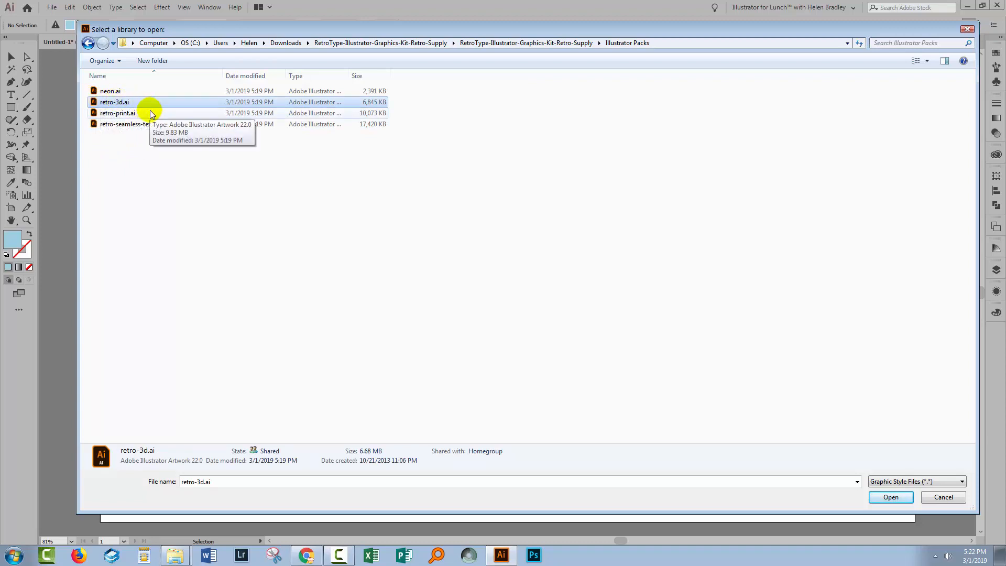
click(890, 497)
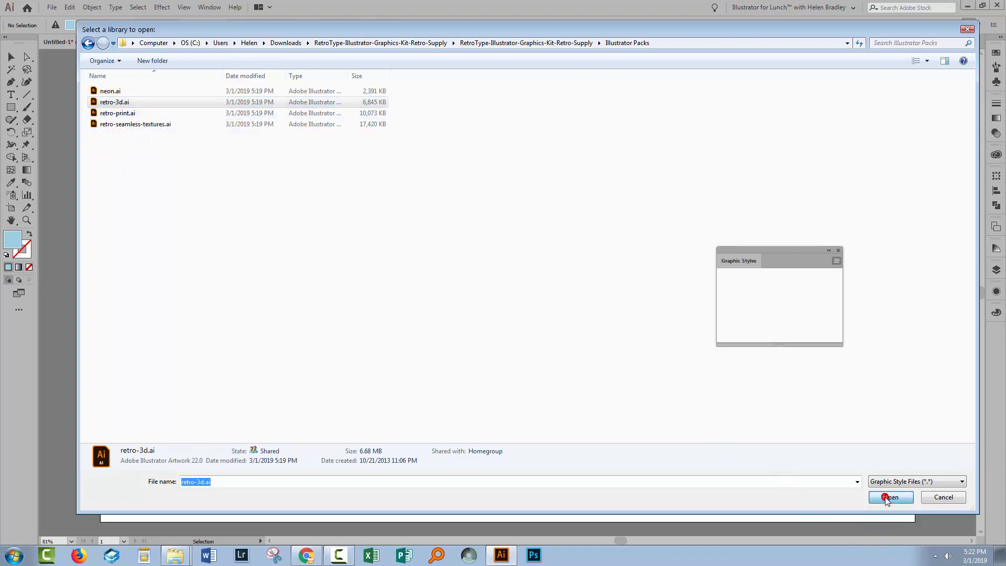
Step: Load the retro-3d library and add all six of its styles to the document's graphic styles
click(889, 496)
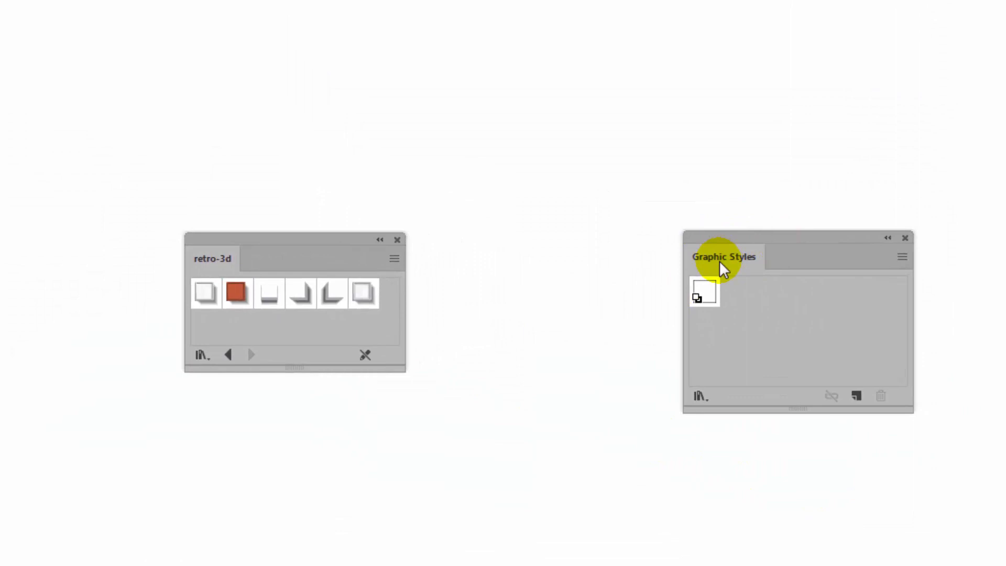
mouse_move(187, 279)
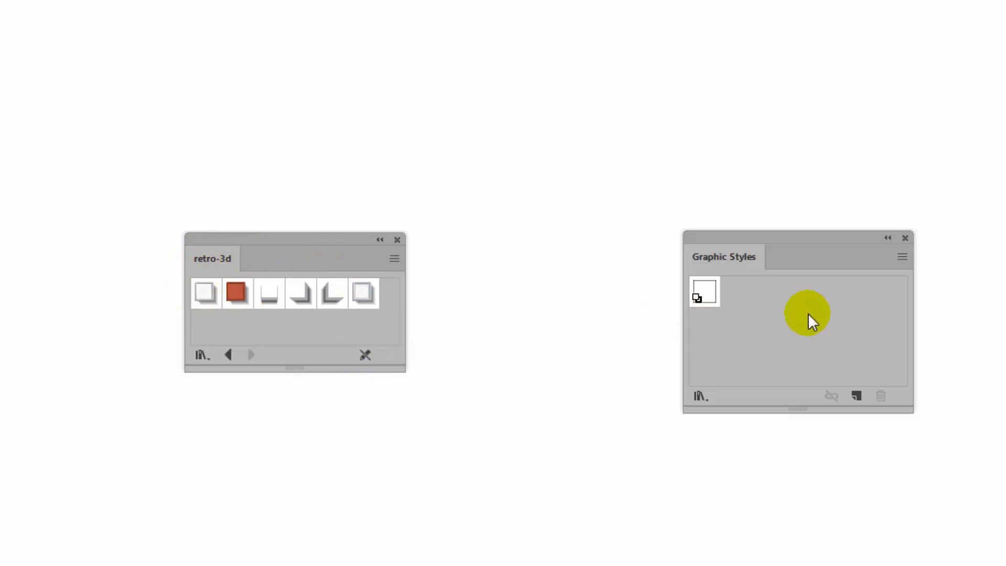
mouse_move(217, 330)
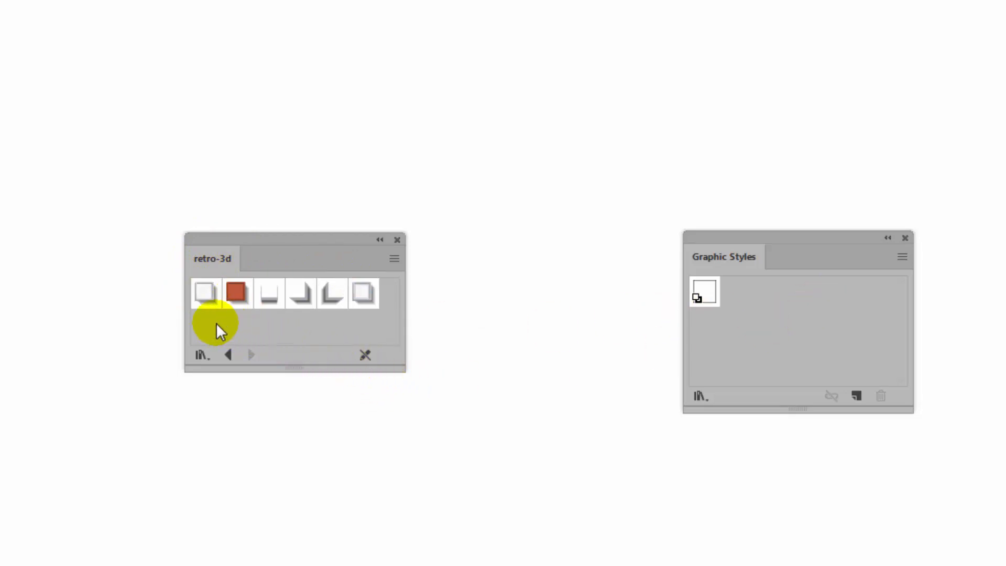
mouse_move(208, 324)
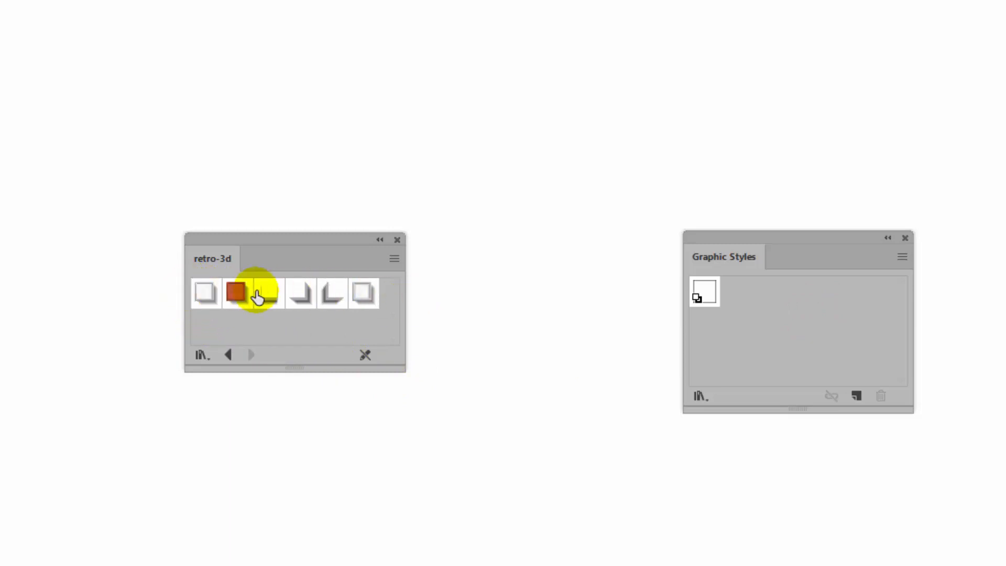
click(207, 294)
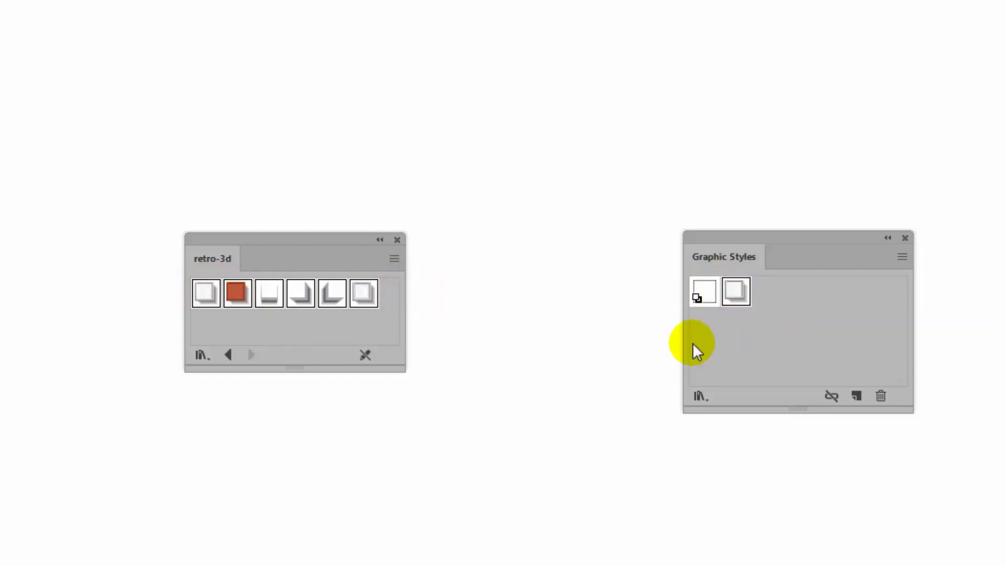
mouse_move(386, 281)
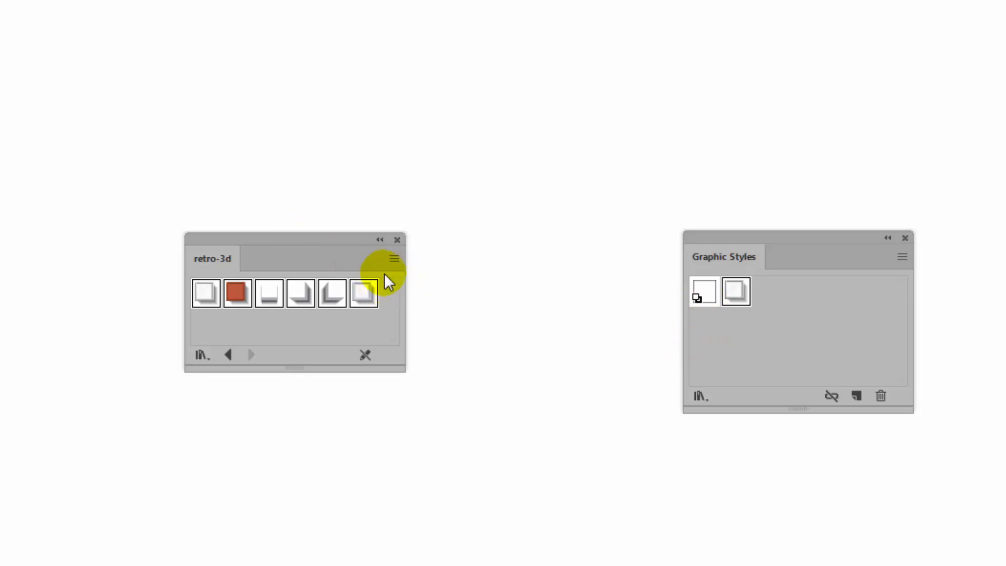
click(394, 259)
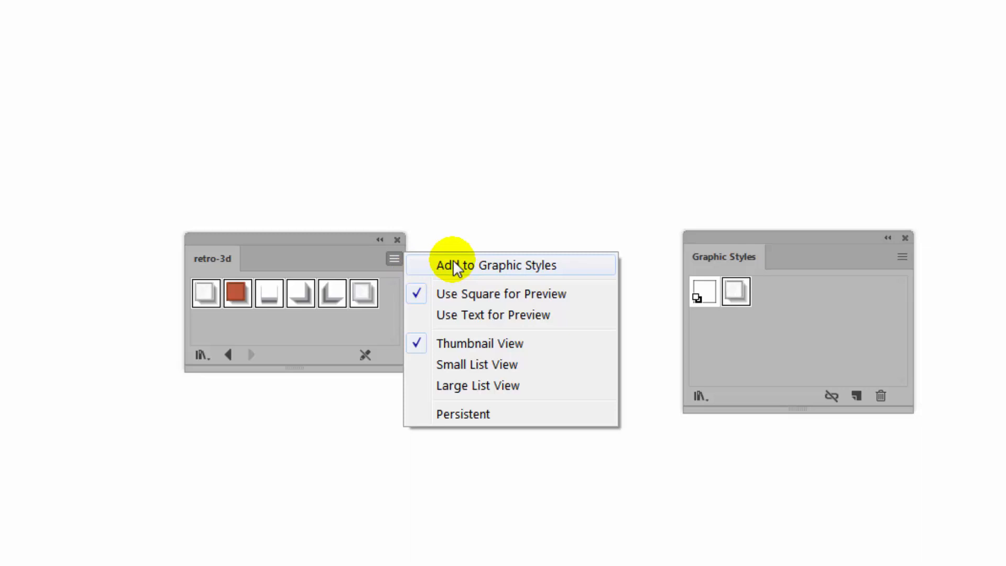
click(496, 265)
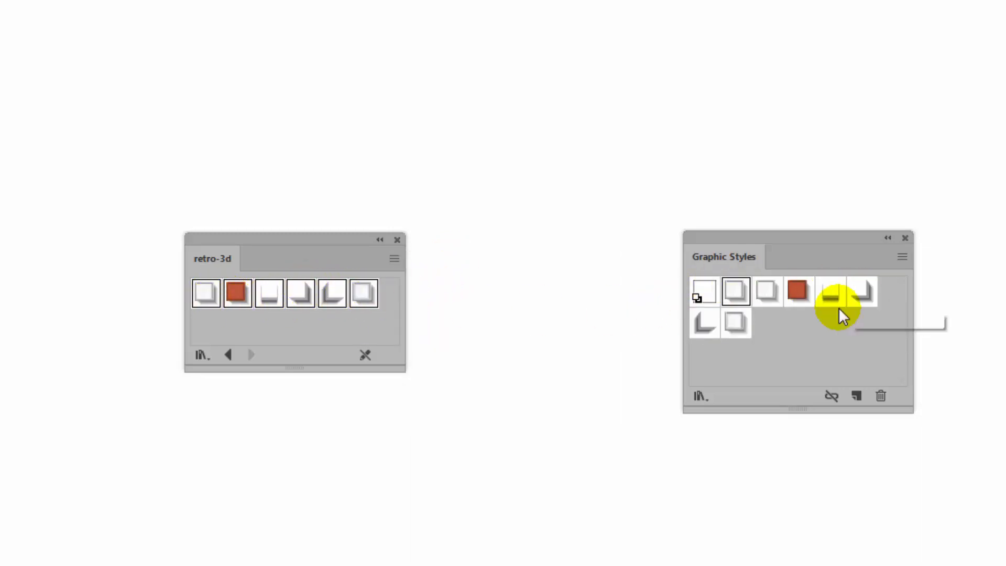
mouse_move(772, 360)
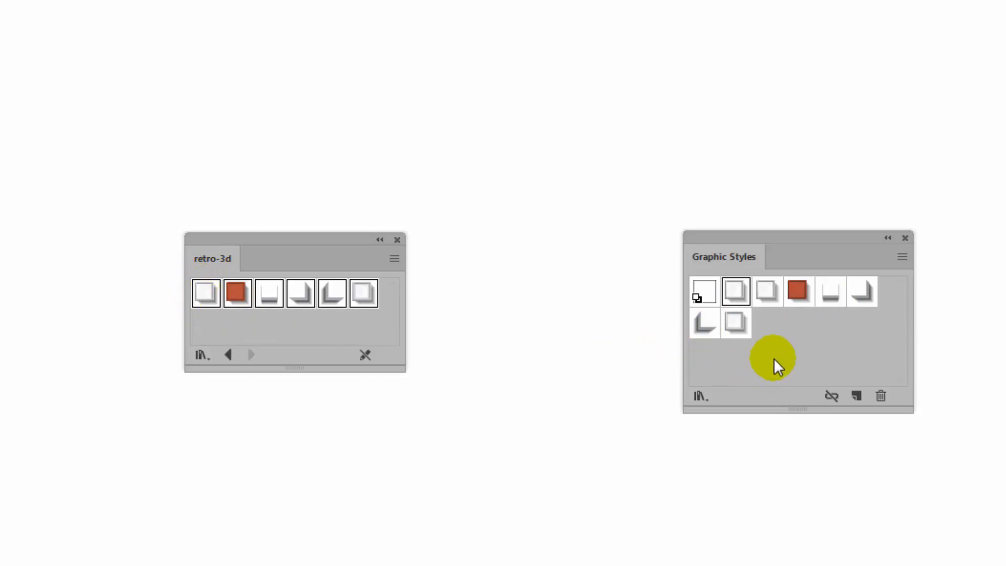
mouse_move(921, 395)
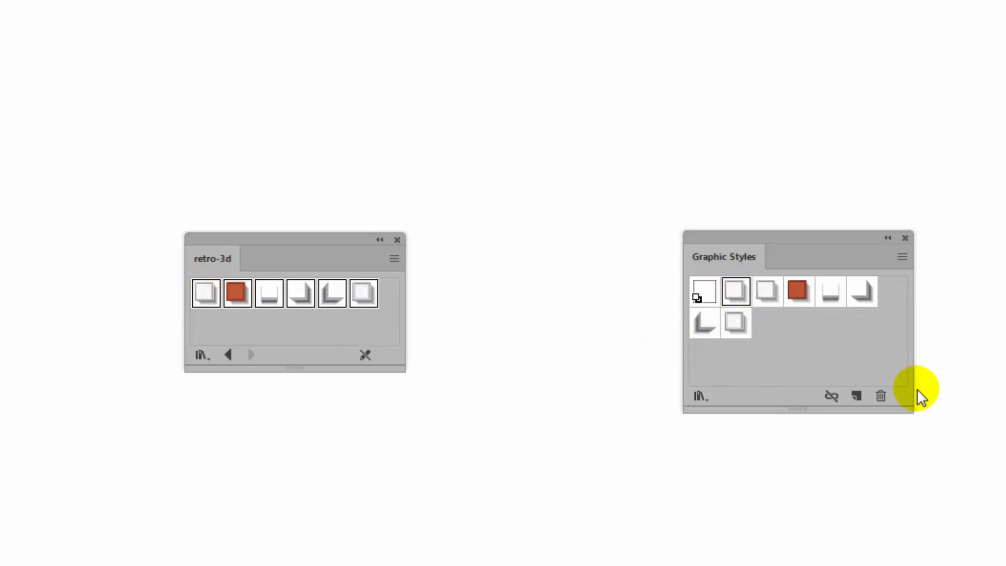
Step: Delete the duplicate retro style swatch and confirm the removal
click(880, 396)
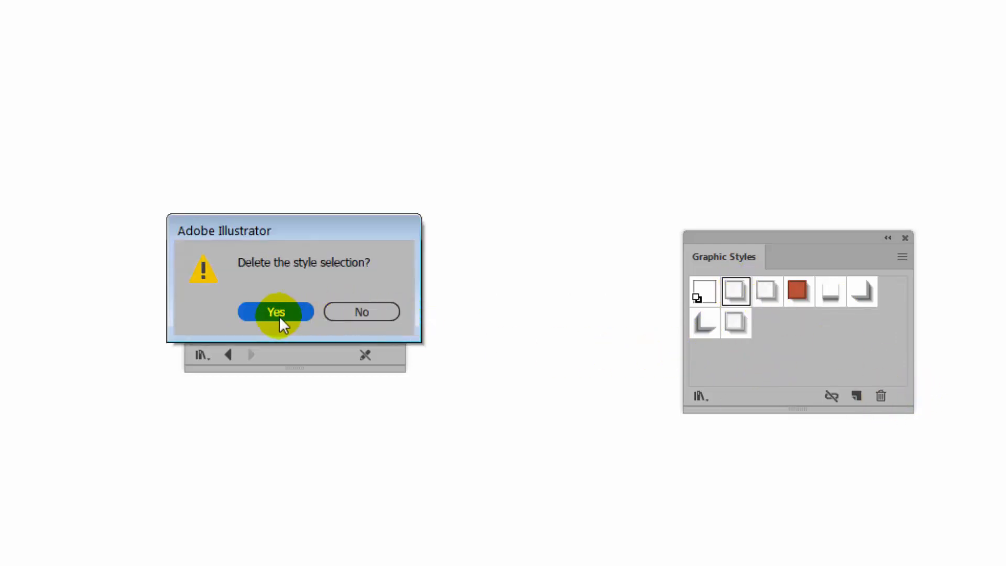
click(276, 312)
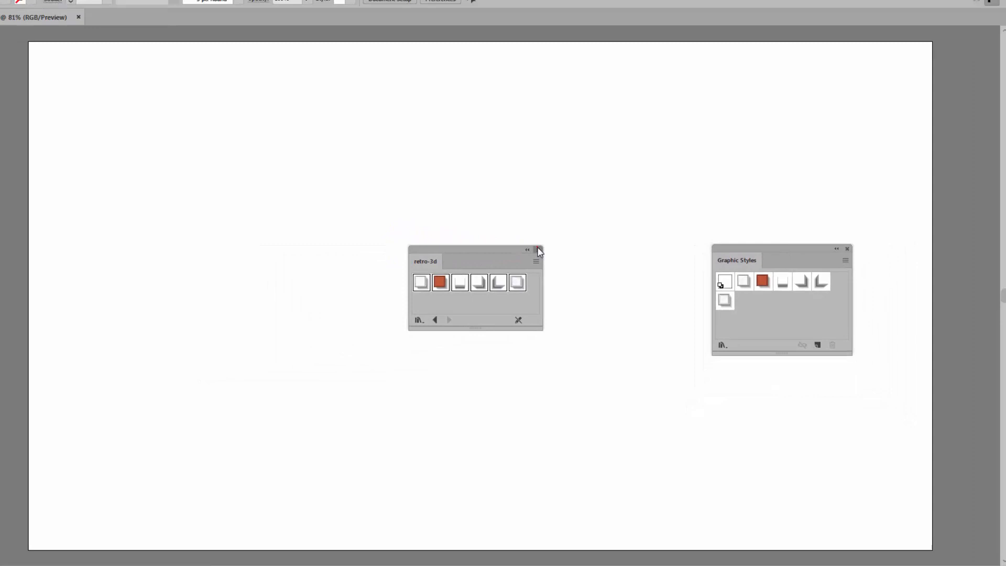
Step: Close the retro-3d library and bring up the Graphic Styles panel menu
click(537, 251)
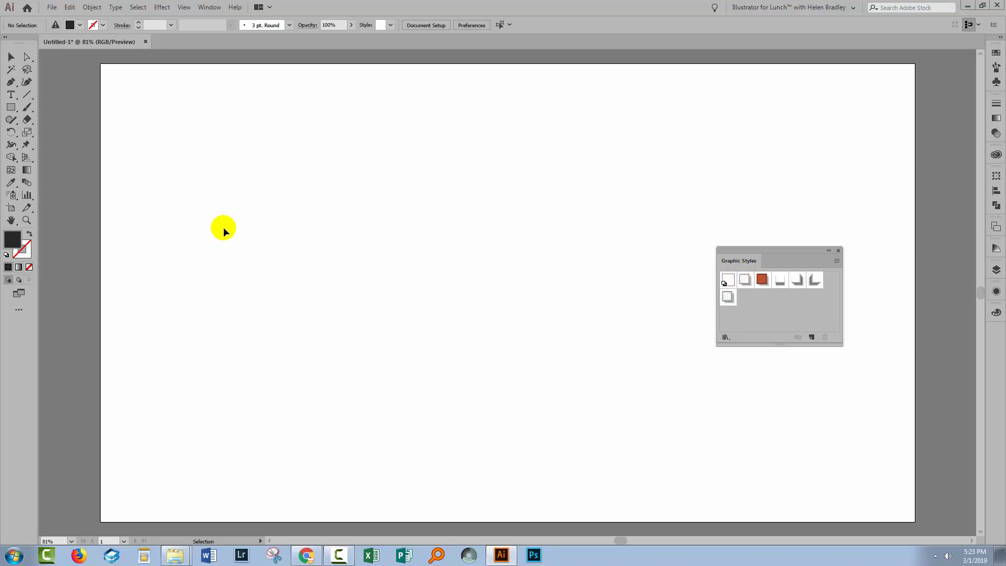
mouse_move(383, 284)
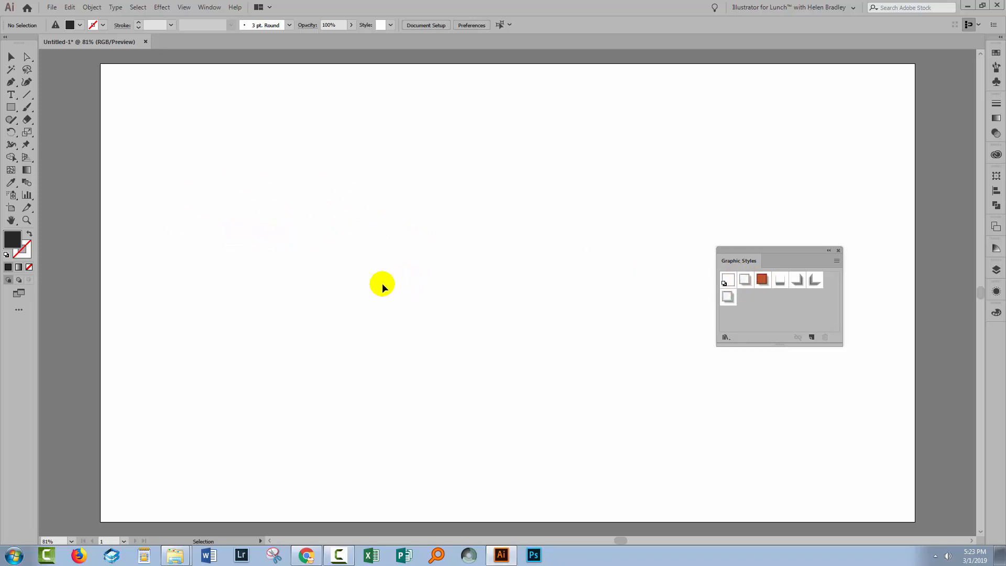
mouse_move(816, 276)
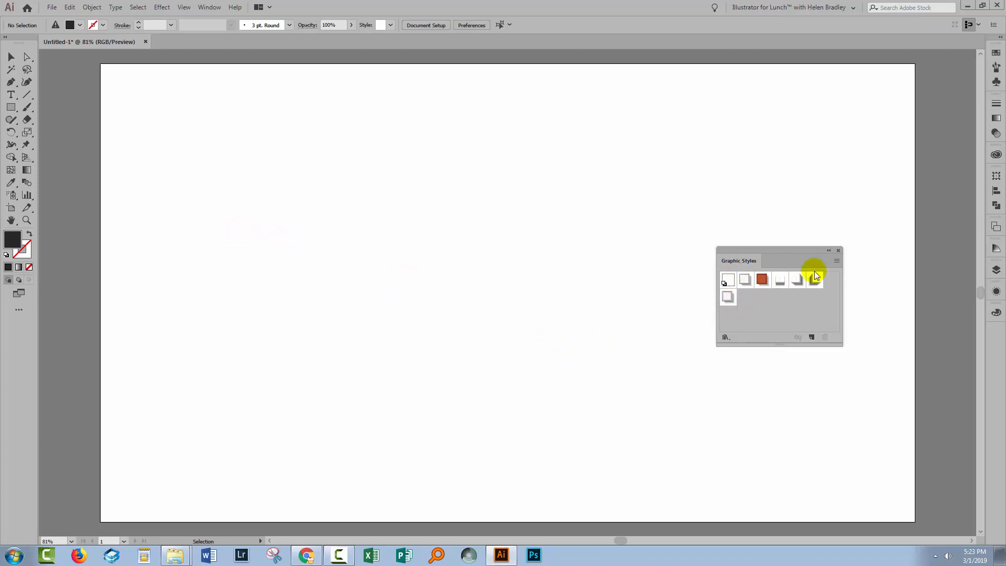
mouse_move(768, 292)
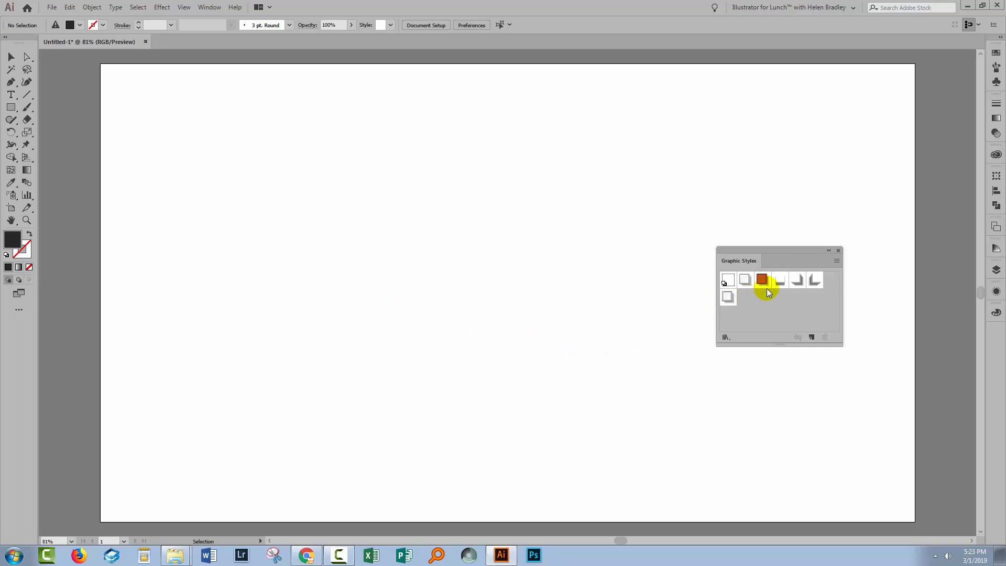
mouse_move(753, 318)
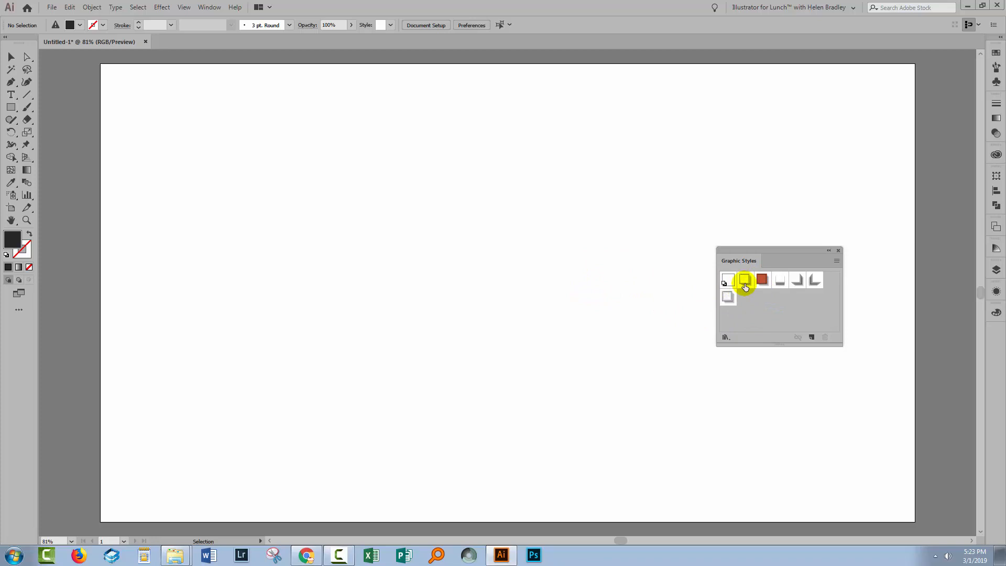
mouse_move(763, 308)
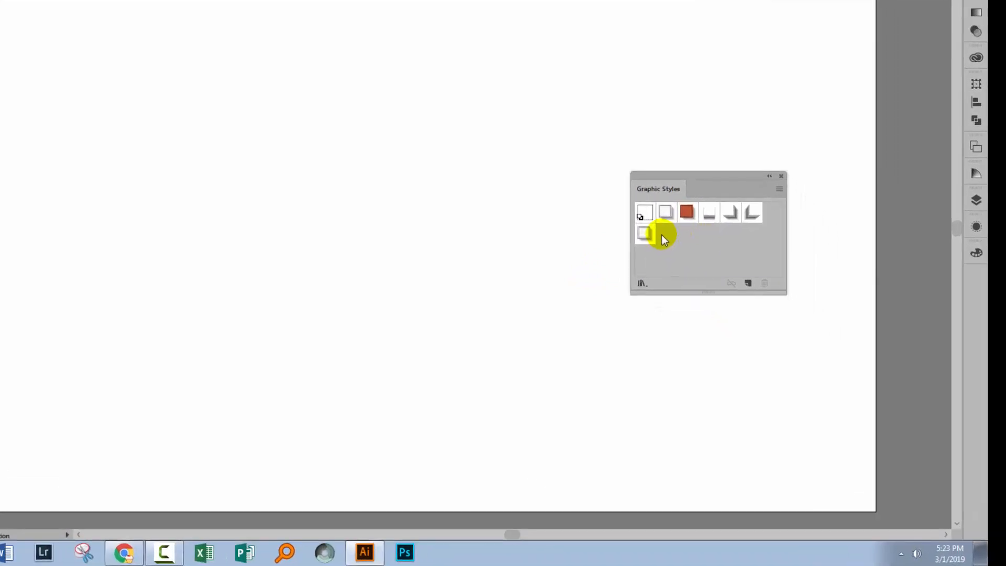
click(779, 189)
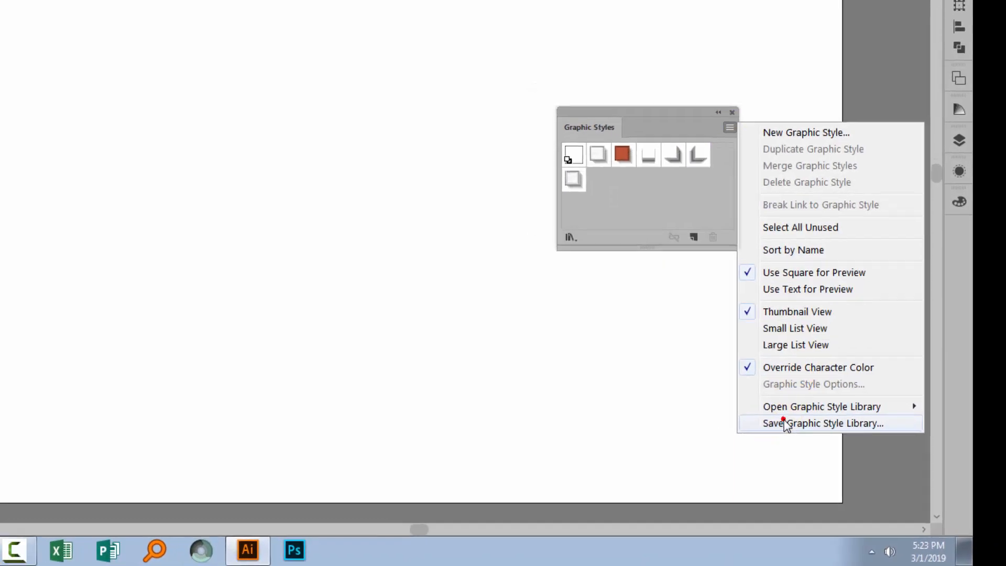
Step: Save the graphic styles as a library named 3D_Retro and close the untitled document
click(821, 422)
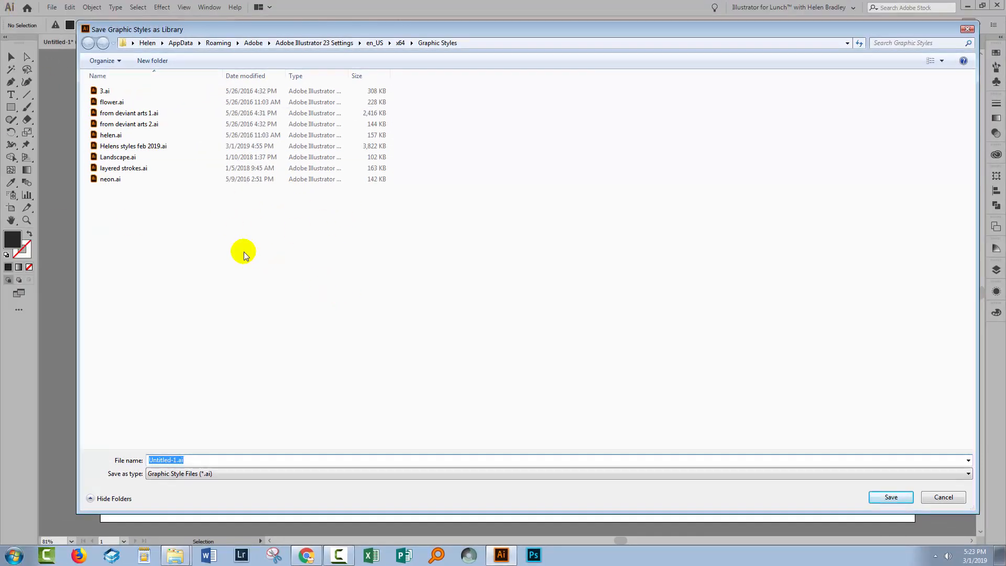
mouse_move(239, 218)
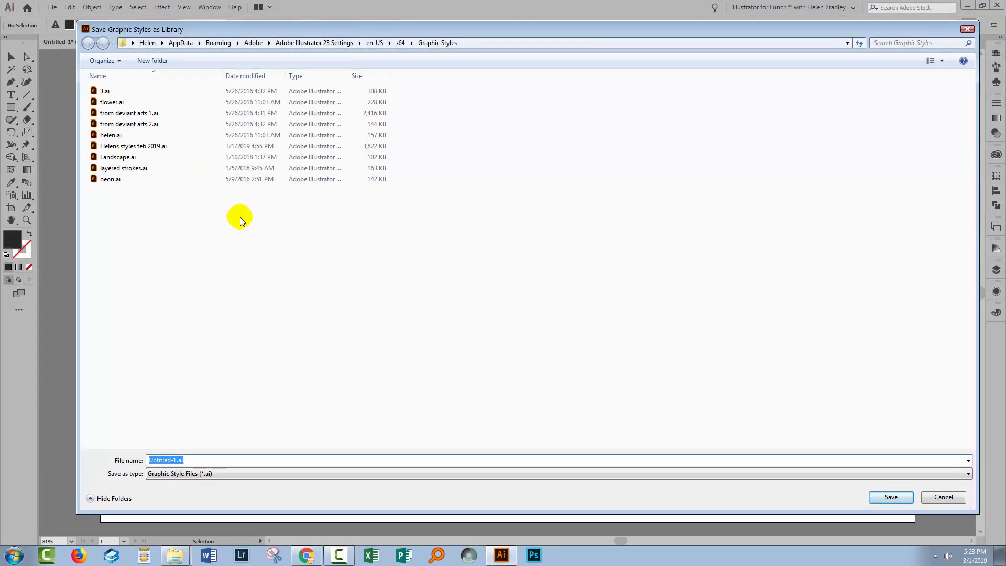
mouse_move(256, 231)
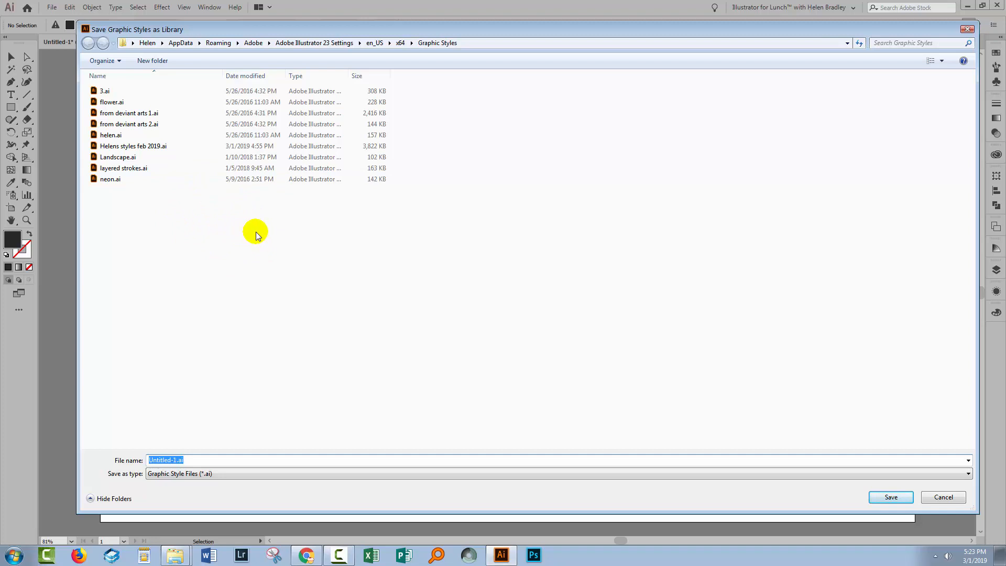
text(3D_Retro)
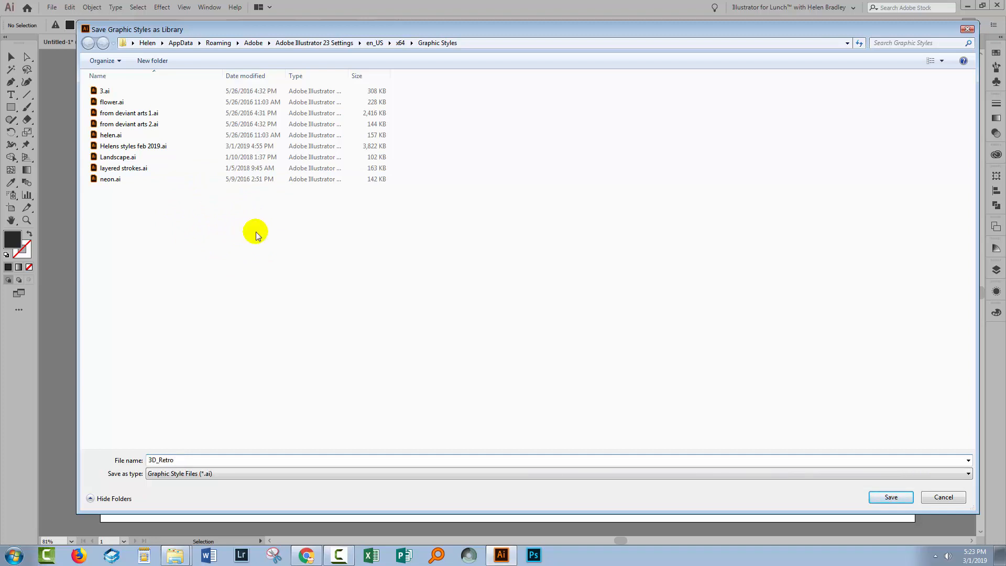
mouse_move(191, 466)
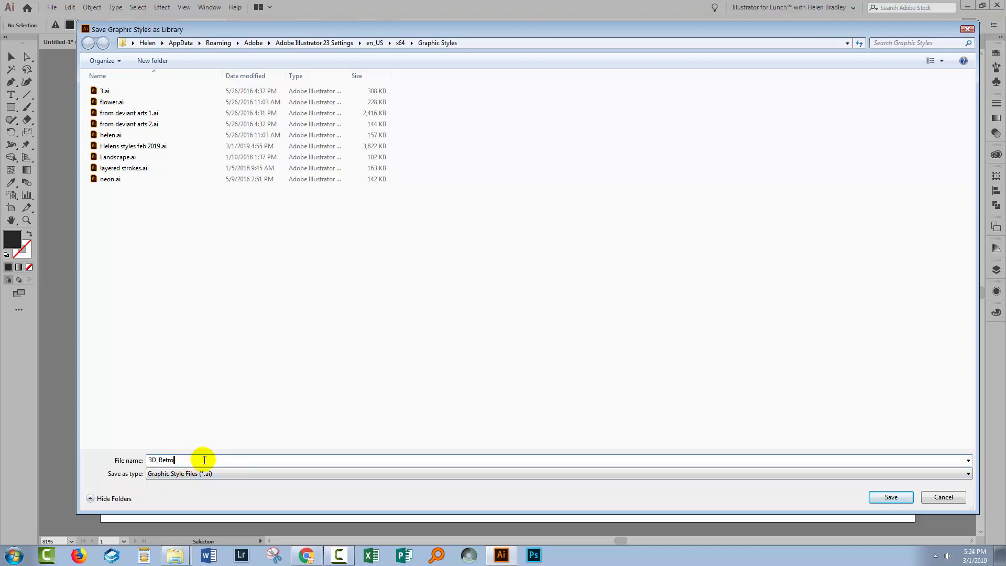
mouse_move(220, 444)
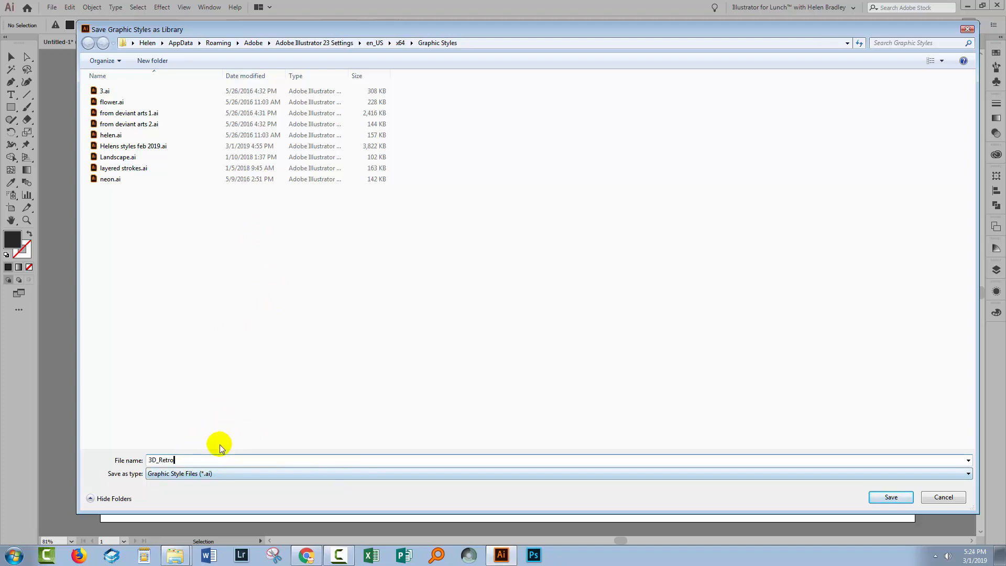
mouse_move(858, 507)
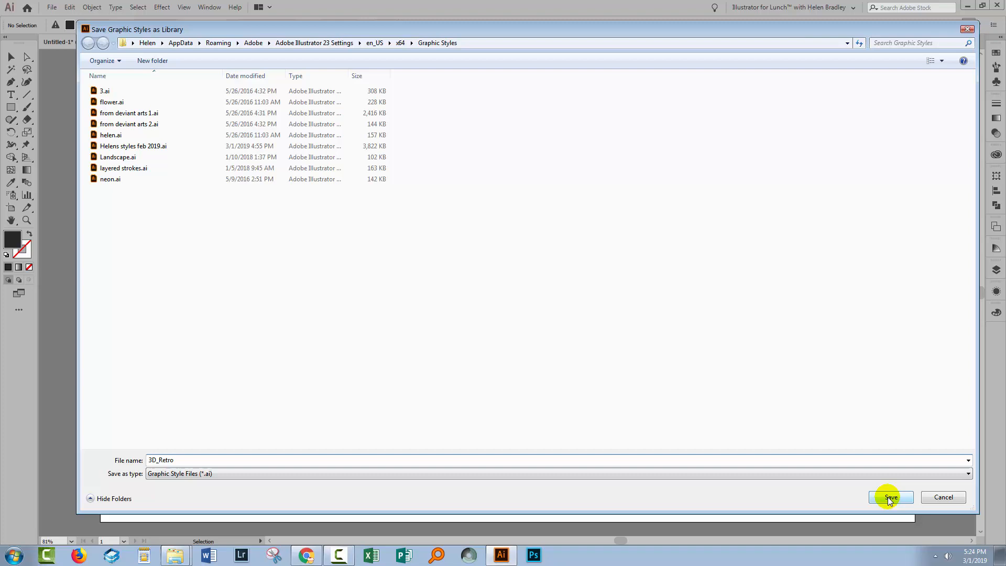
click(891, 497)
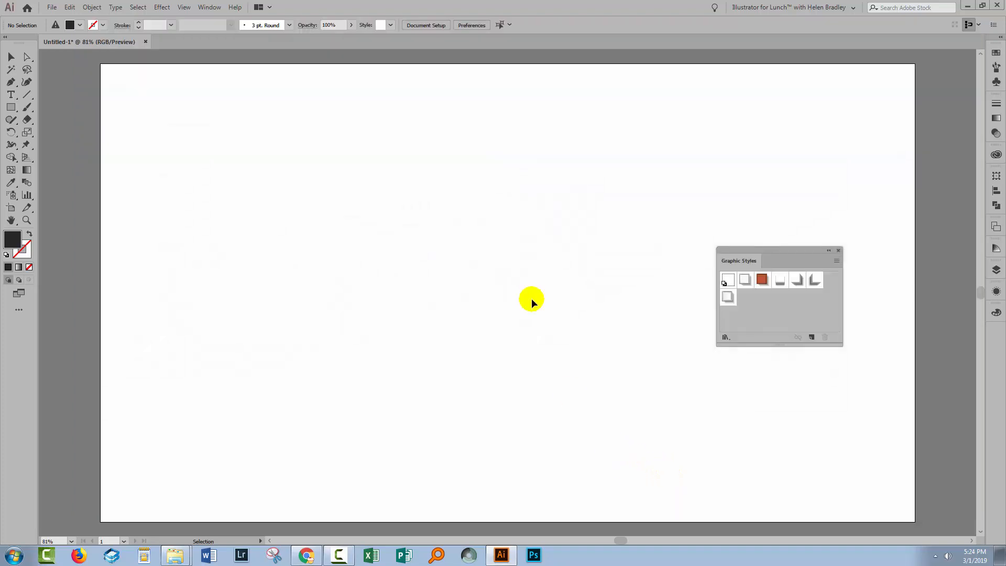
mouse_move(145, 42)
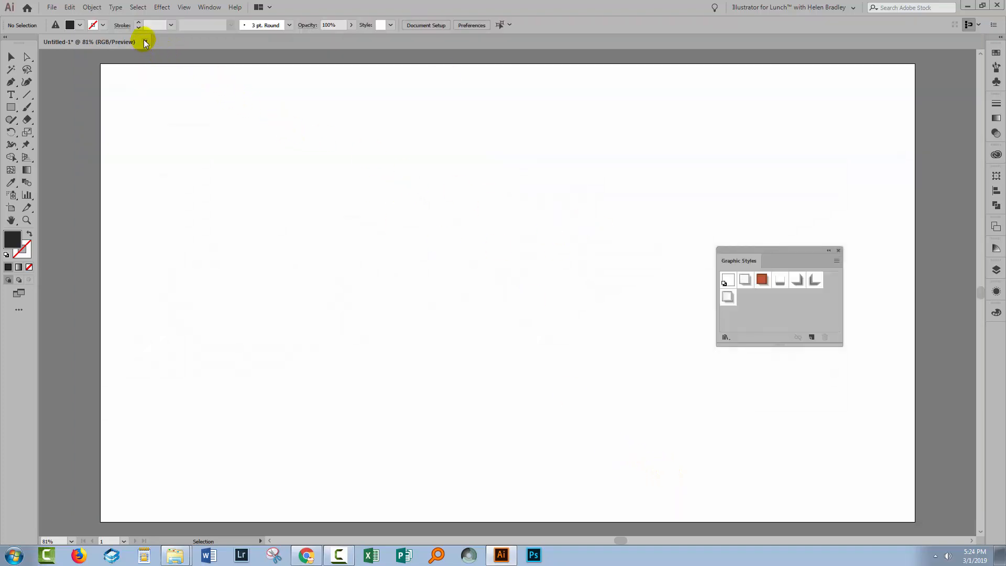
click(145, 42)
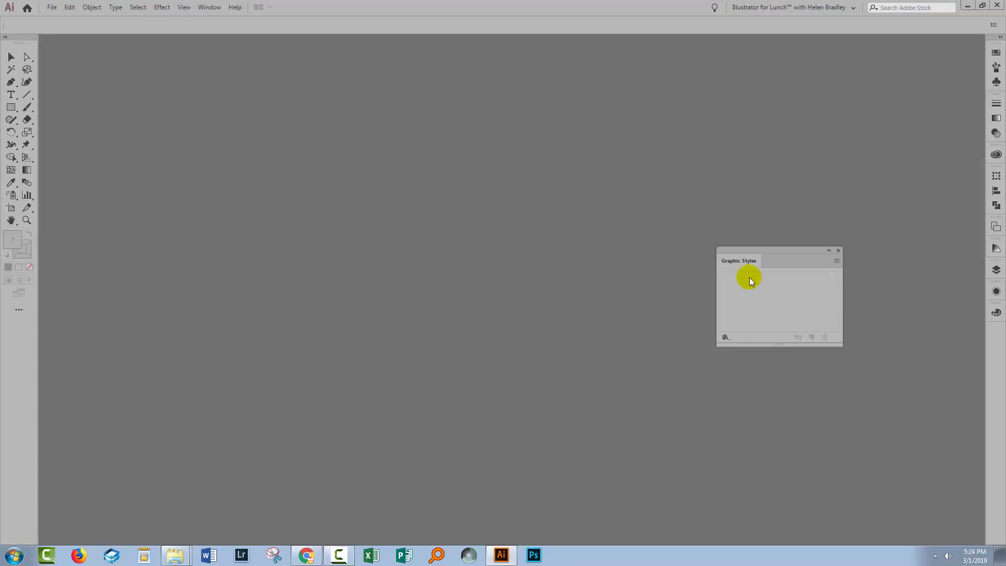
click(838, 250)
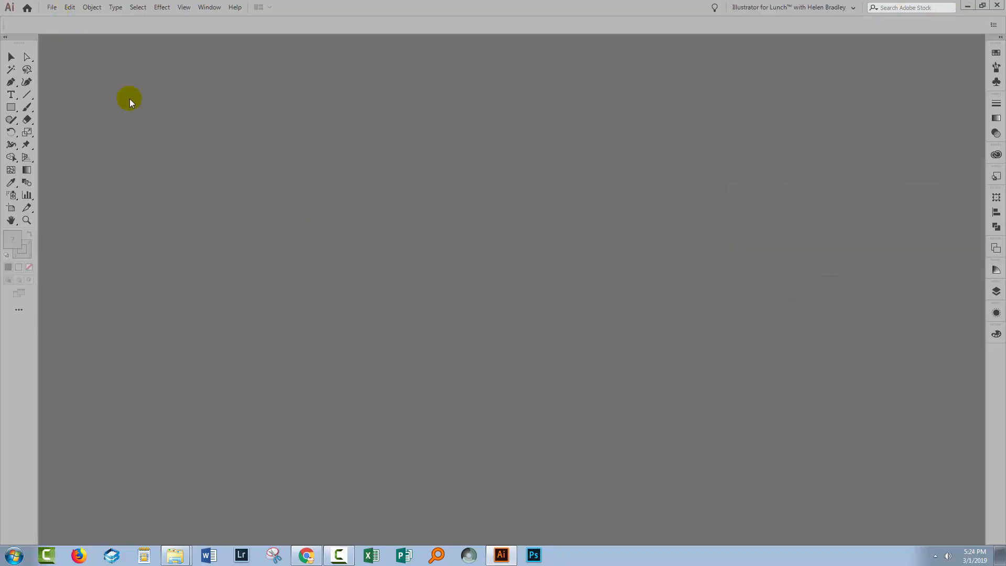
Step: Create a new blank document, show the Graphic Styles panel and pick the Type tool
click(50, 7)
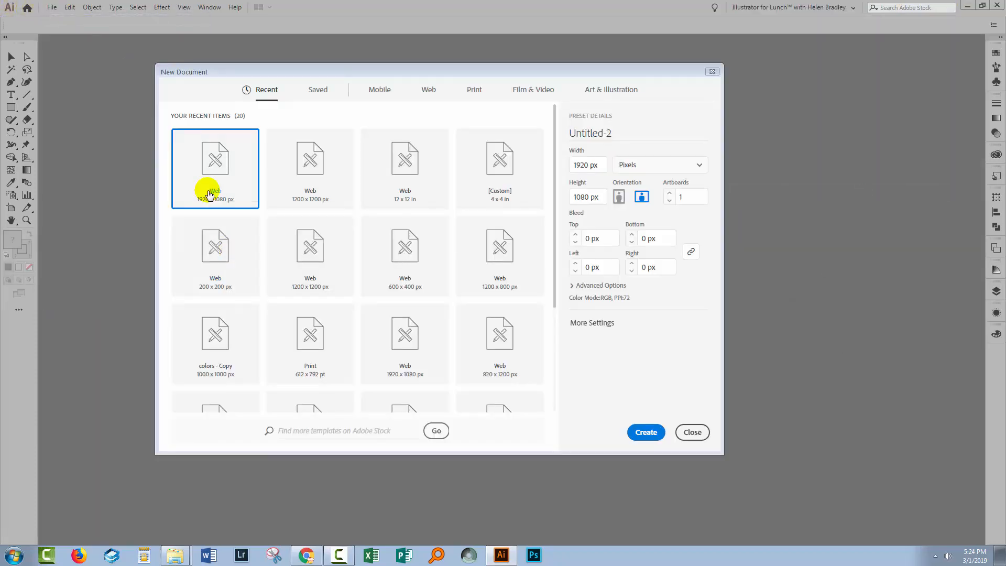
click(645, 431)
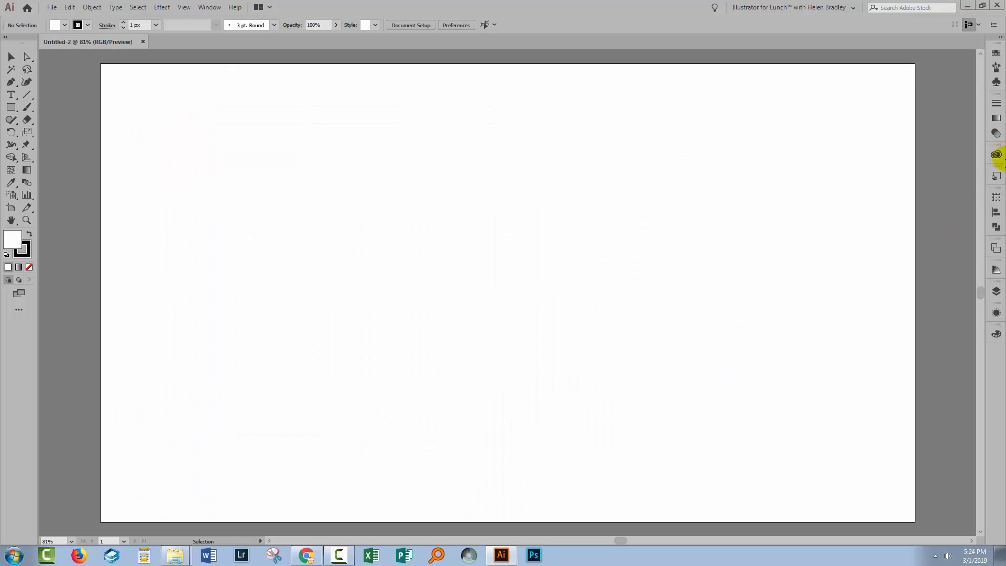
click(996, 175)
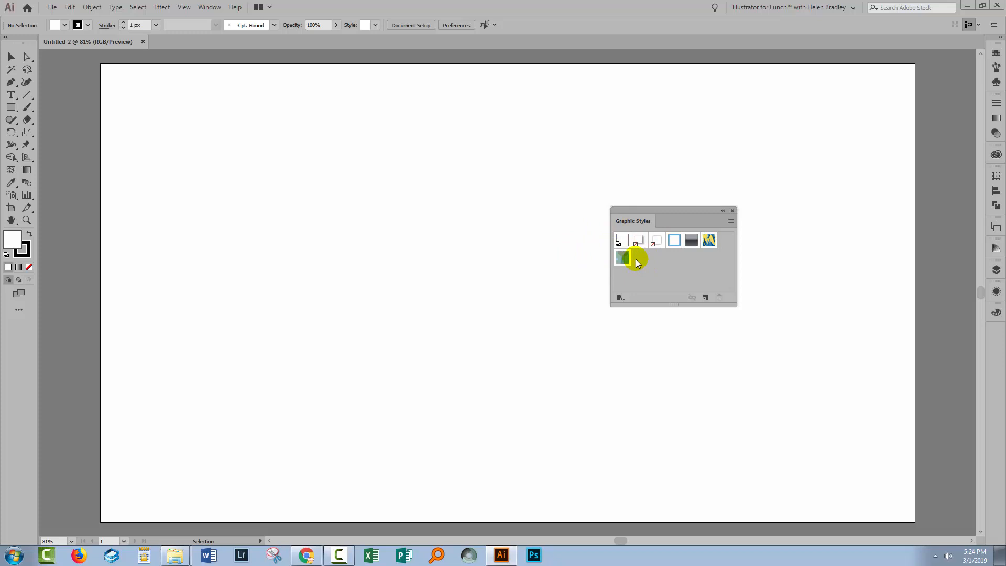
click(622, 259)
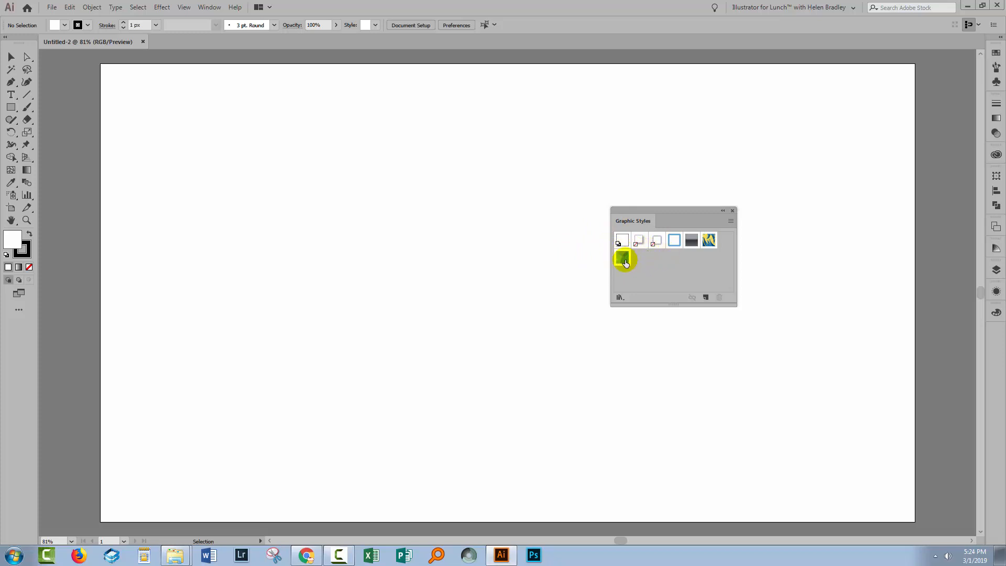
mouse_move(615, 274)
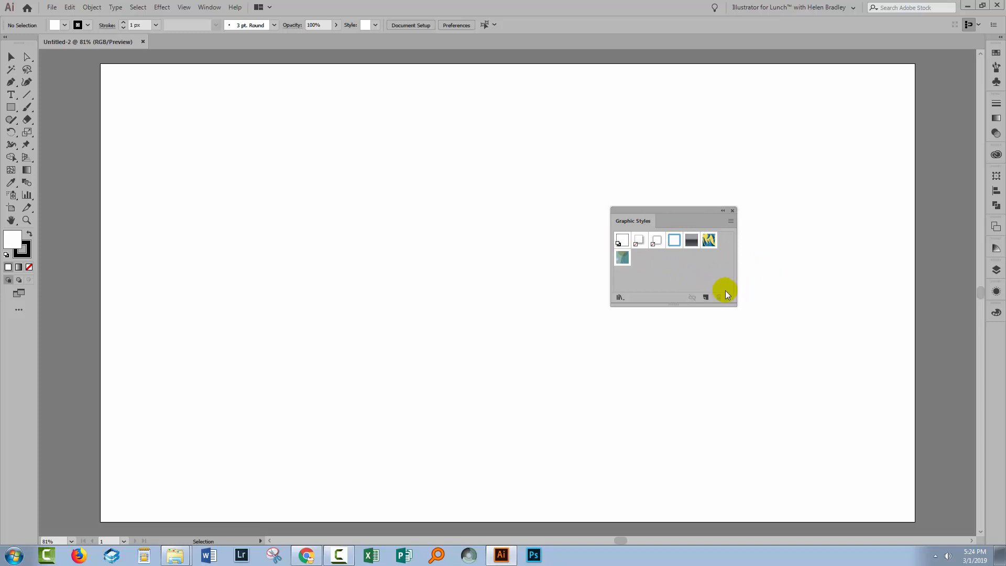
mouse_move(625, 216)
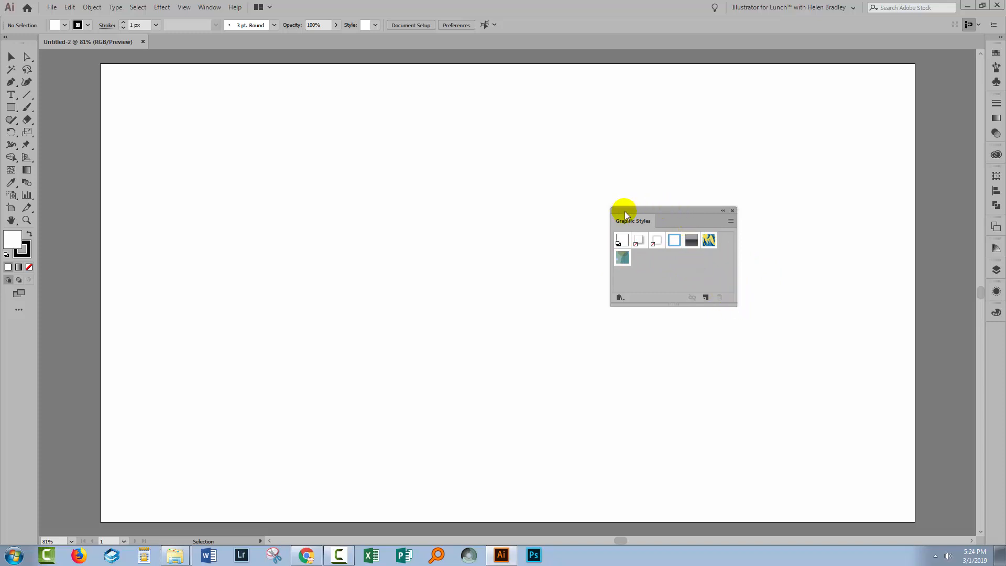
mouse_move(11, 94)
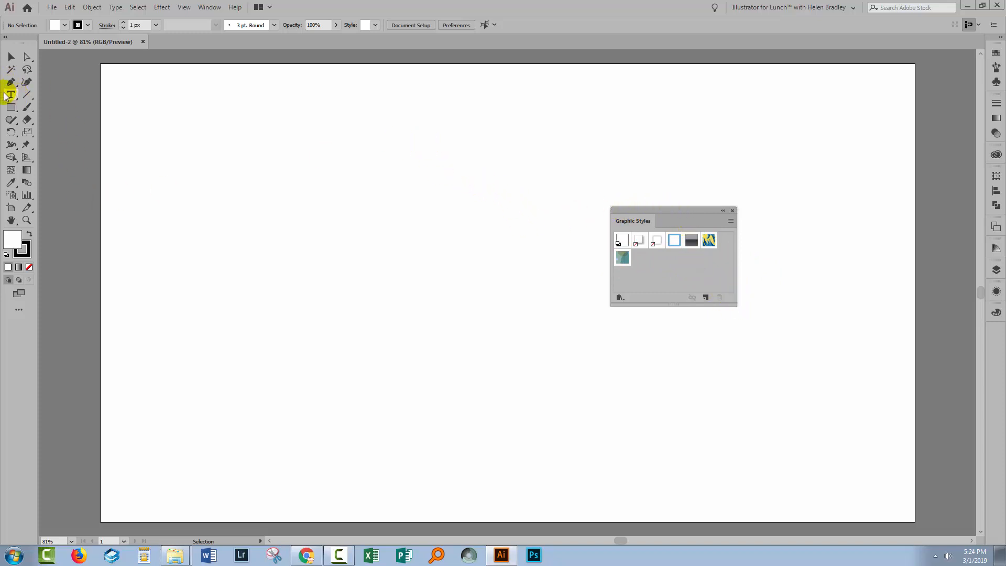
mouse_move(10, 94)
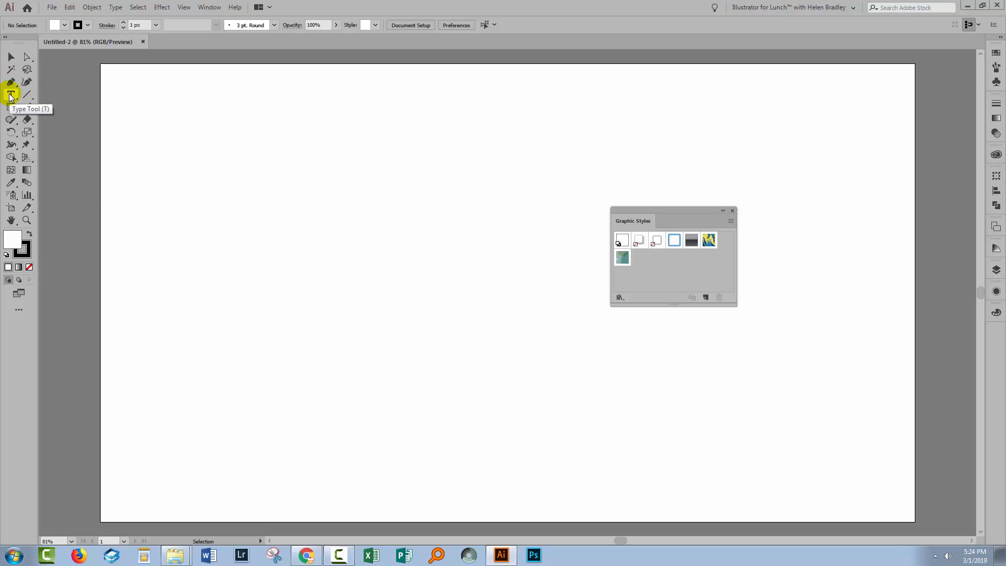
mouse_move(10, 96)
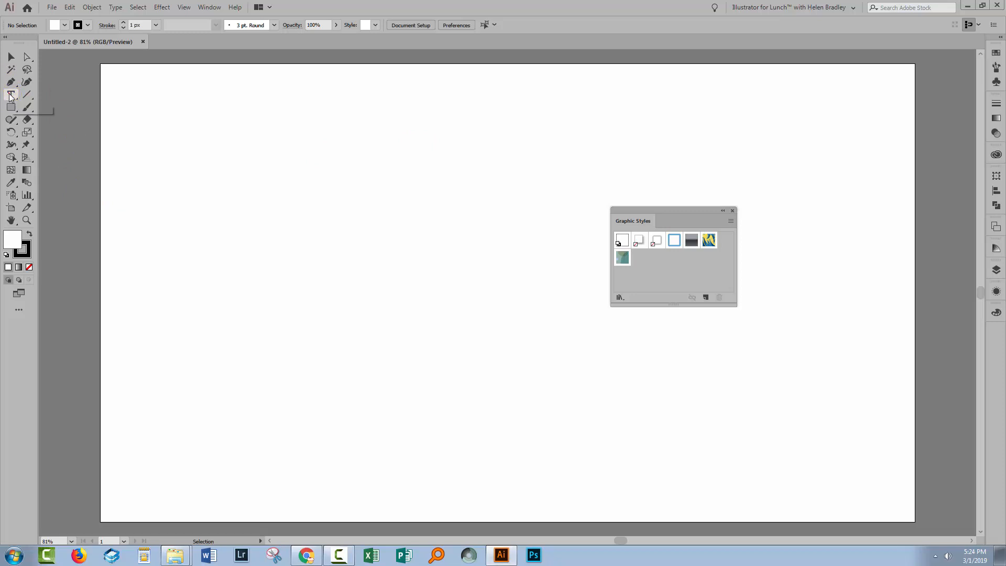
click(10, 95)
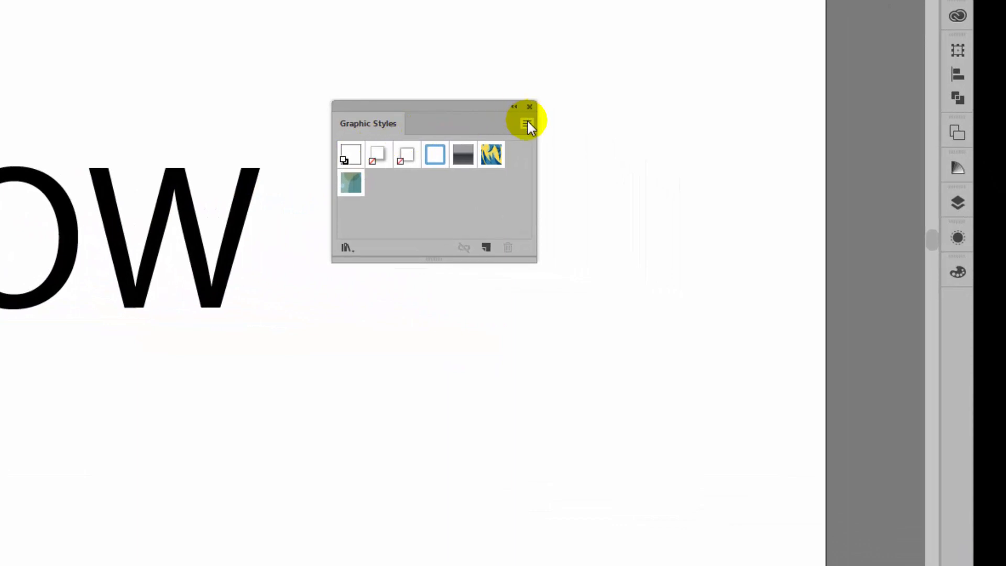
Step: Load the user-defined 3D_Retro library from the Graphic Styles panel menu
click(527, 124)
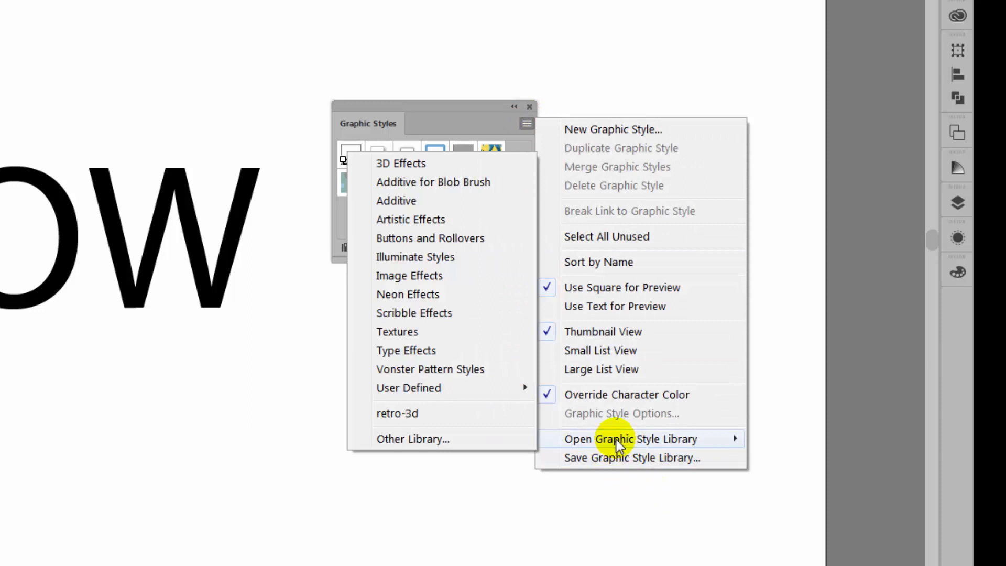
mouse_move(398, 412)
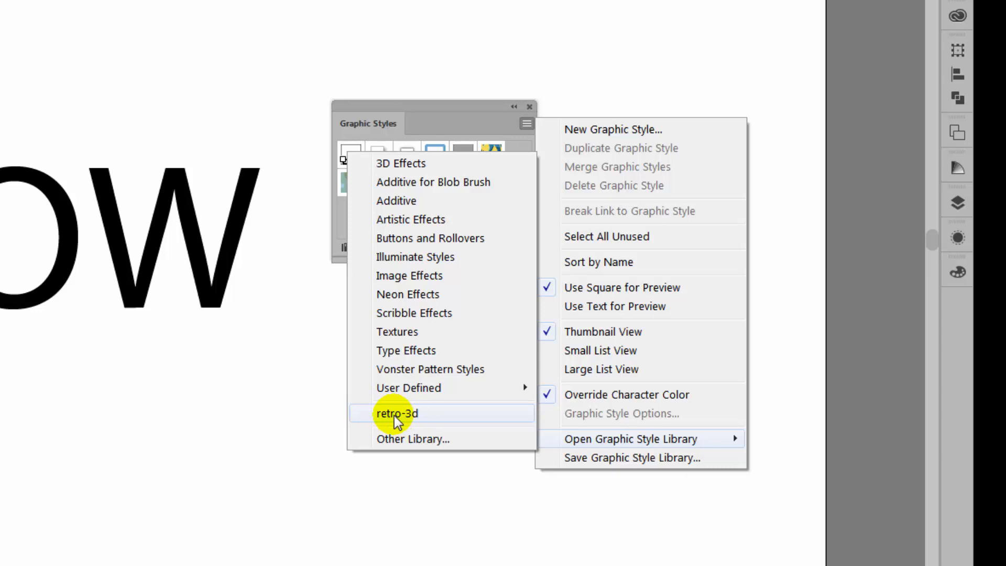
mouse_move(402, 420)
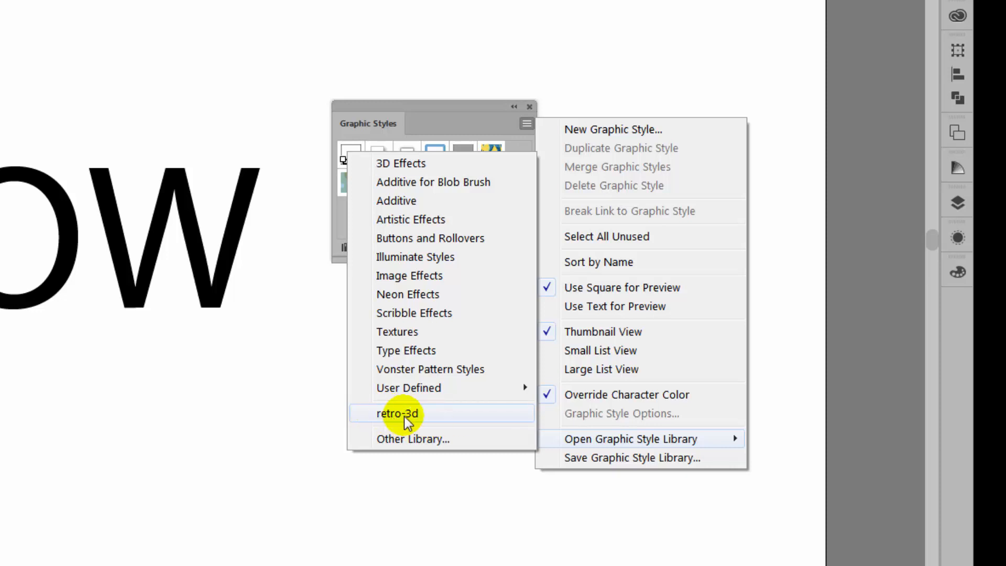
mouse_move(412, 420)
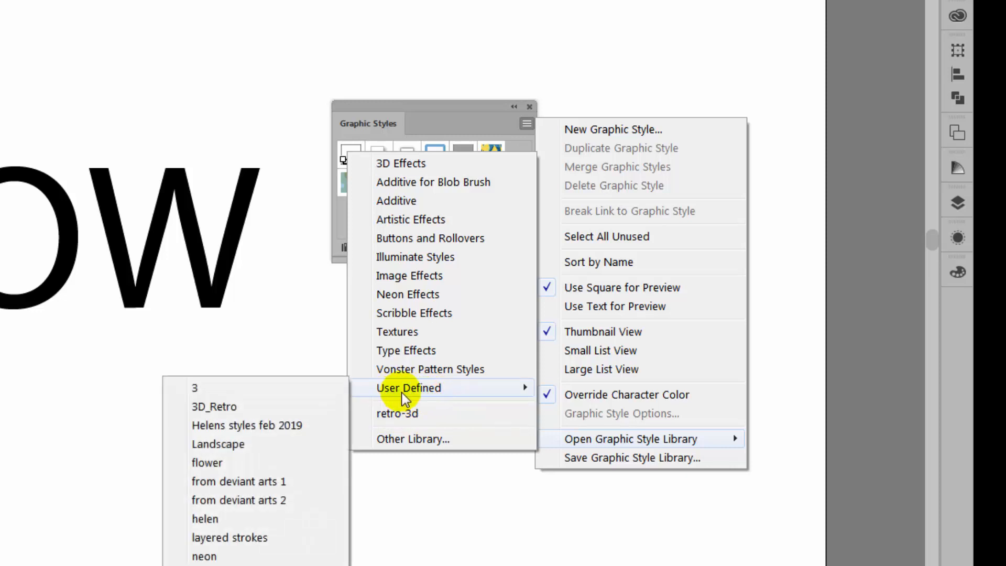
mouse_move(410, 395)
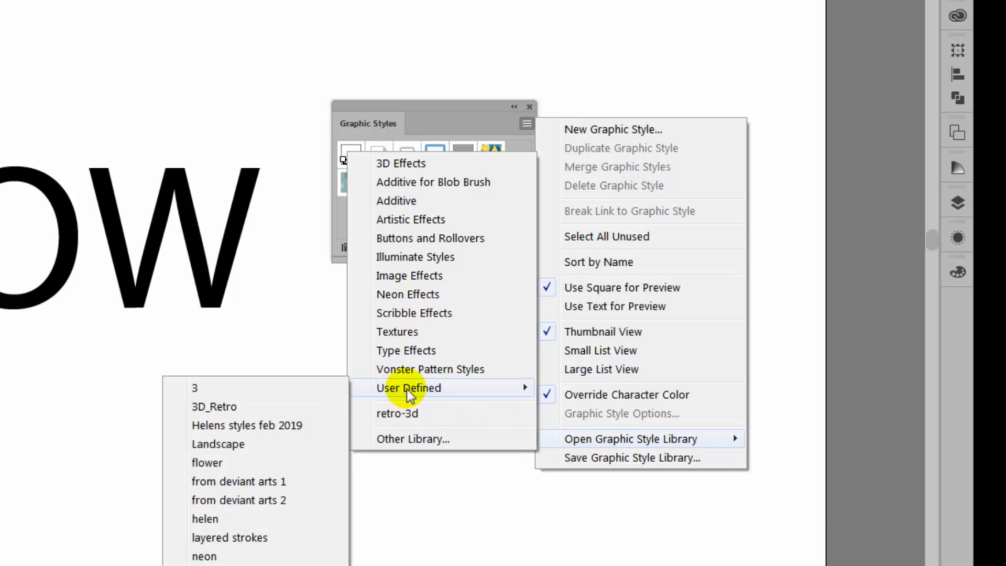
mouse_move(362, 395)
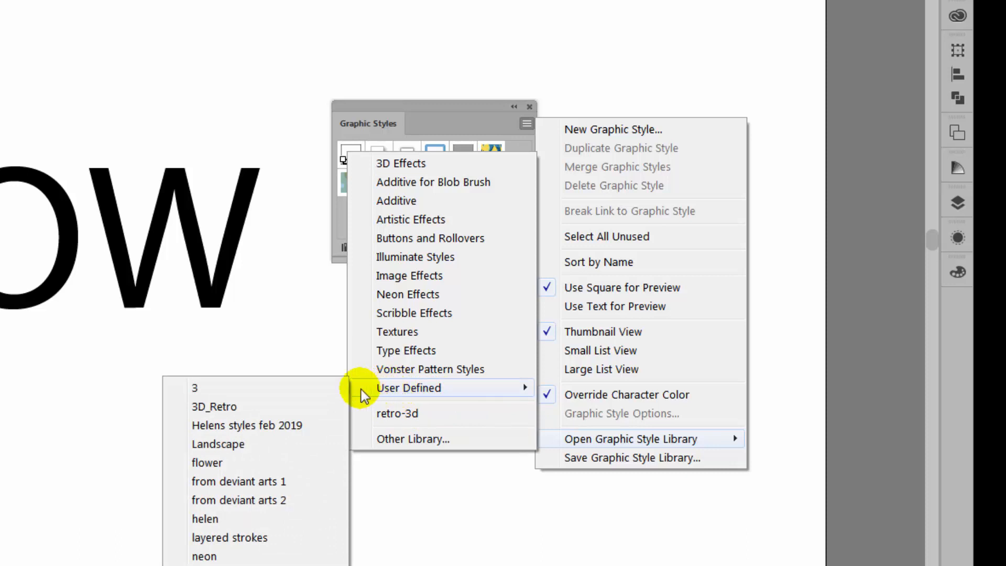
mouse_move(213, 406)
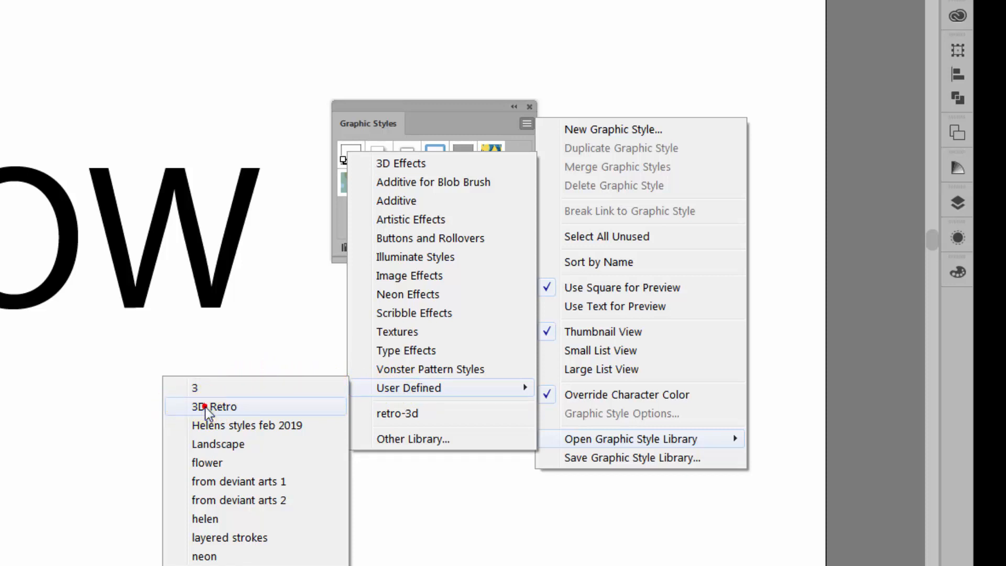
click(214, 406)
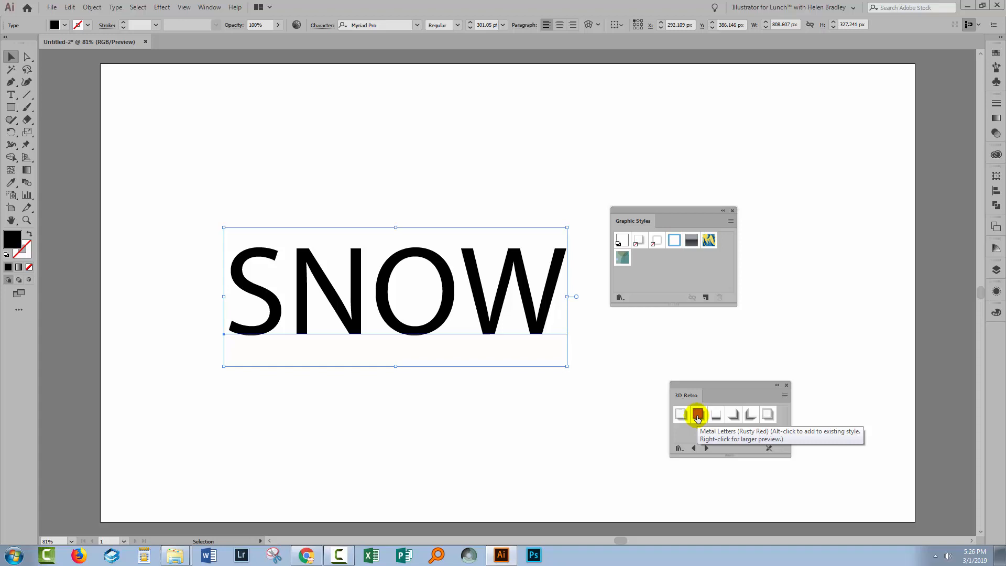
Step: Apply the Metal Letters (Rusty Red) style to SNOW and move the library panel aside
click(697, 415)
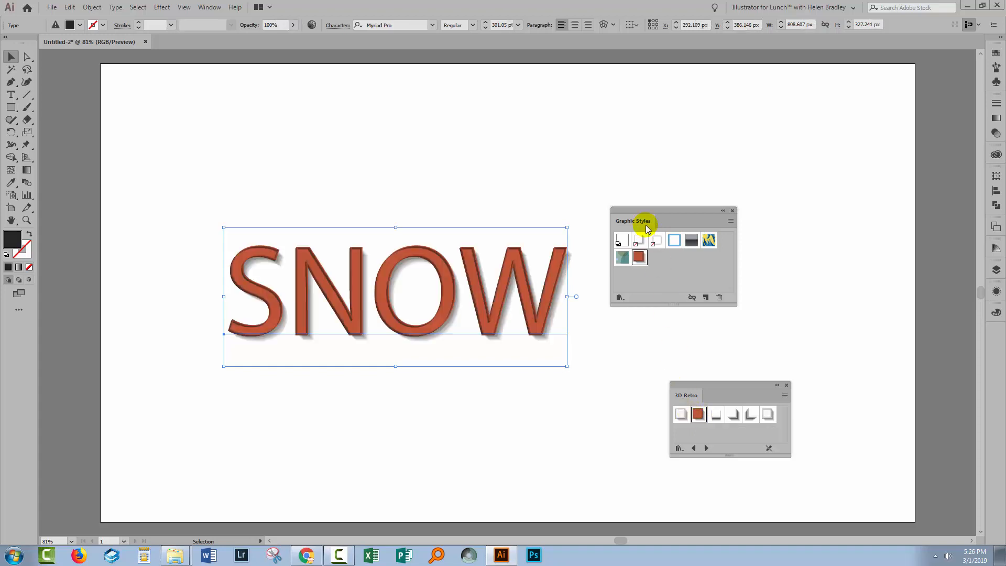
drag(642, 220, 828, 184)
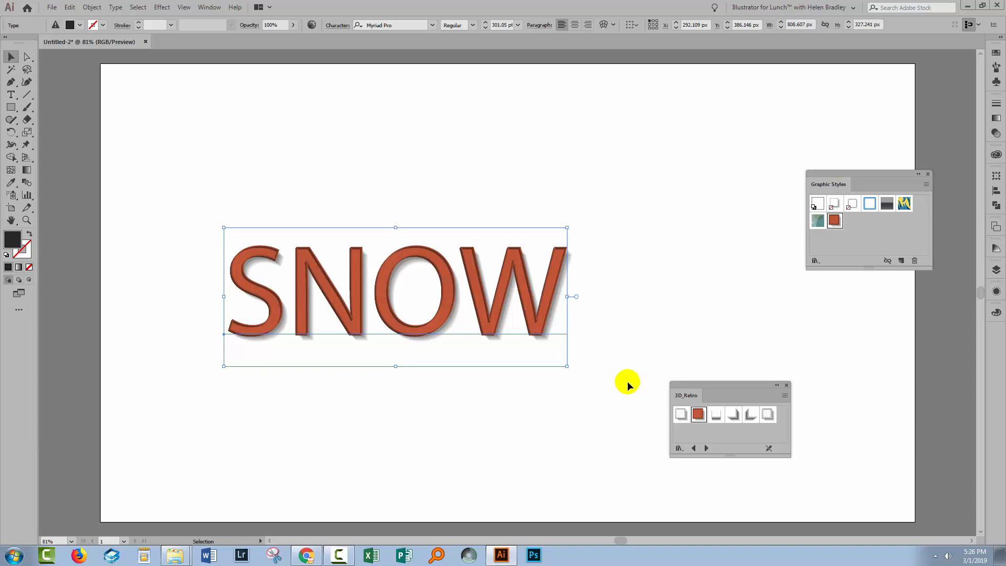
mouse_move(734, 361)
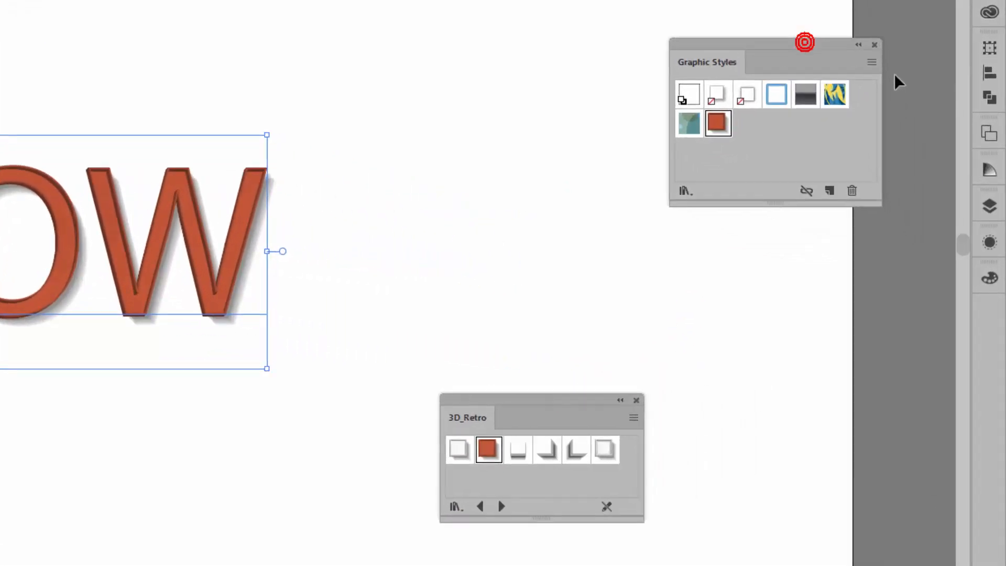
click(871, 62)
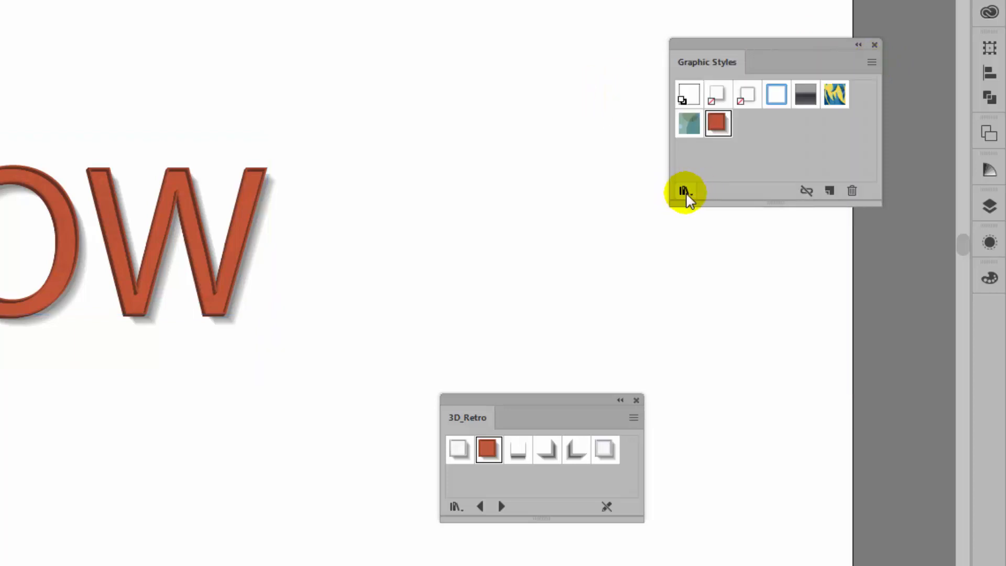
mouse_move(682, 190)
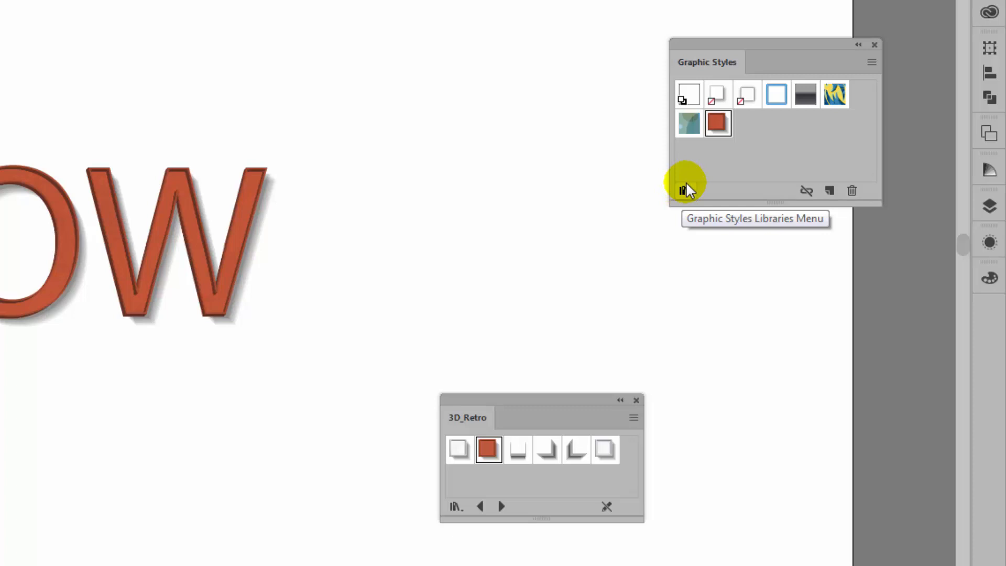
click(683, 191)
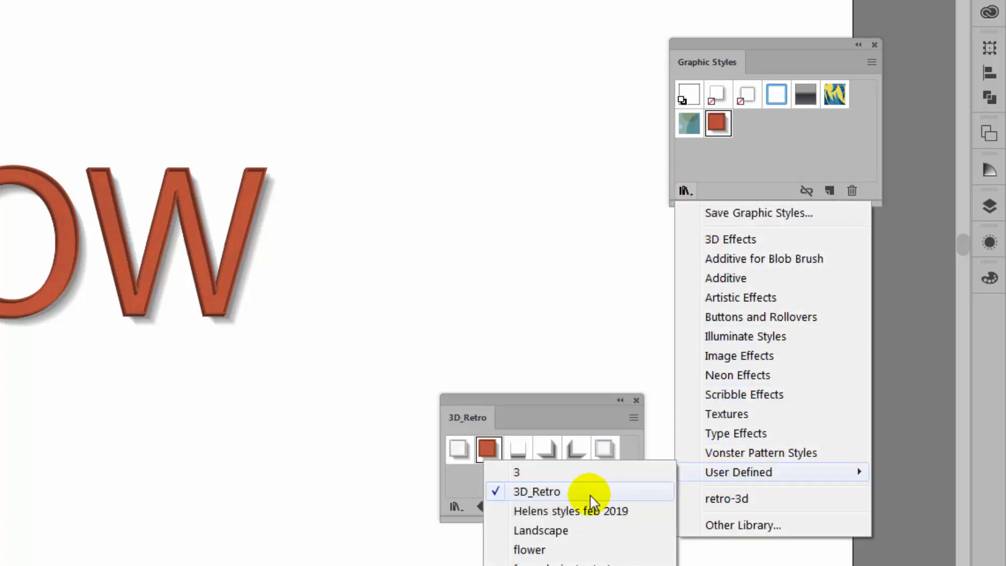
click(536, 491)
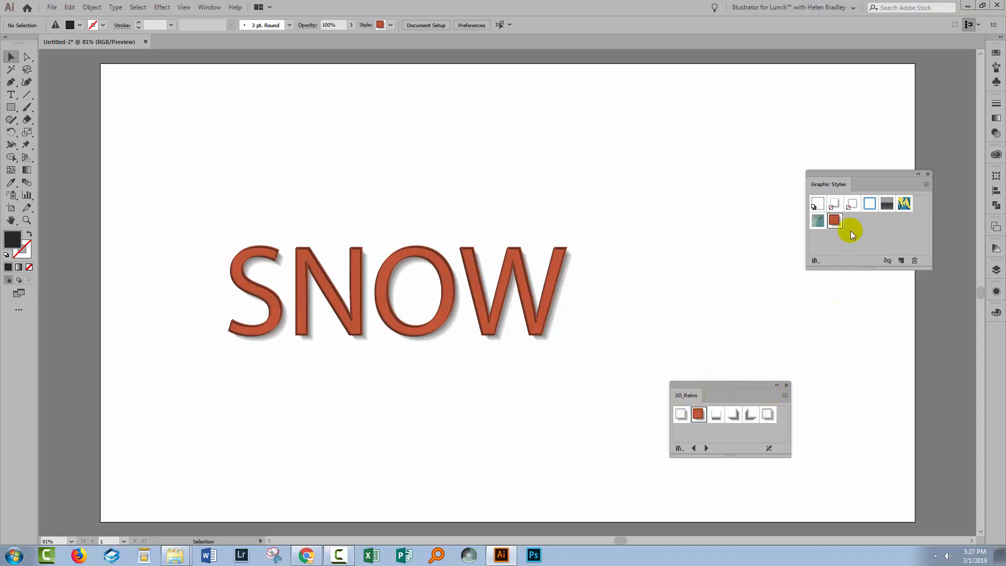
mouse_move(815, 261)
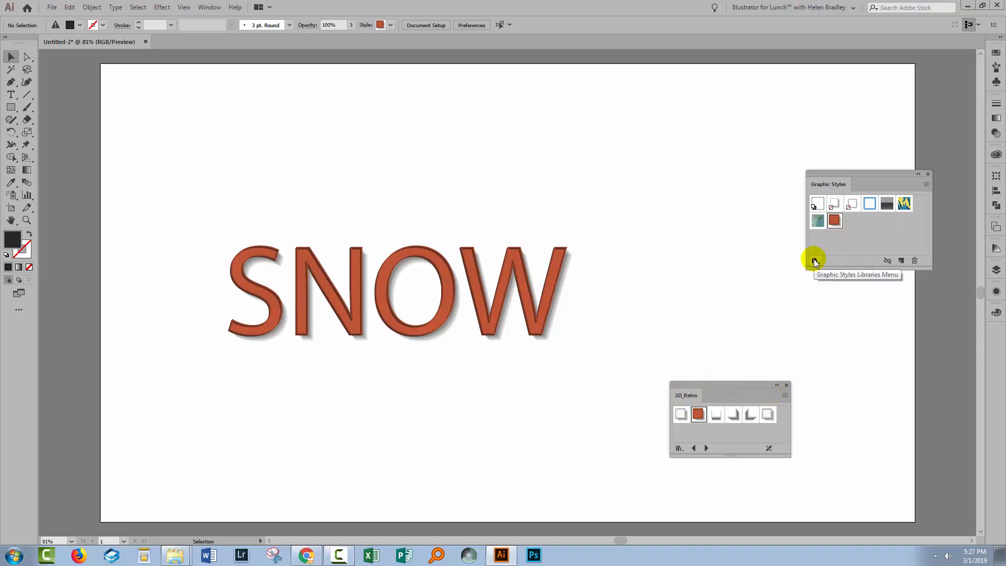
mouse_move(751, 283)
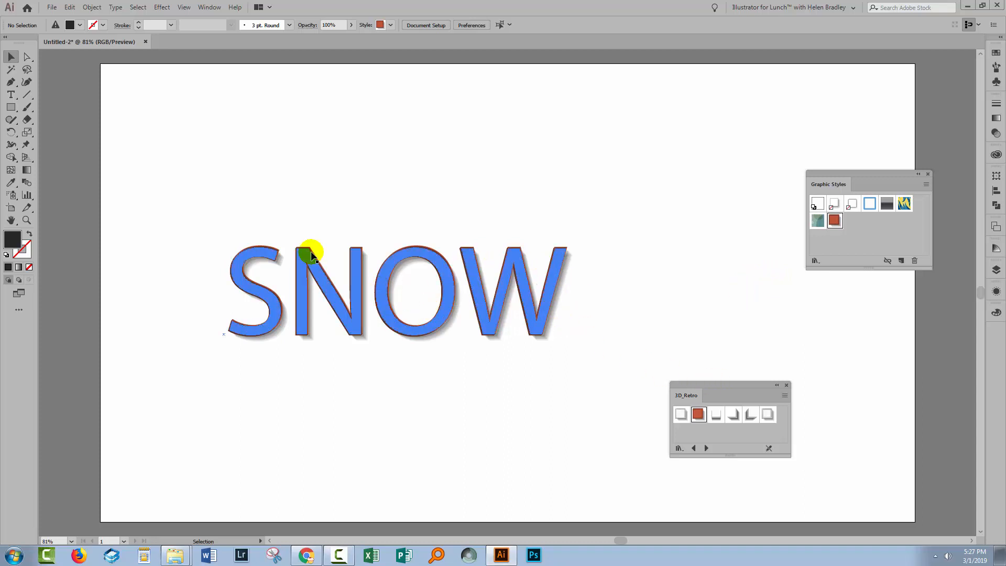
Step: Draw a rectangle above SNOW with a black fill, try the Rusty Red style, then revert to black
click(698, 414)
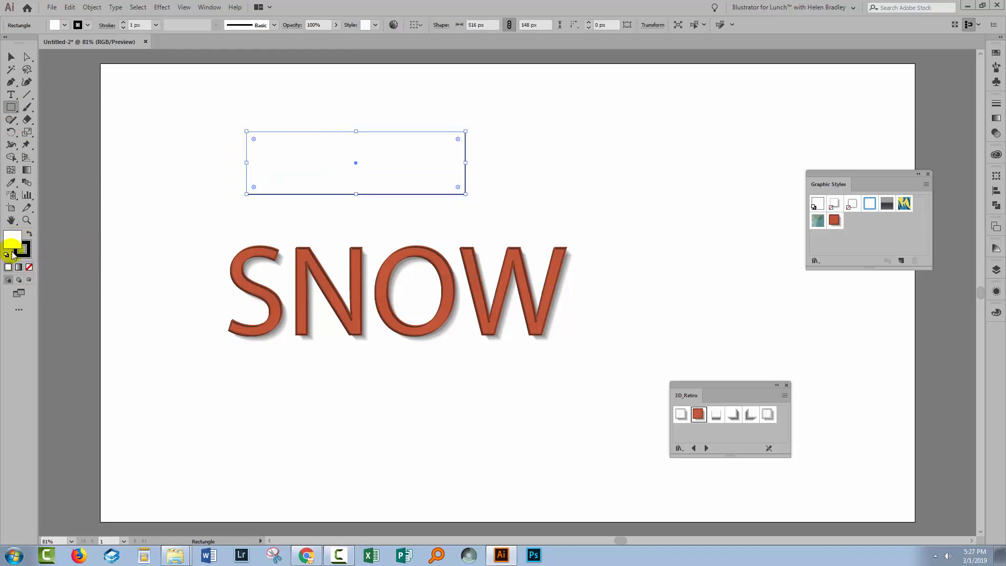
click(13, 245)
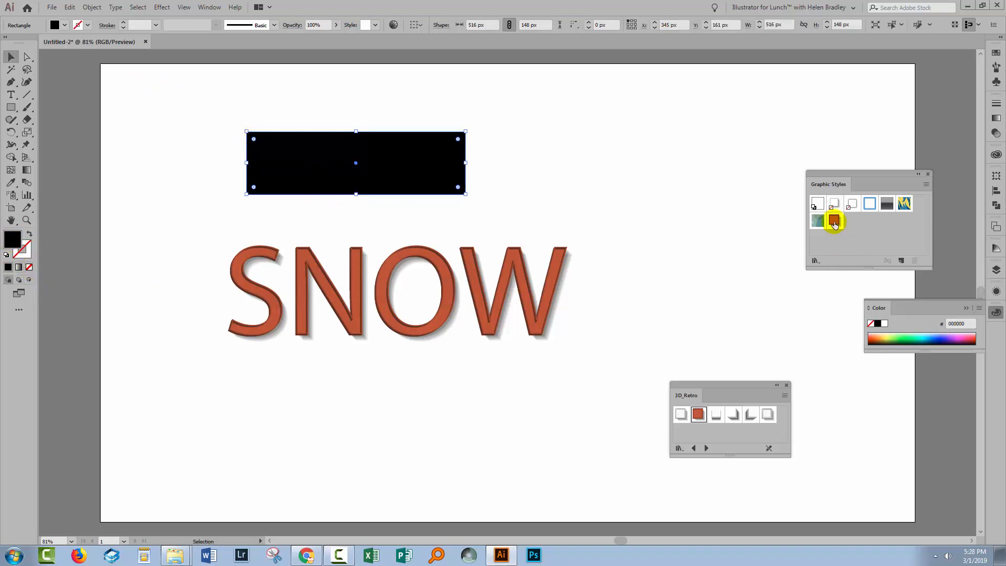
click(834, 221)
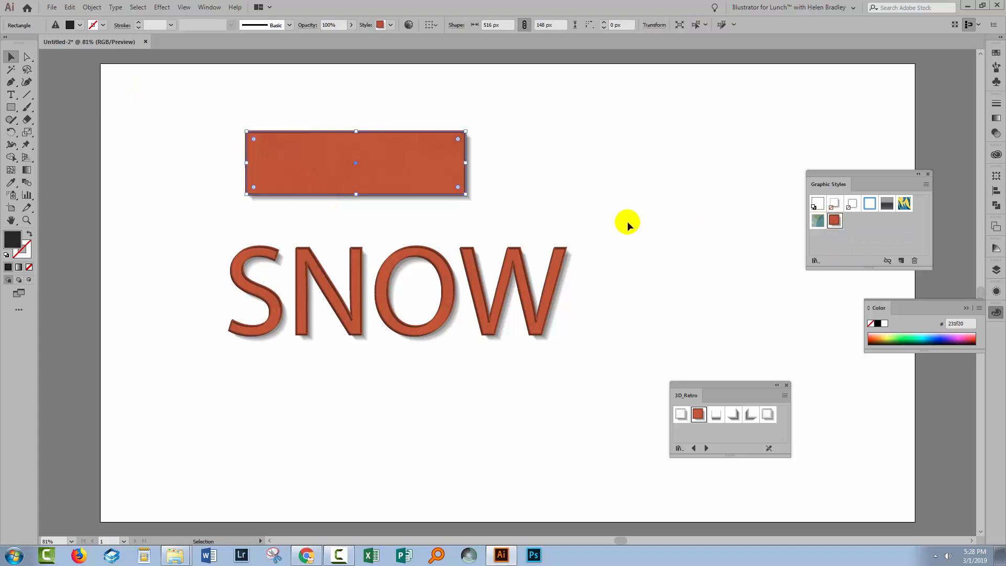
mouse_move(387, 169)
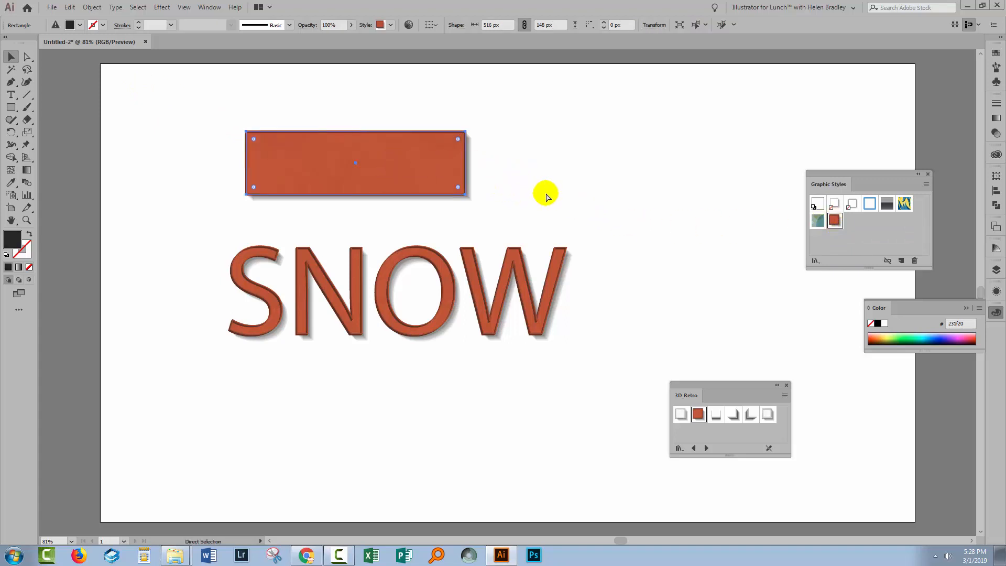
click(834, 221)
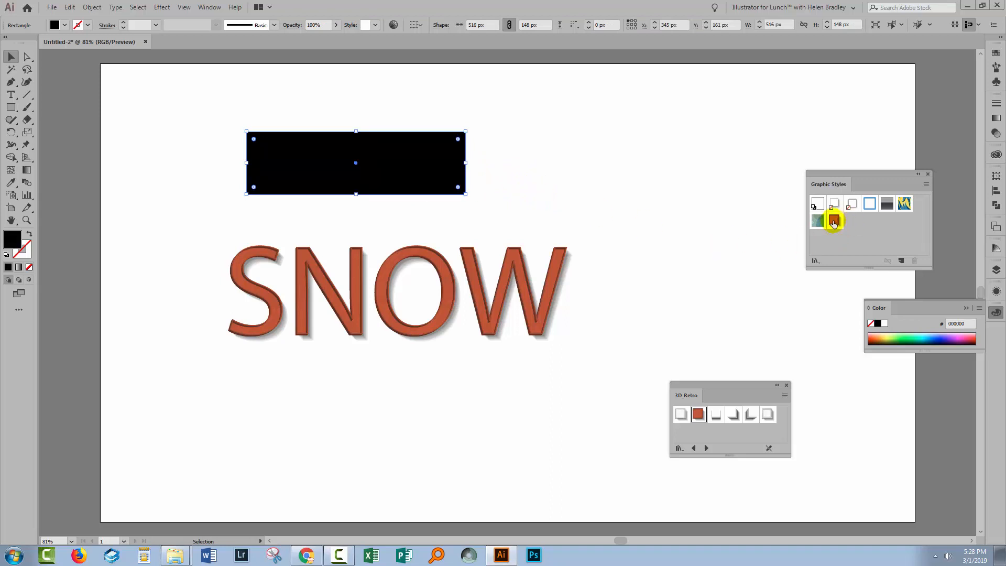
mouse_move(833, 221)
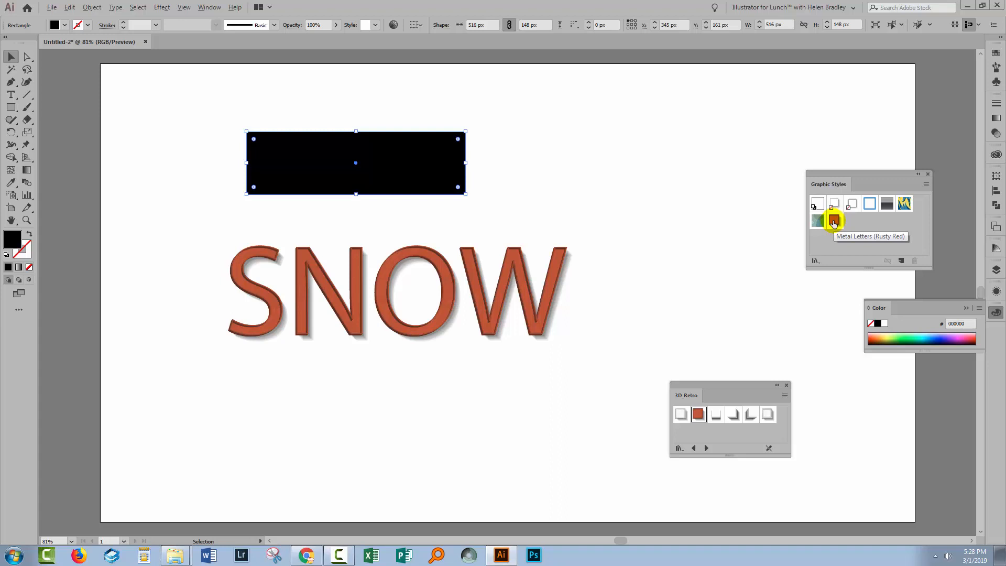
click(480, 196)
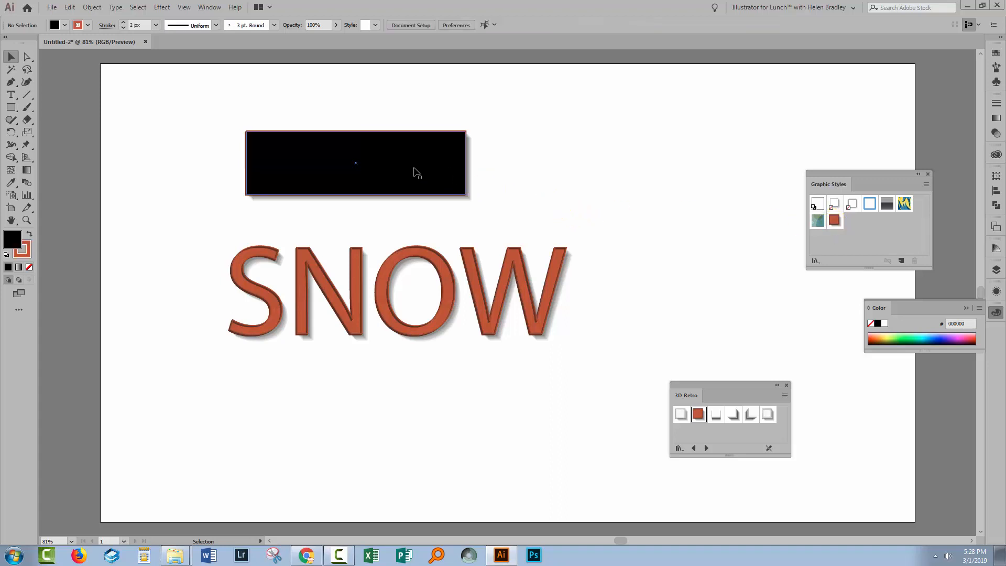
mouse_move(327, 170)
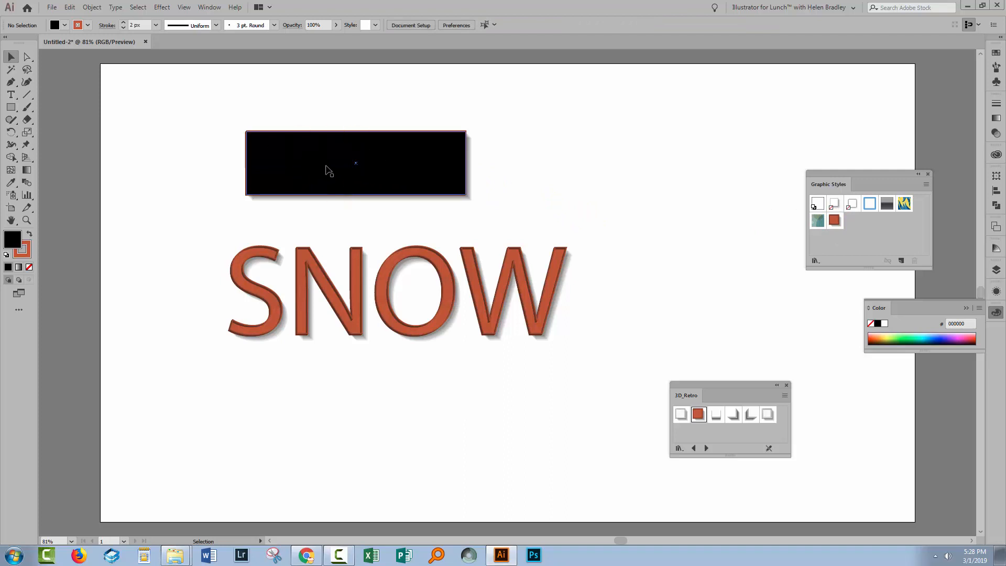
mouse_move(347, 168)
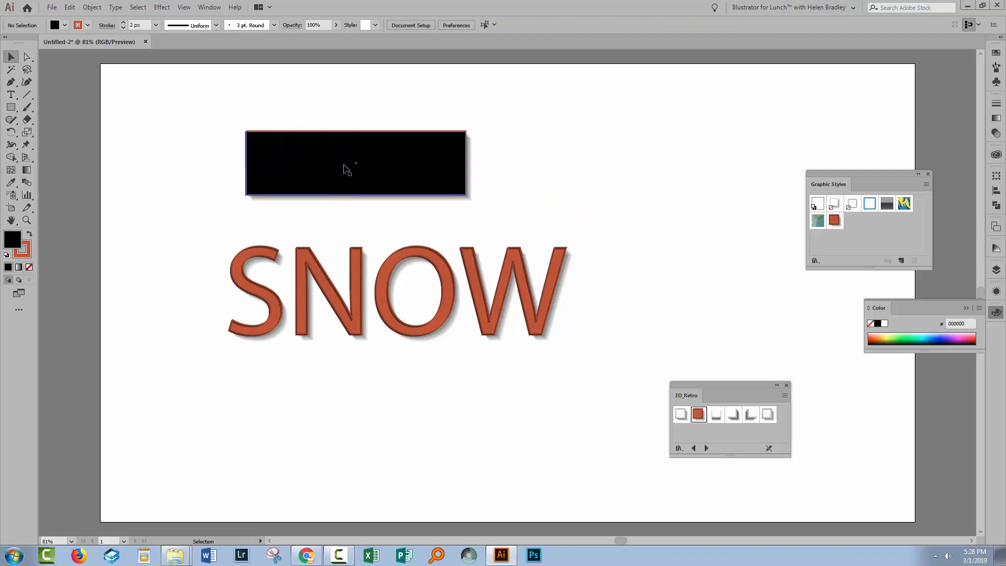
mouse_move(411, 160)
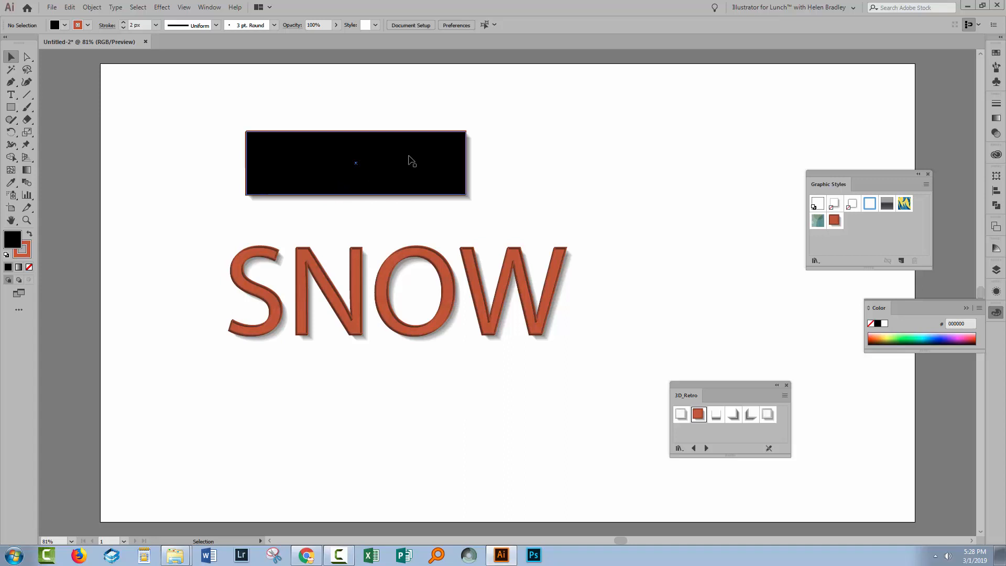
mouse_move(367, 182)
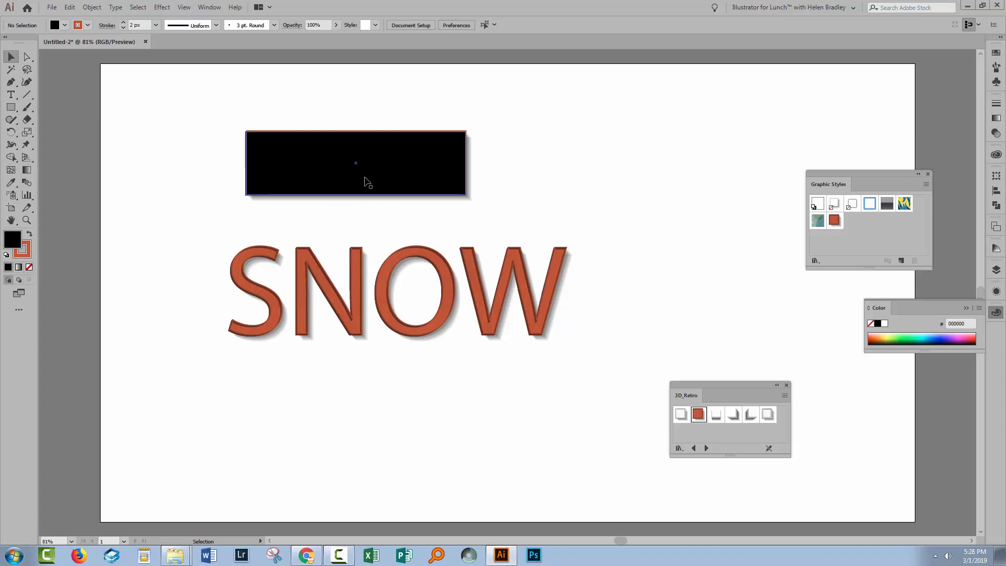
mouse_move(259, 166)
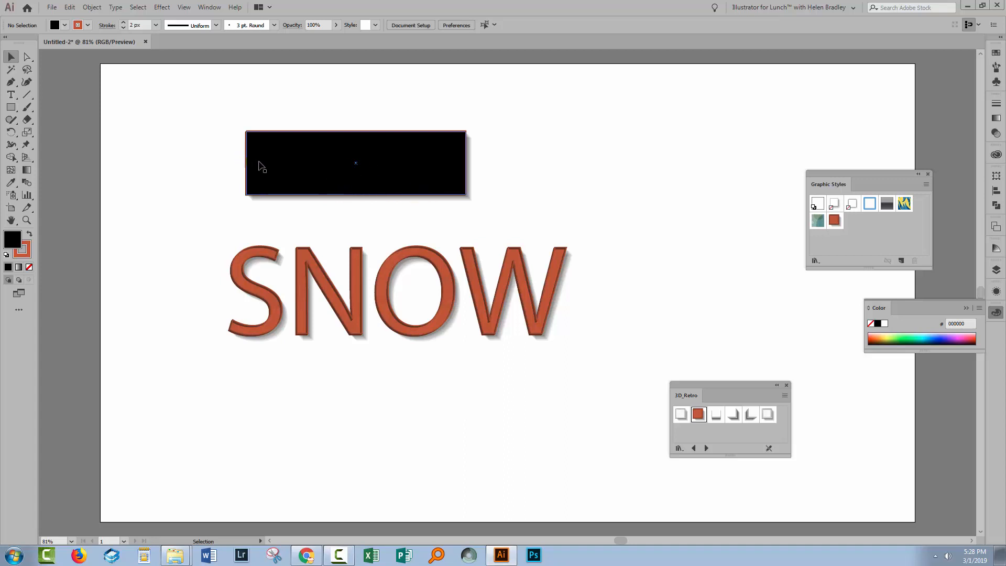
click(336, 182)
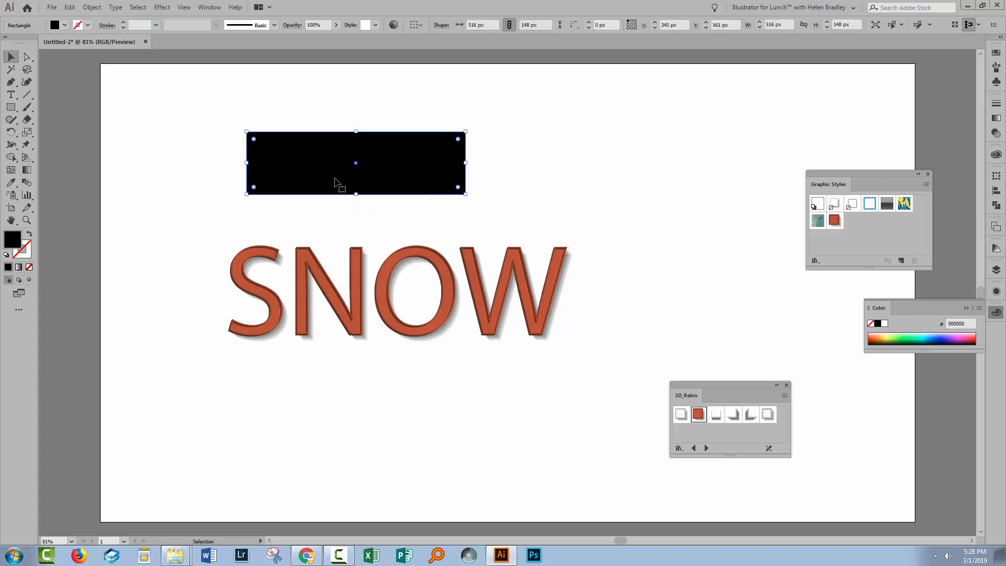
click(216, 108)
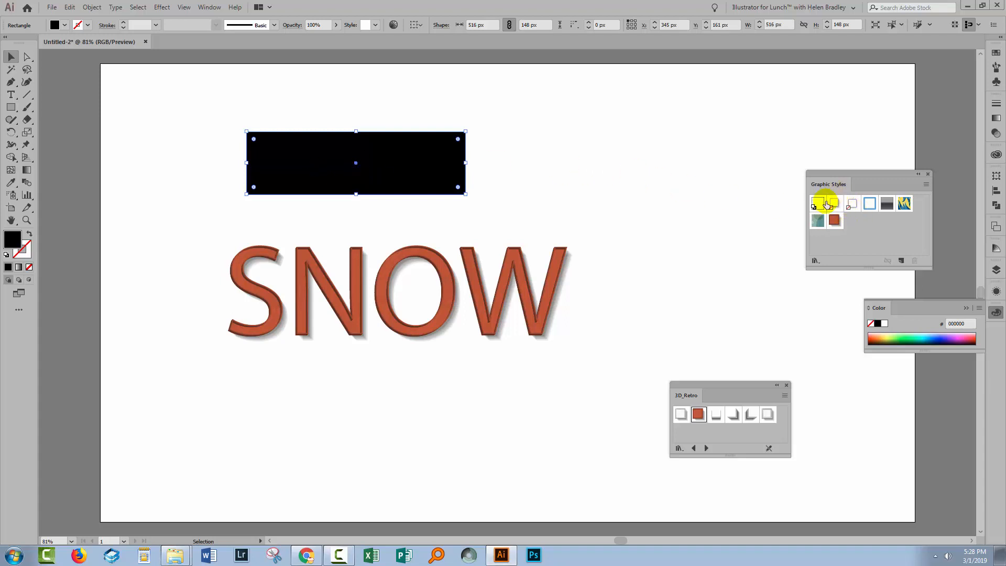
mouse_move(834, 205)
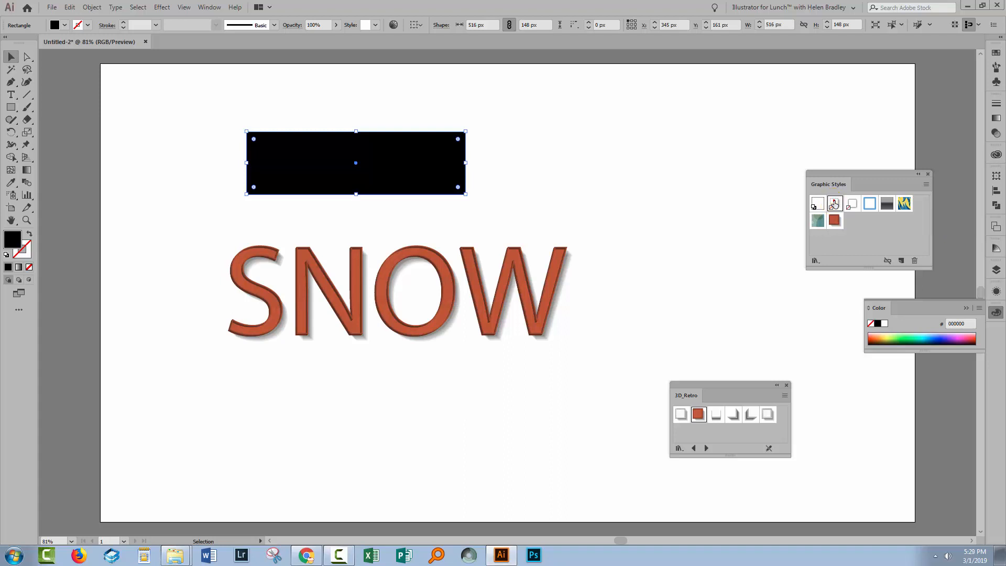
click(834, 203)
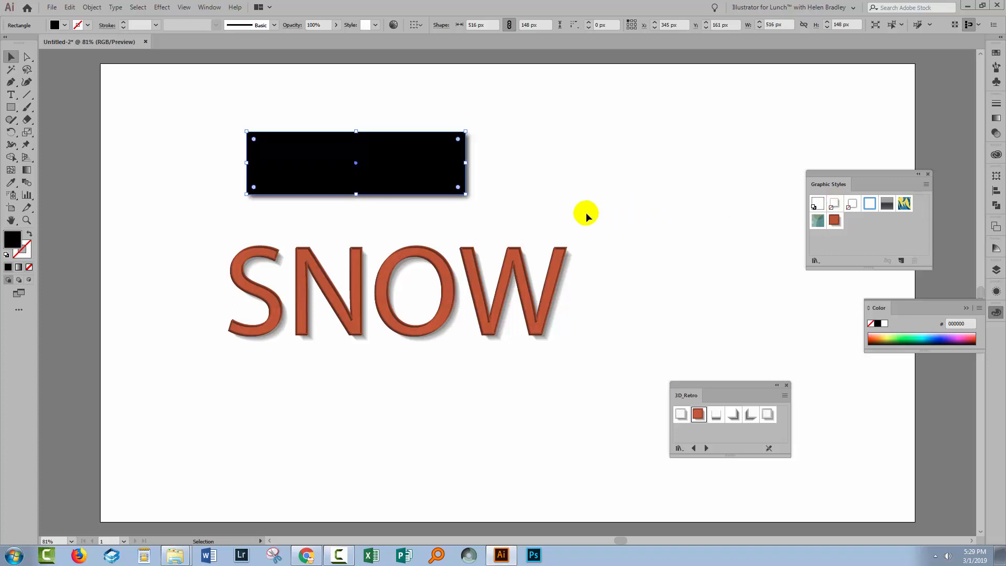
click(430, 214)
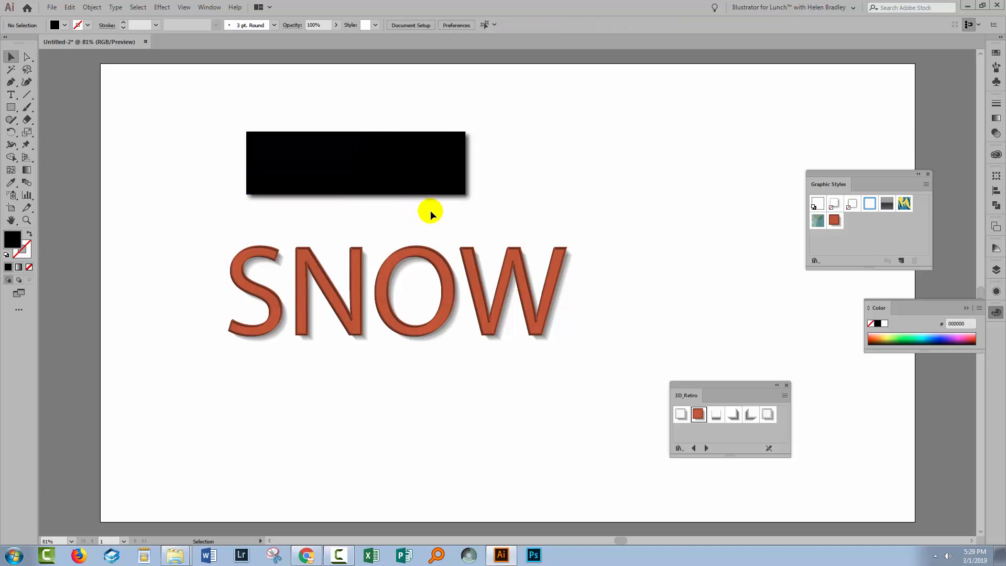
mouse_move(481, 207)
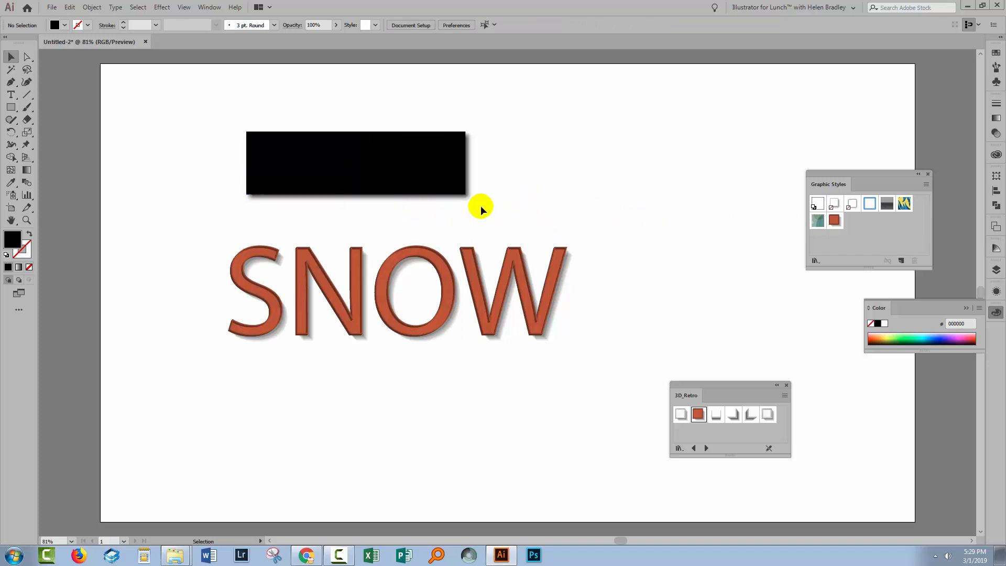
mouse_move(476, 216)
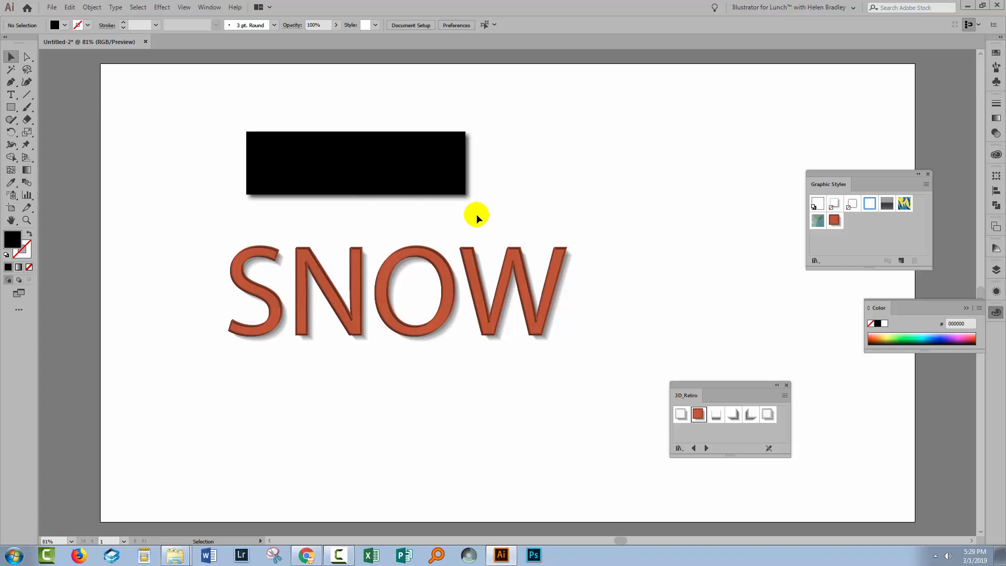
mouse_move(620, 298)
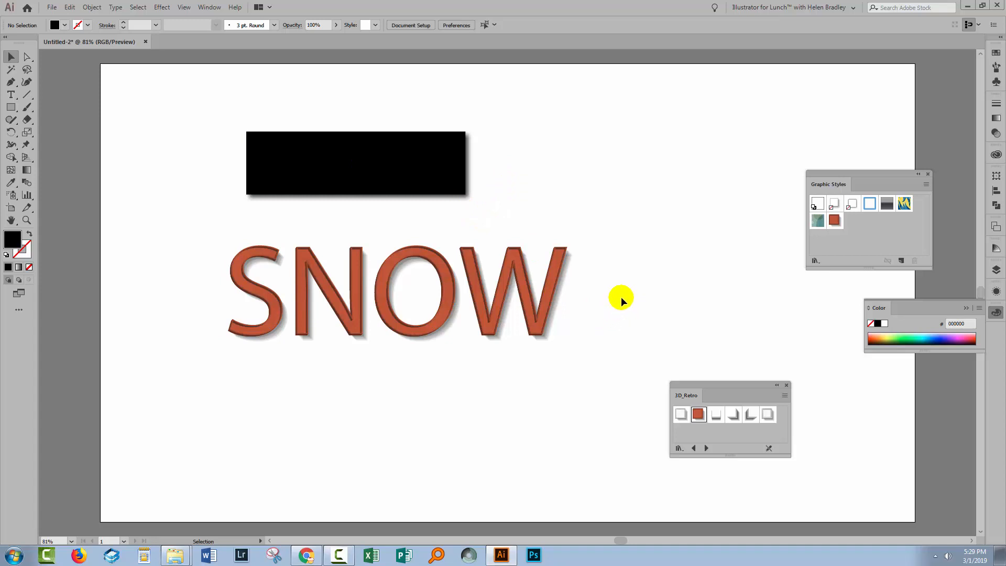
mouse_move(770, 224)
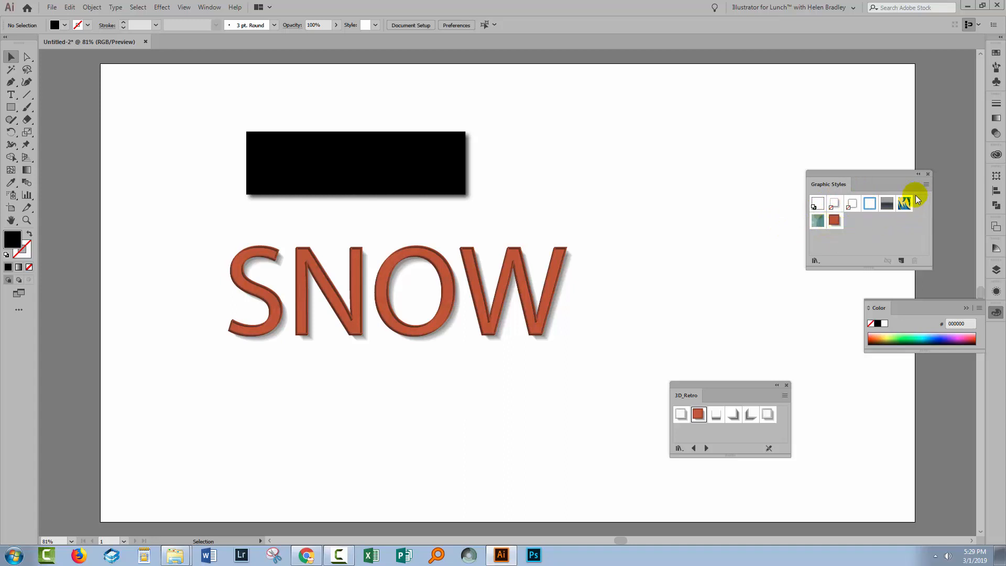
Step: Switch the Graphic Styles panel to Use Text for Preview so thumbnails show letter T samples
click(917, 185)
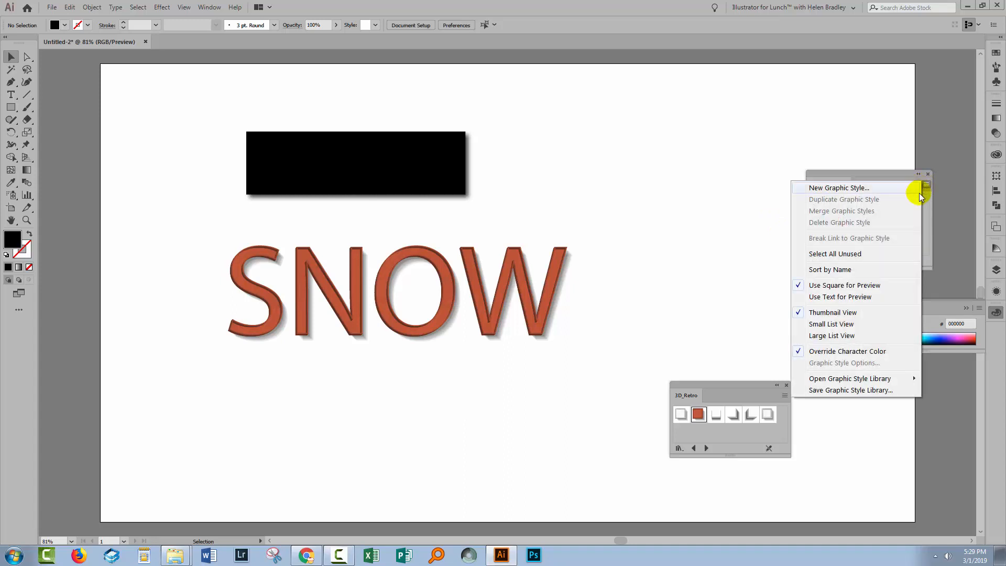
mouse_move(839, 296)
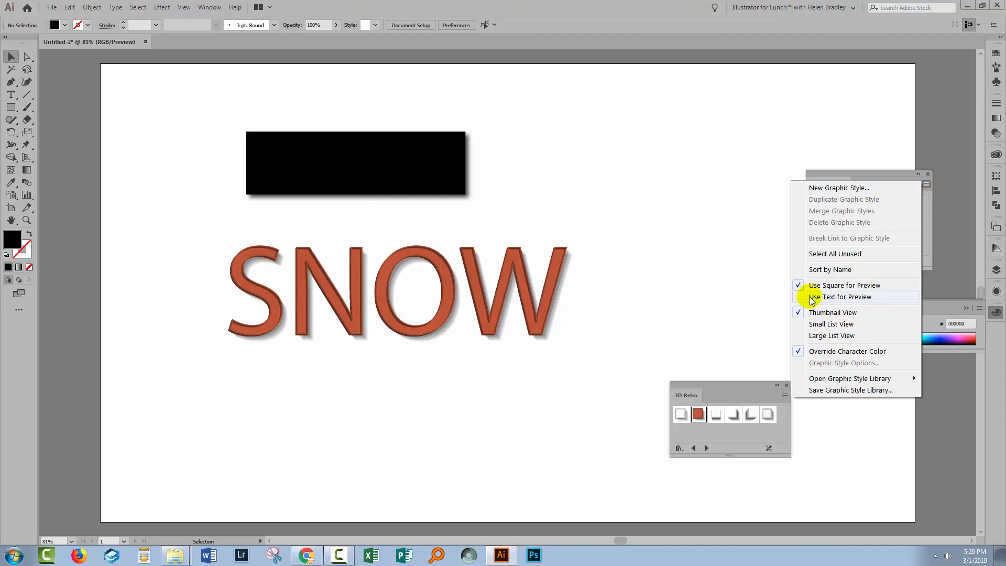
mouse_move(802, 299)
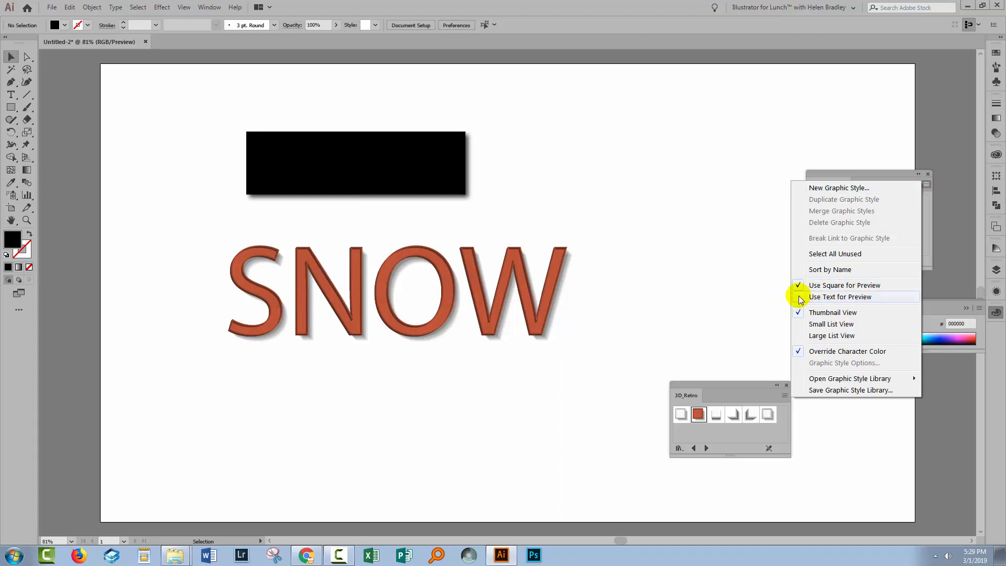
click(840, 296)
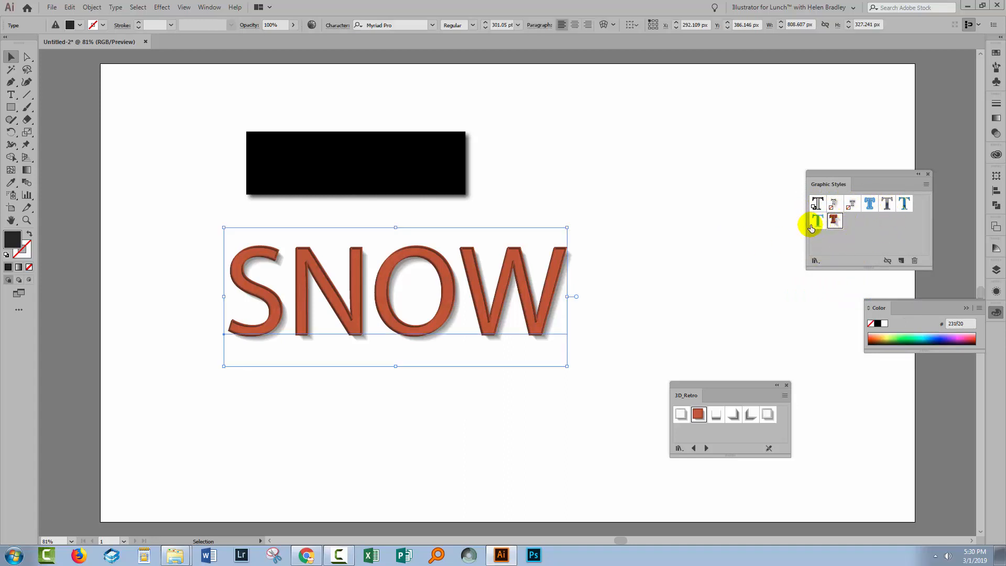
mouse_move(816, 220)
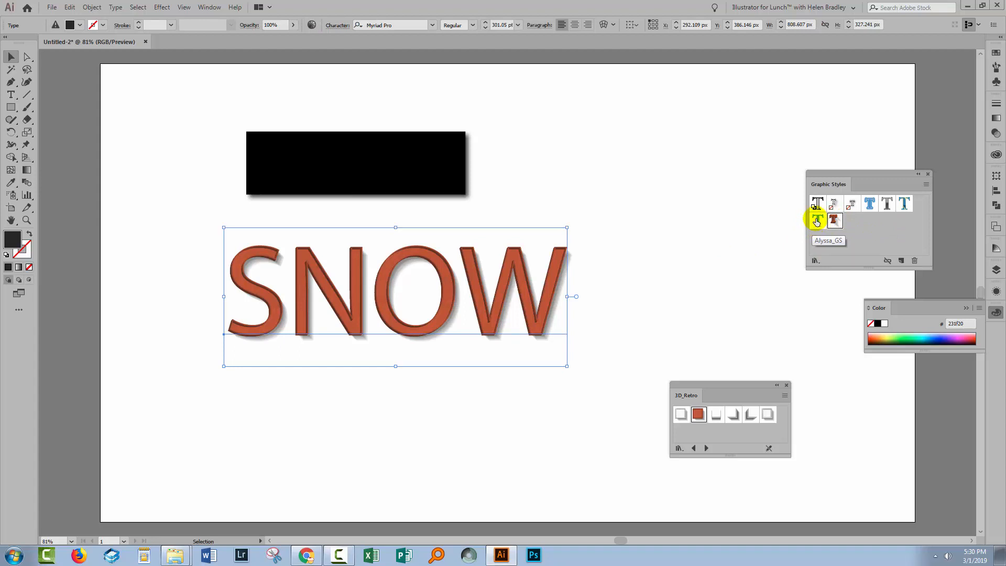
click(817, 221)
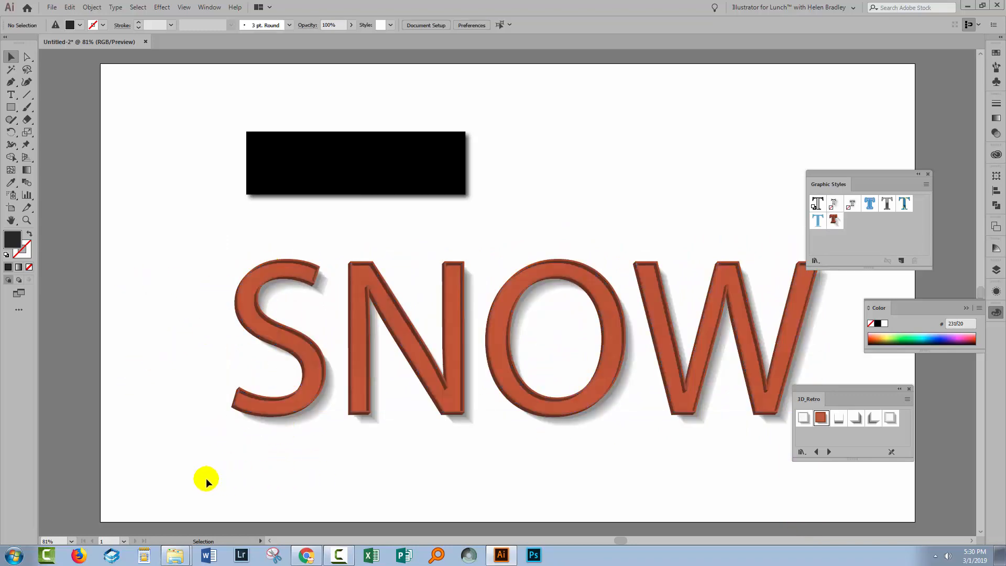
mouse_move(178, 277)
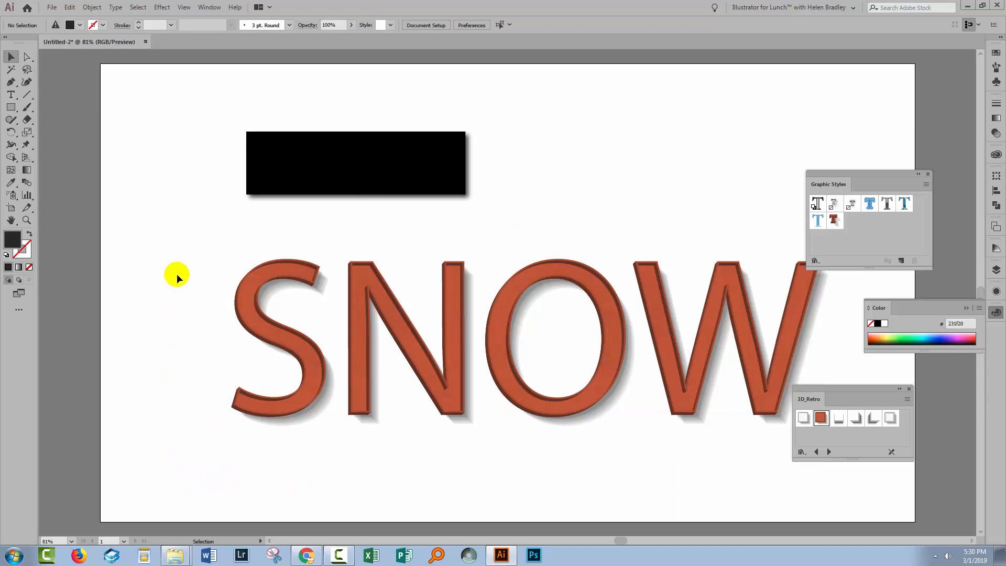
mouse_move(221, 401)
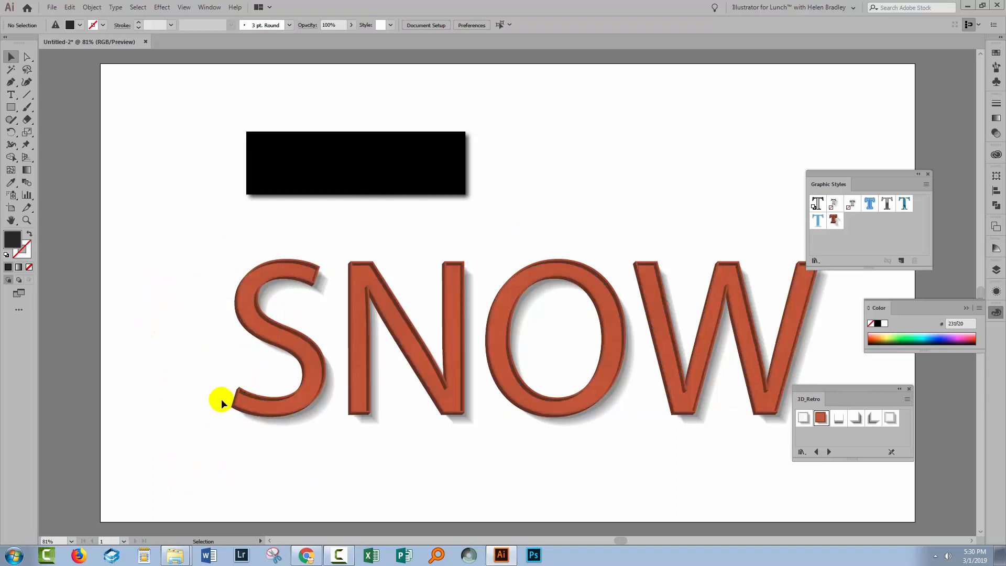
mouse_move(145, 356)
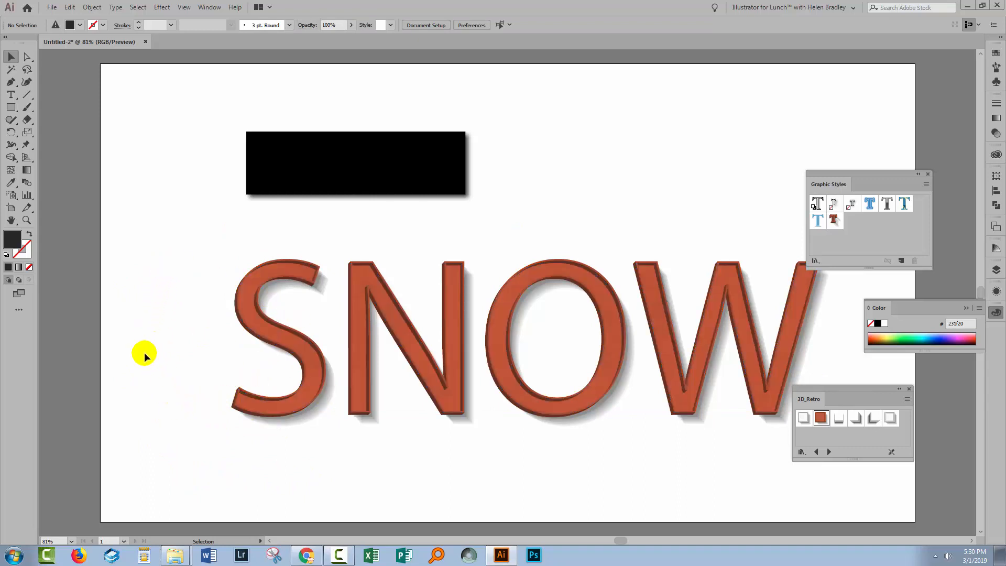
mouse_move(141, 357)
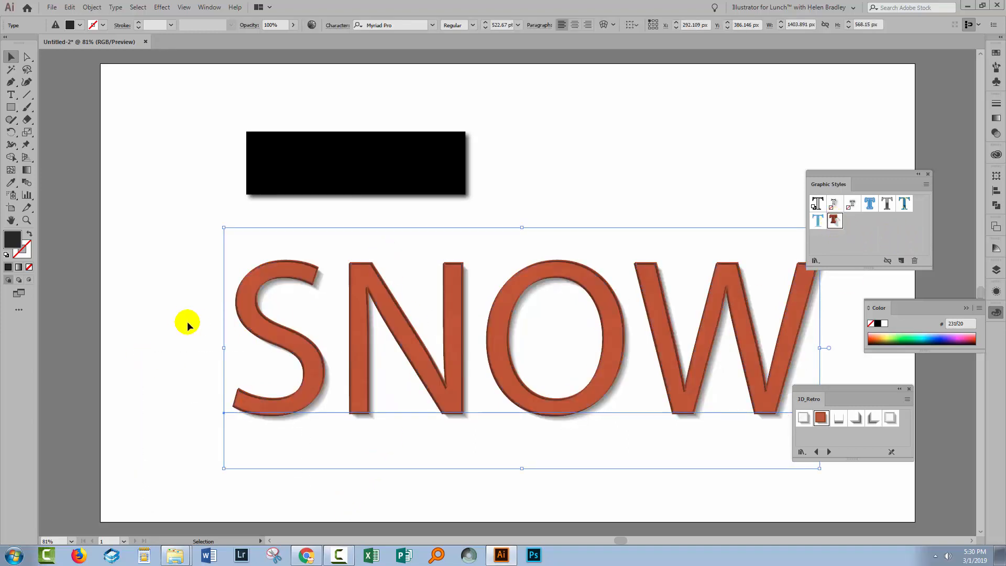
Step: Deselect the enlarged rusty-red SNOW text by clicking an empty artboard area
click(126, 413)
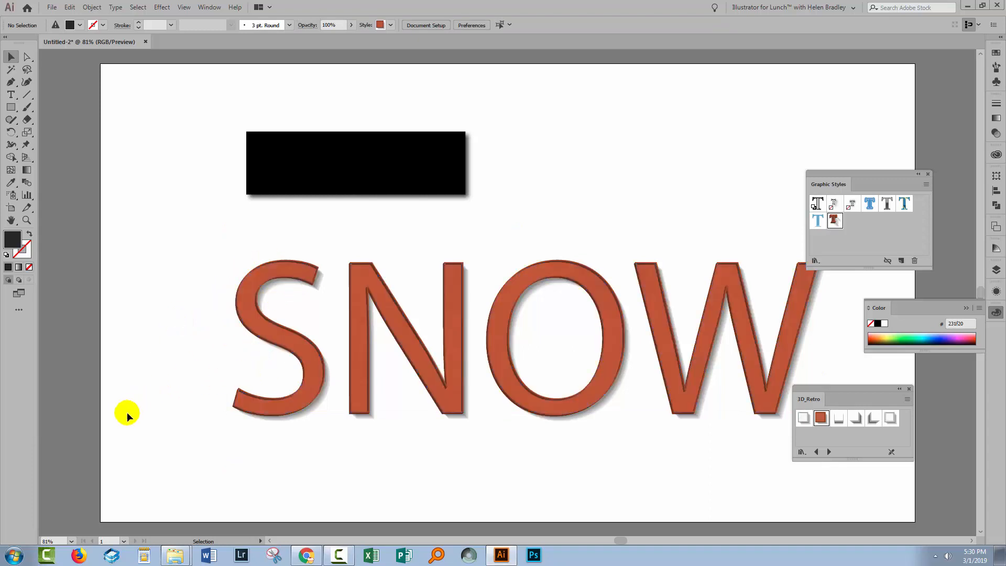
mouse_move(135, 411)
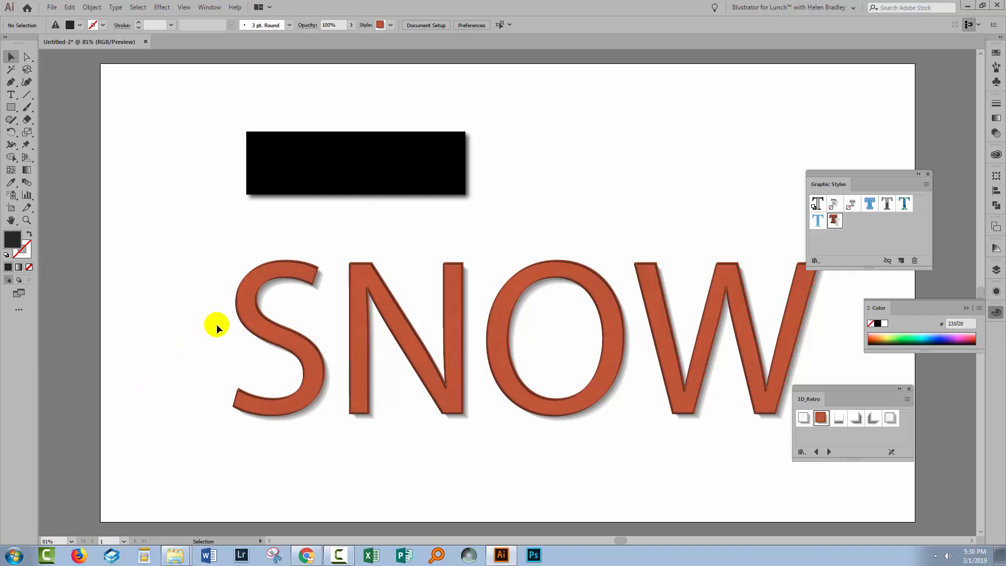
mouse_move(145, 234)
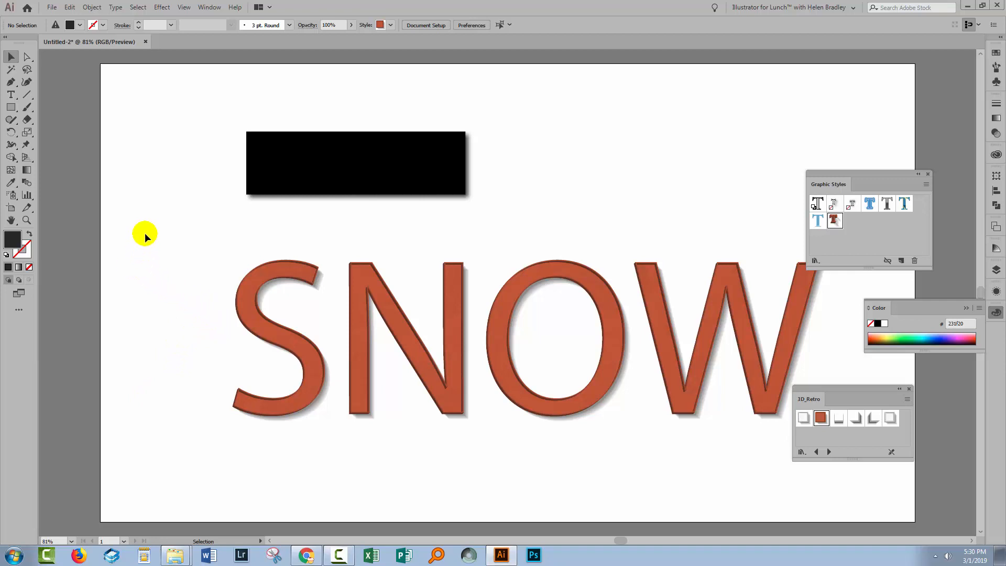
click(69, 8)
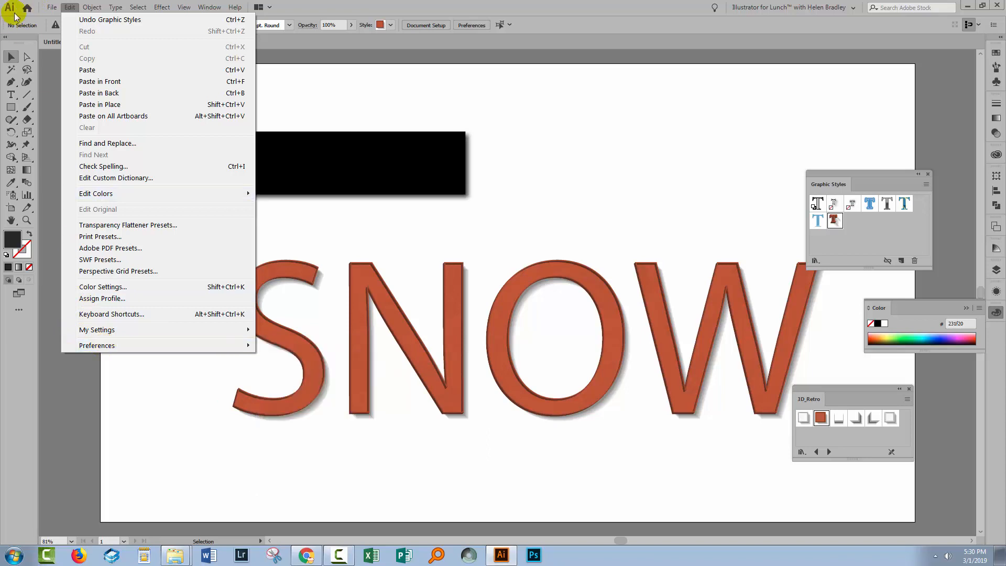
mouse_move(97, 345)
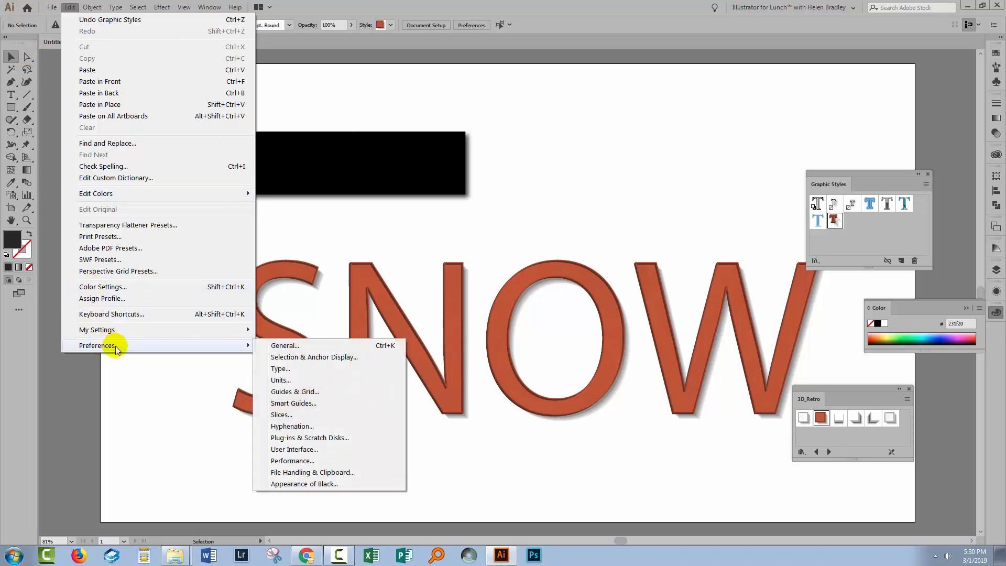
click(285, 344)
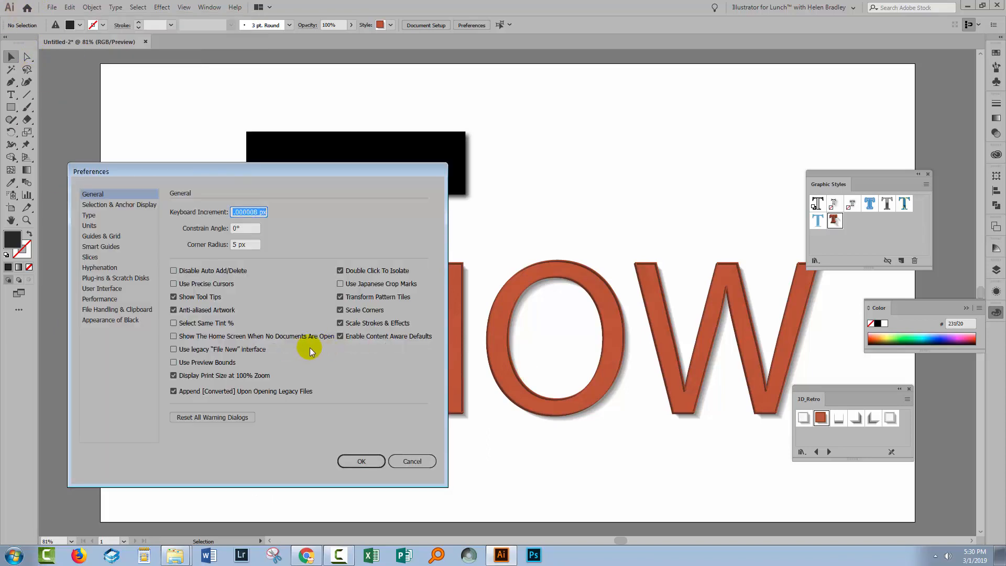
mouse_move(384, 324)
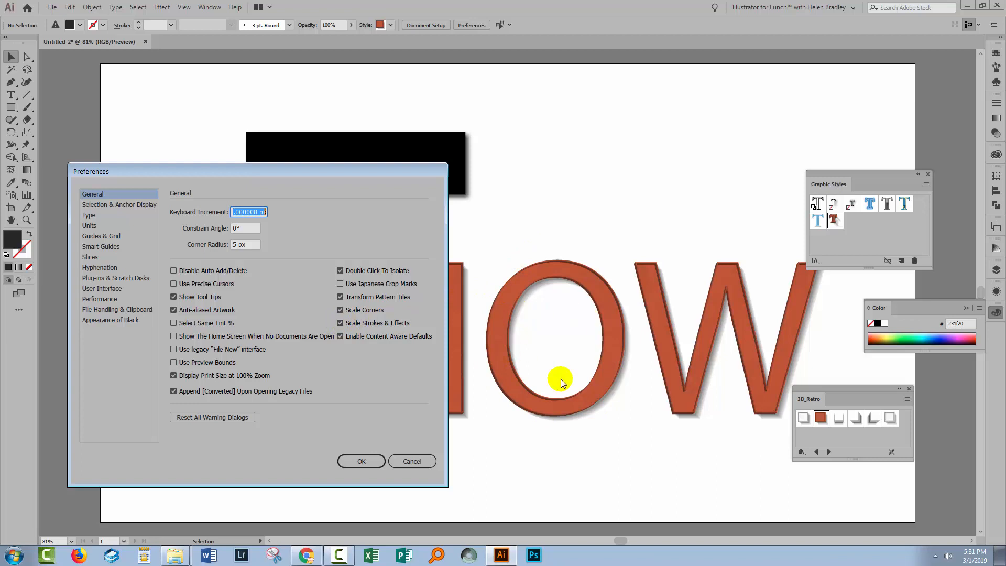
mouse_move(561, 395)
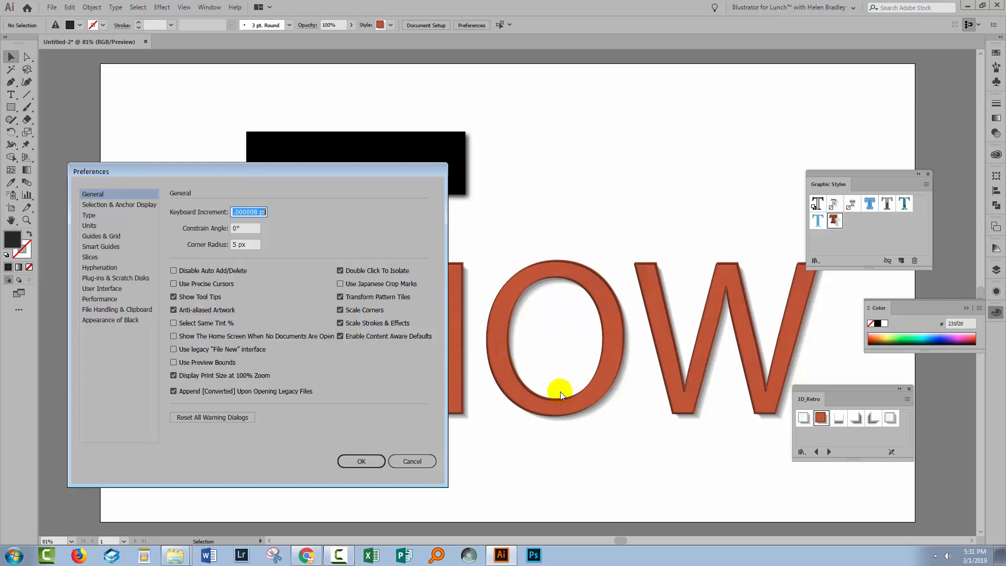
mouse_move(573, 338)
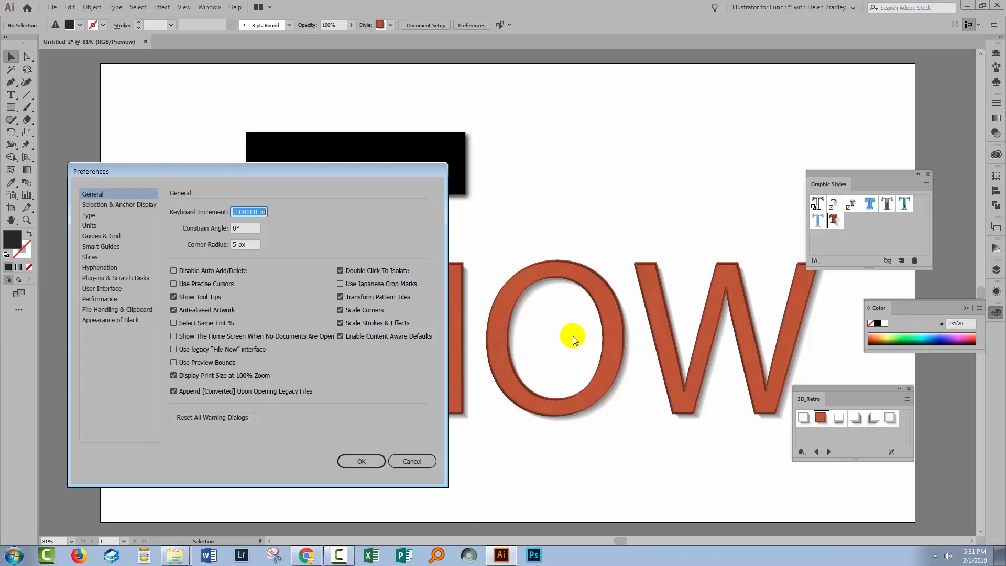
mouse_move(526, 293)
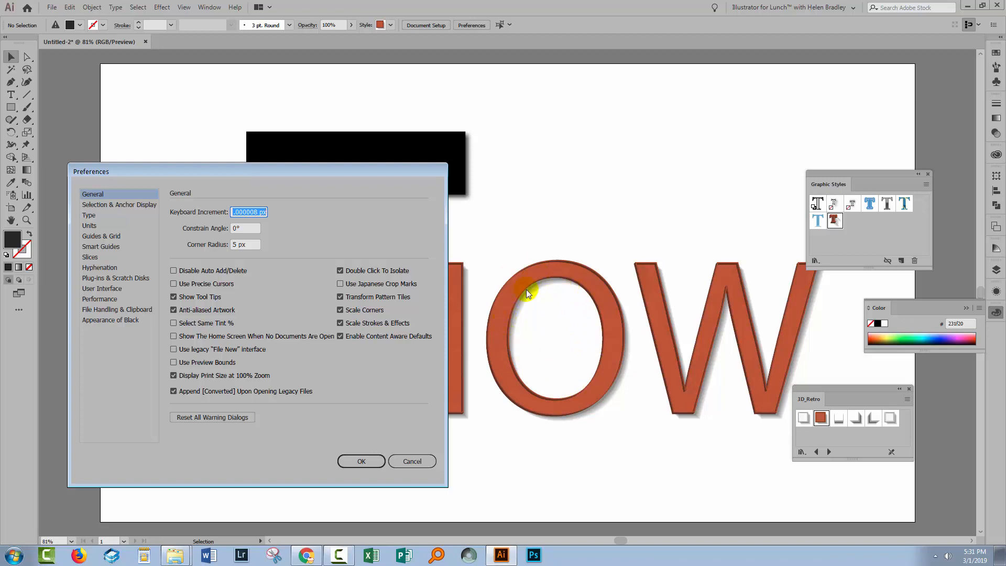
mouse_move(535, 324)
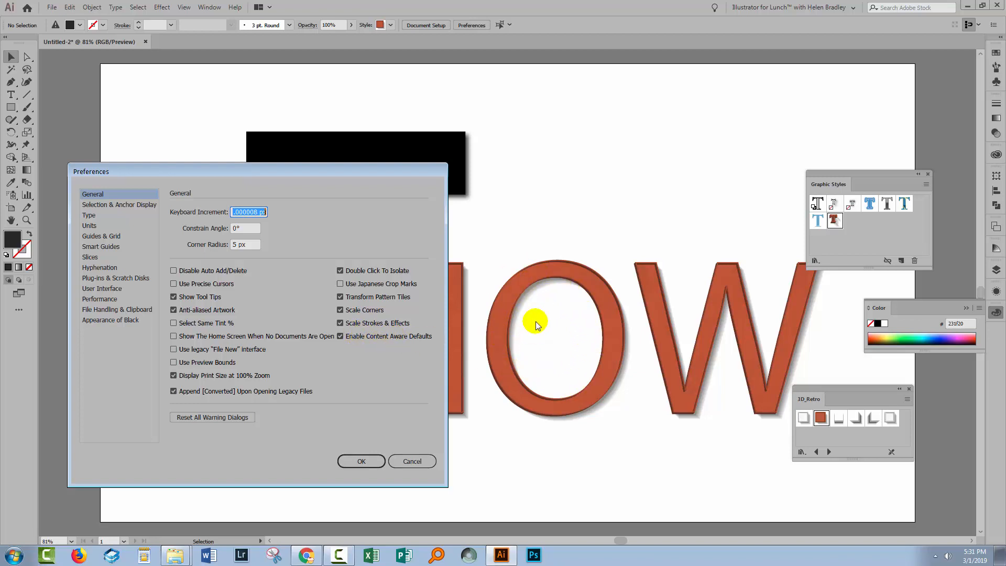
mouse_move(519, 341)
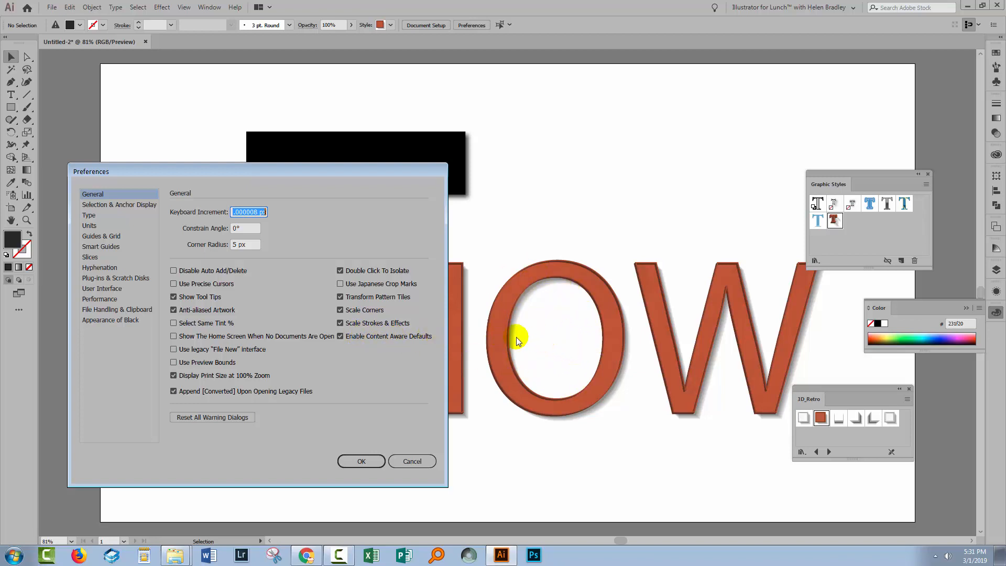
mouse_move(613, 285)
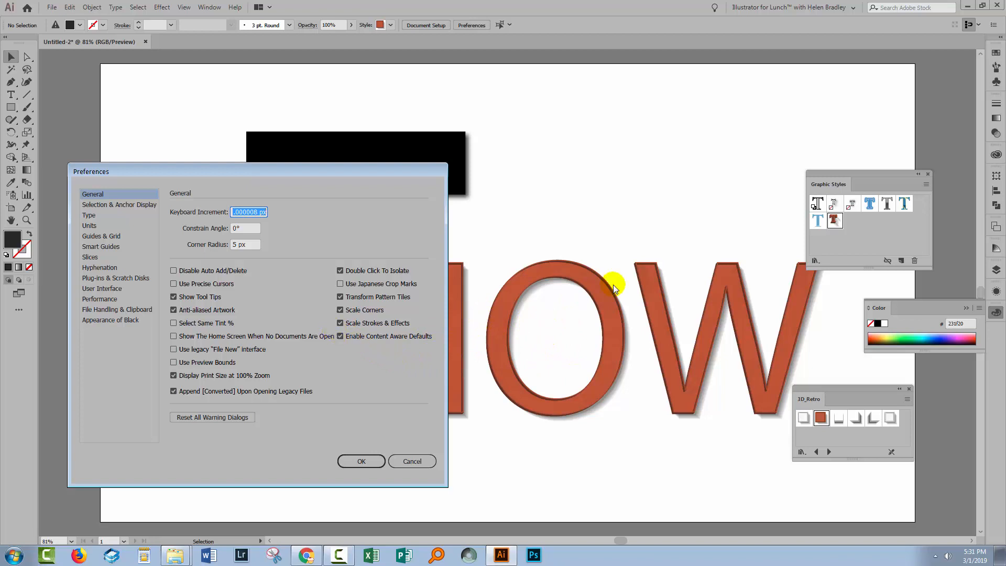
mouse_move(739, 241)
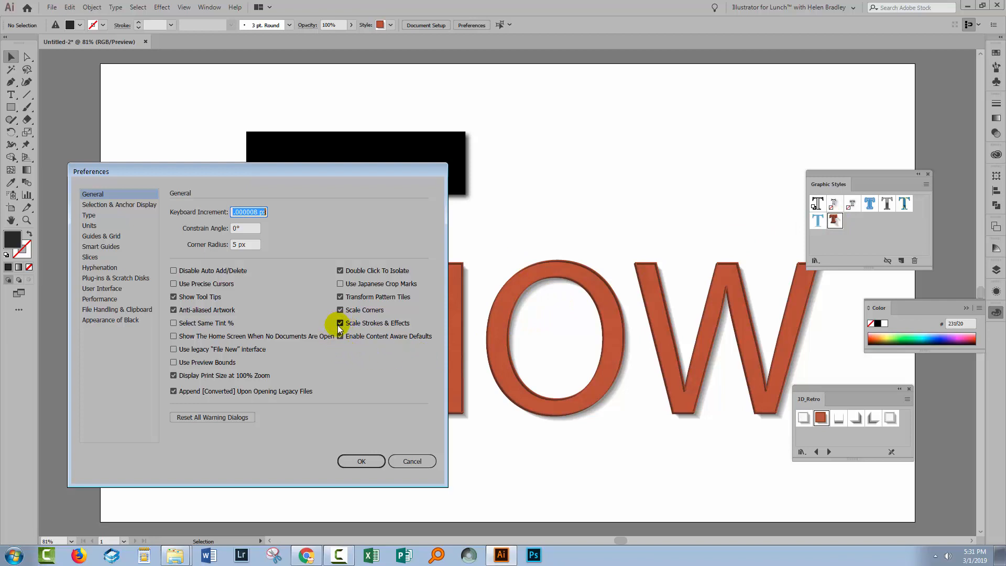
mouse_move(399, 323)
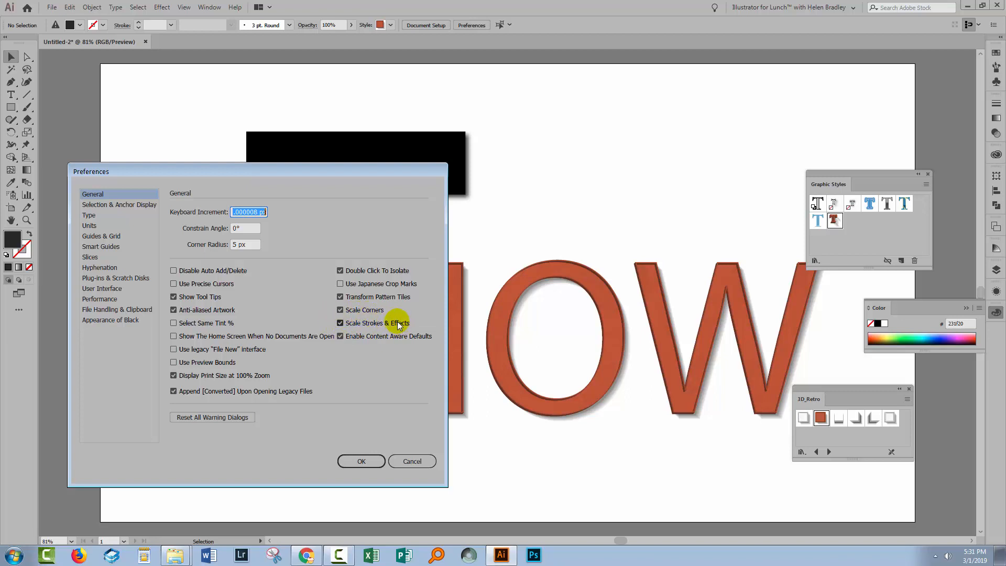
click(361, 461)
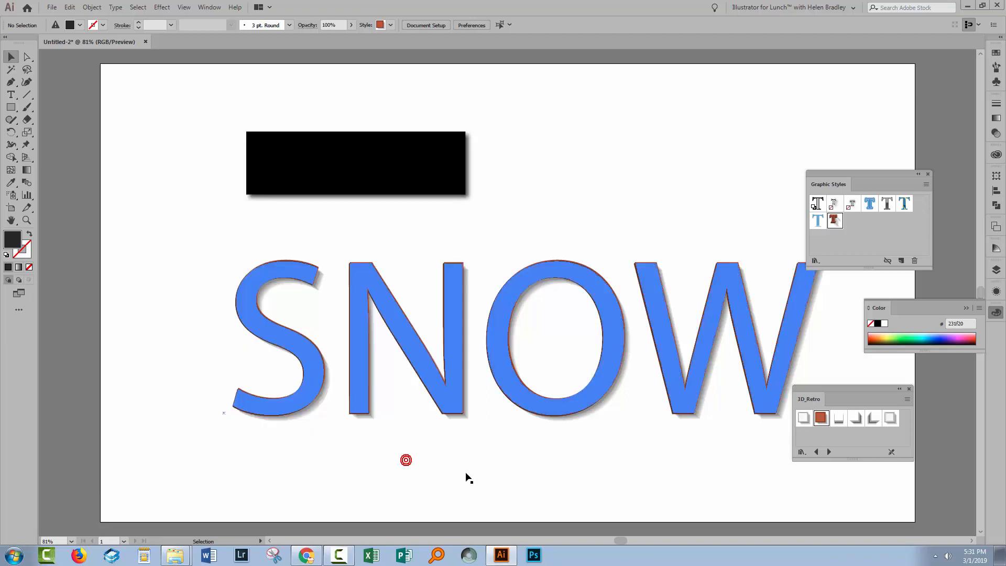